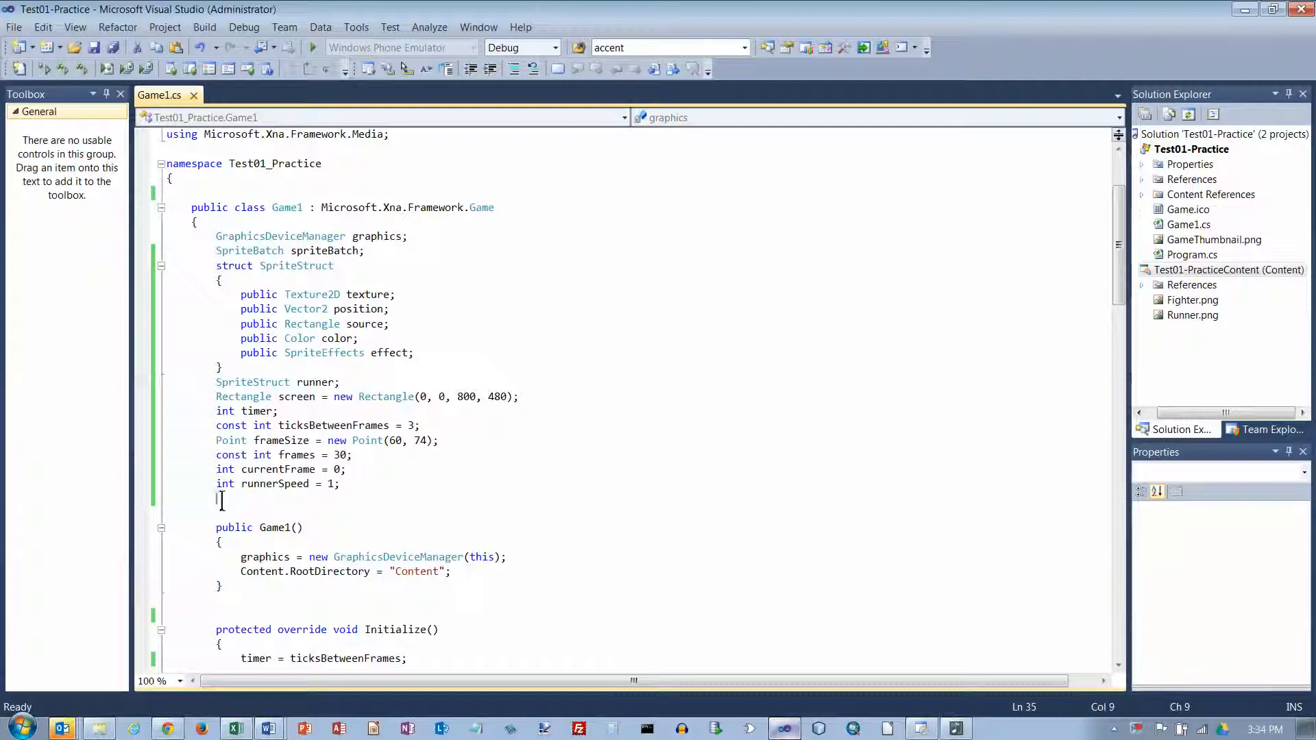
# Declare a float runnerScale field initialised to 1 below runnerSpeed
pyautogui.write('float')
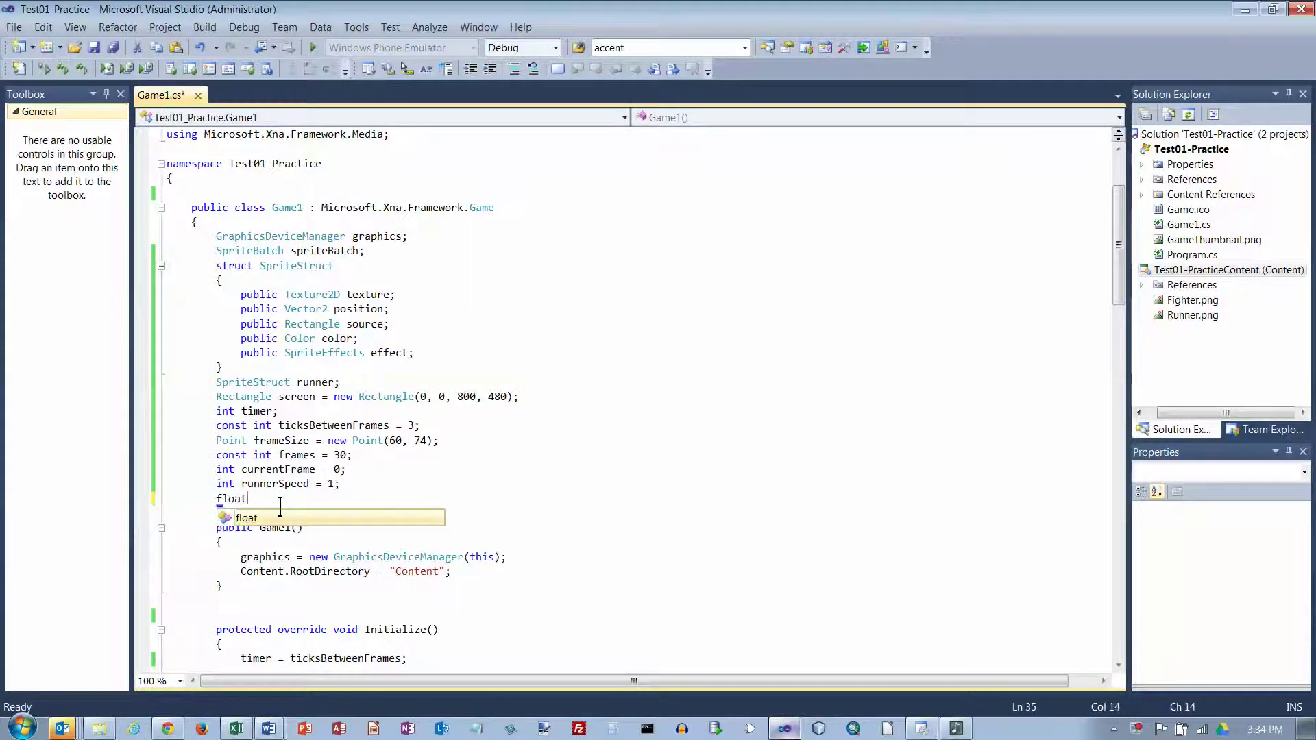
pyautogui.write('s')
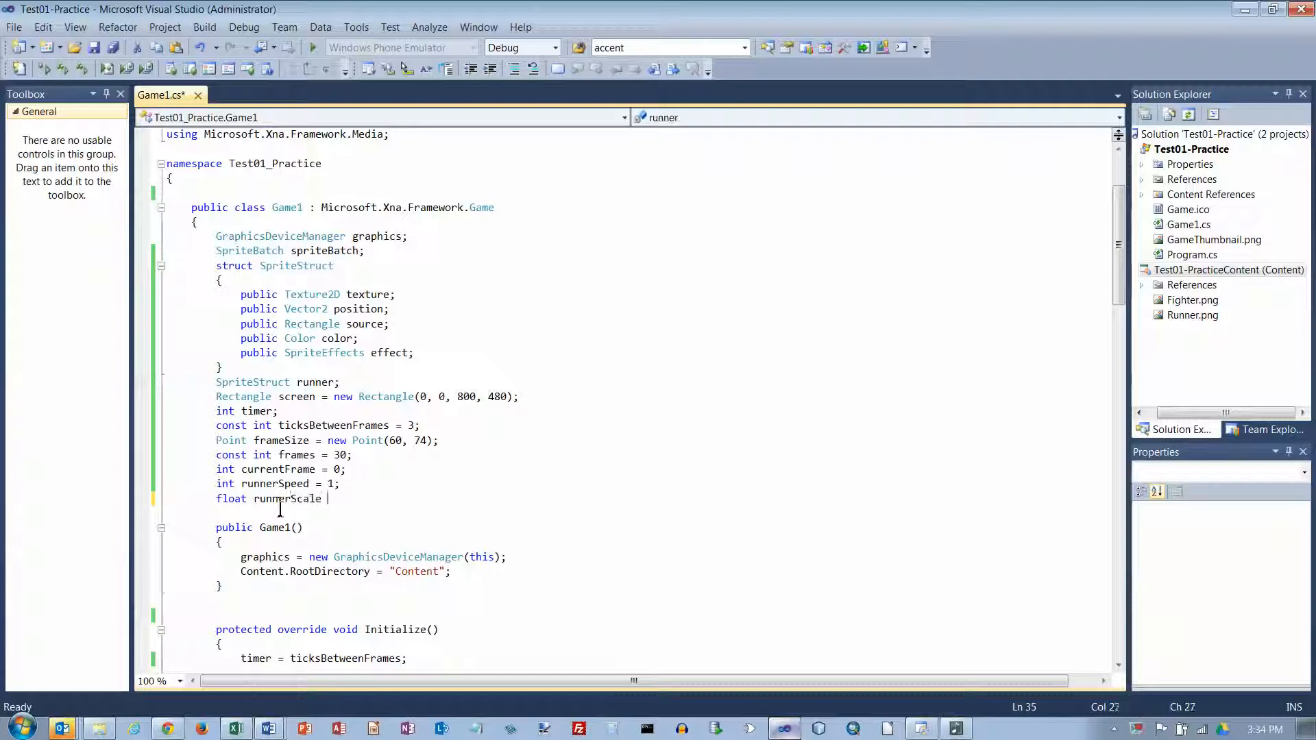
pyautogui.write('= 1;')
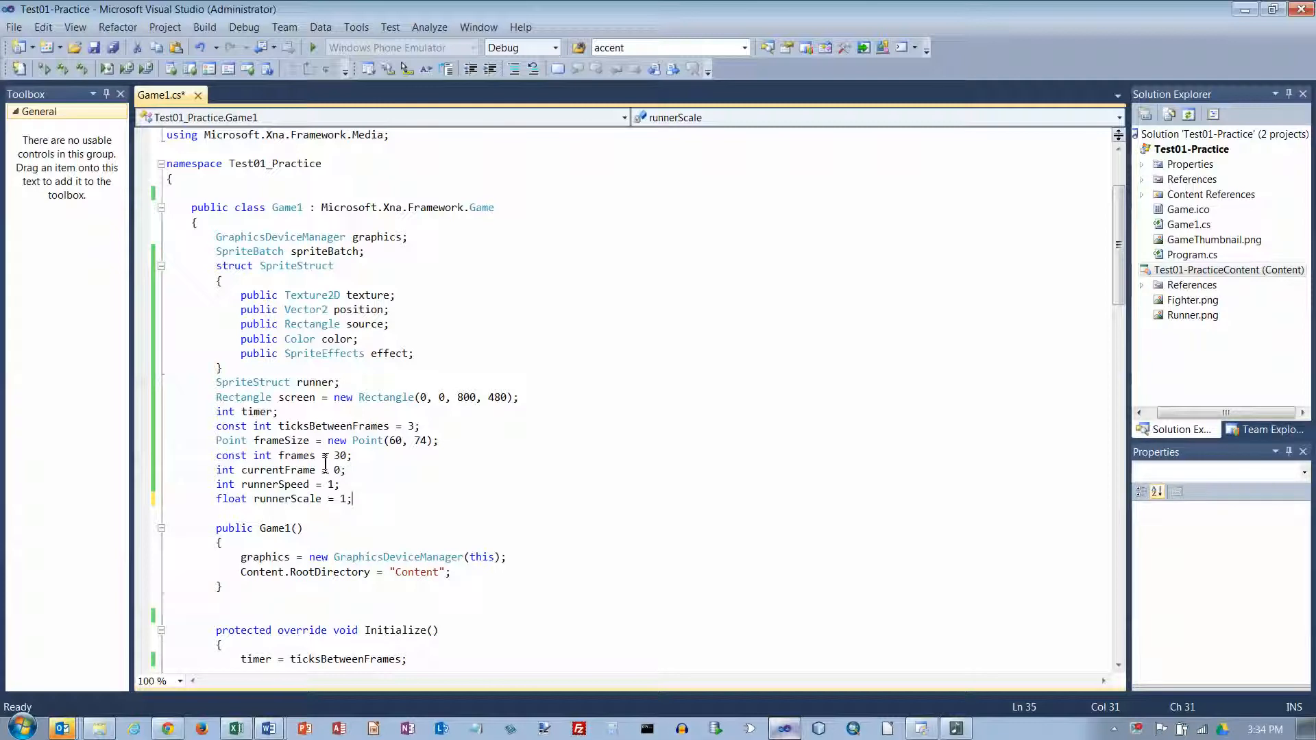
pyautogui.moveTo(260, 455)
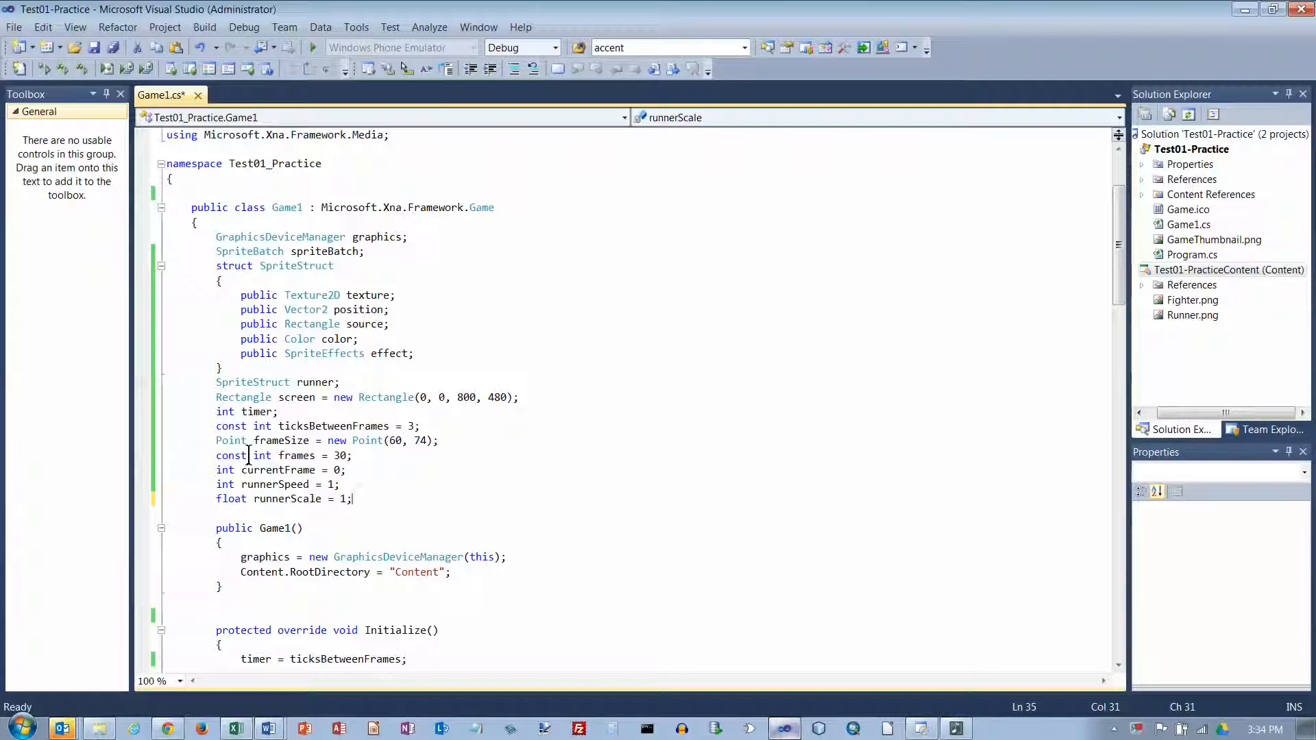
# Declare a GamePadState field named pad after runnerScale
pyautogui.click(248, 499)
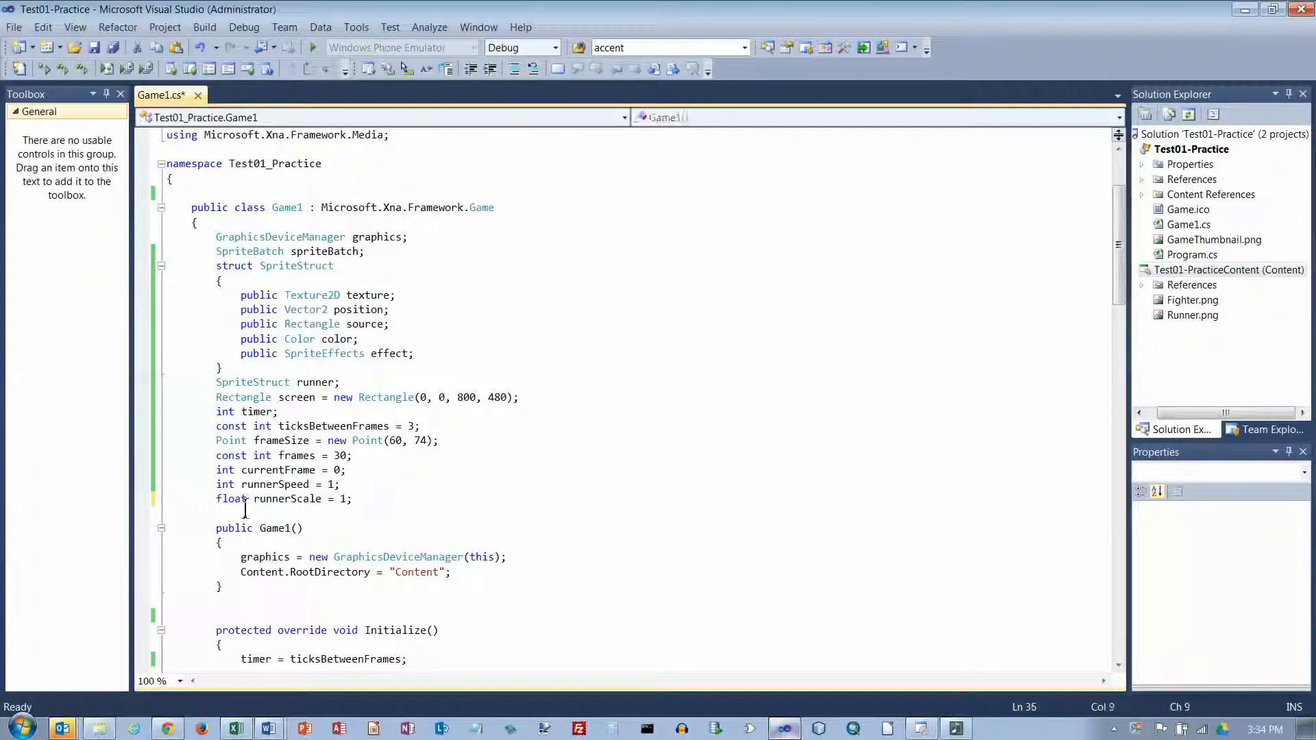
pyautogui.write('Gamep')
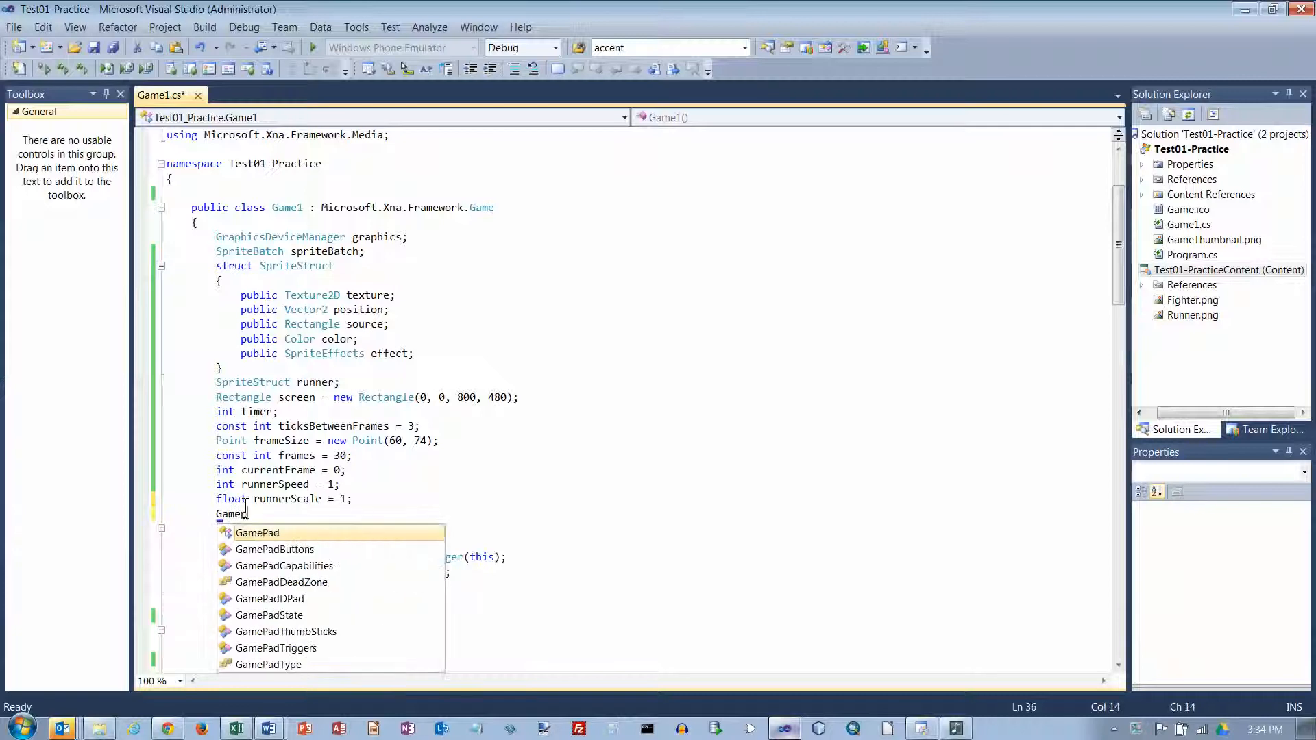
pyautogui.moveTo(257, 533)
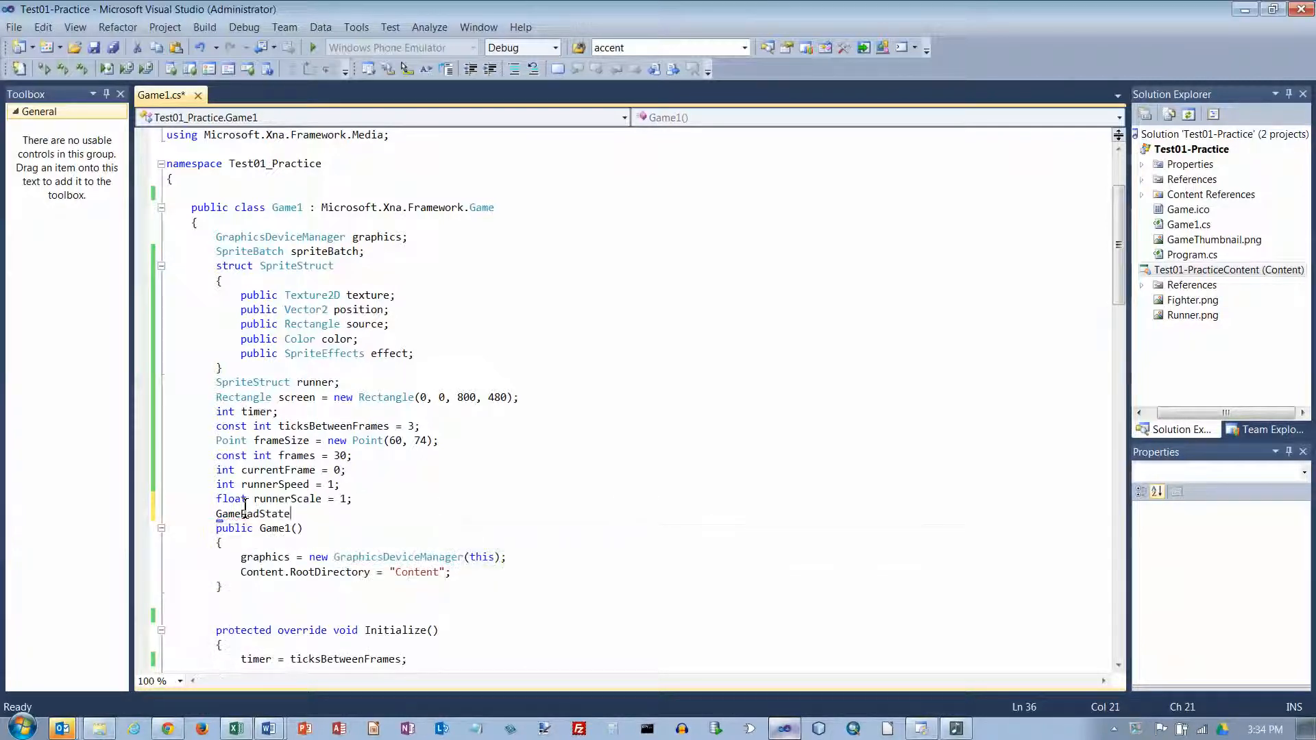
pyautogui.write('pad;')
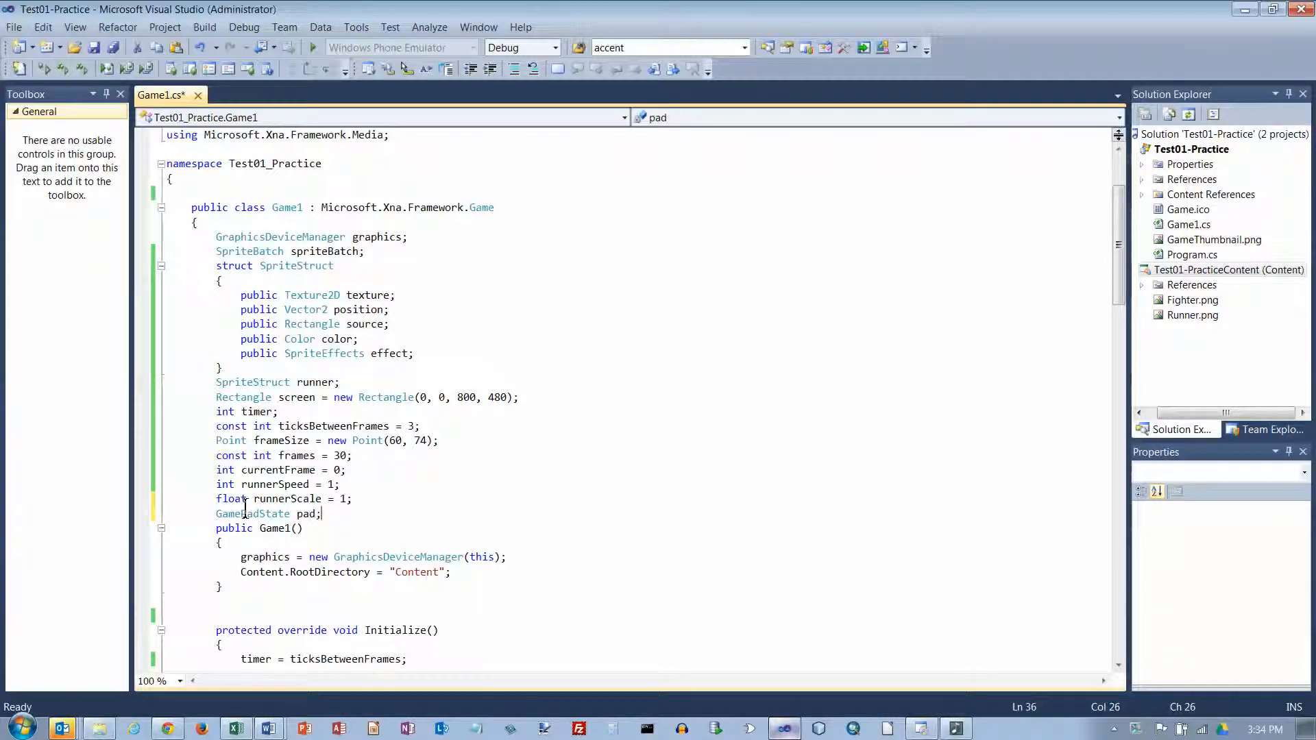
# In Update, read player one's gamepad with pad = GamePad.GetState(PlayerIndex.One)
pyautogui.scroll(-3)
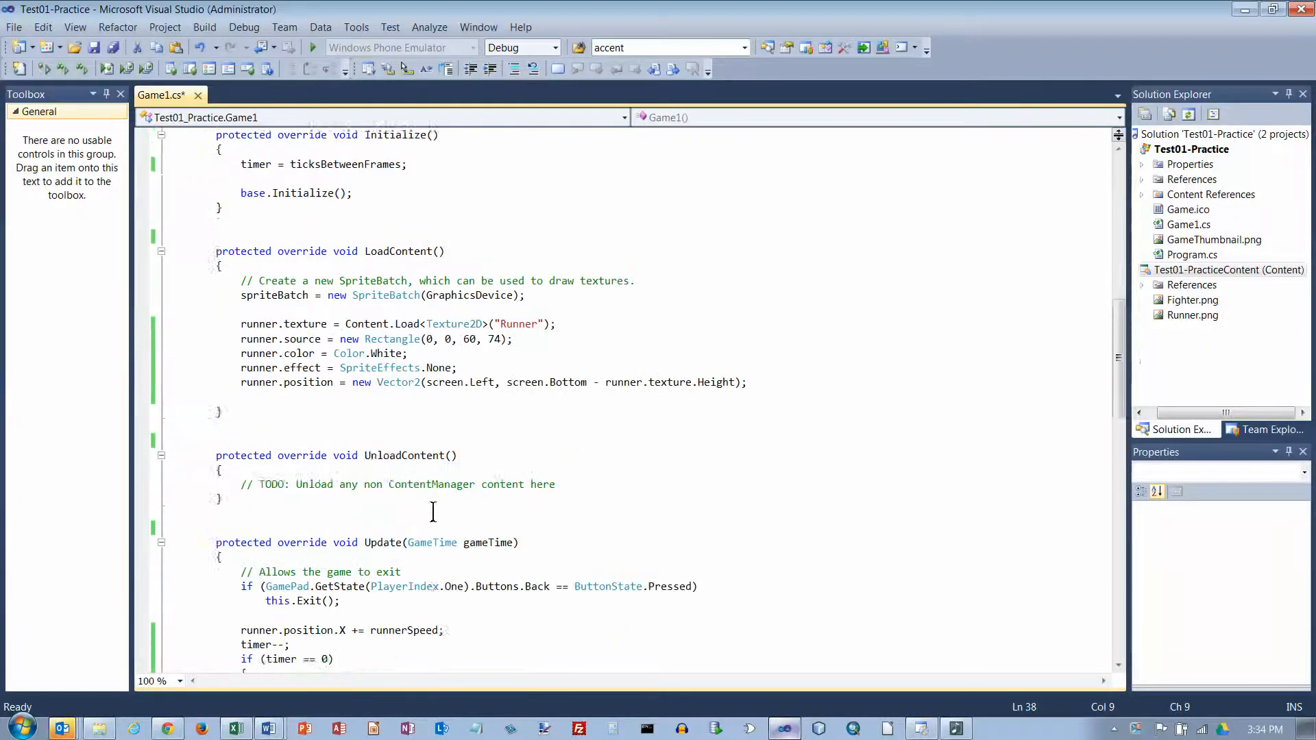
pyautogui.scroll(-3)
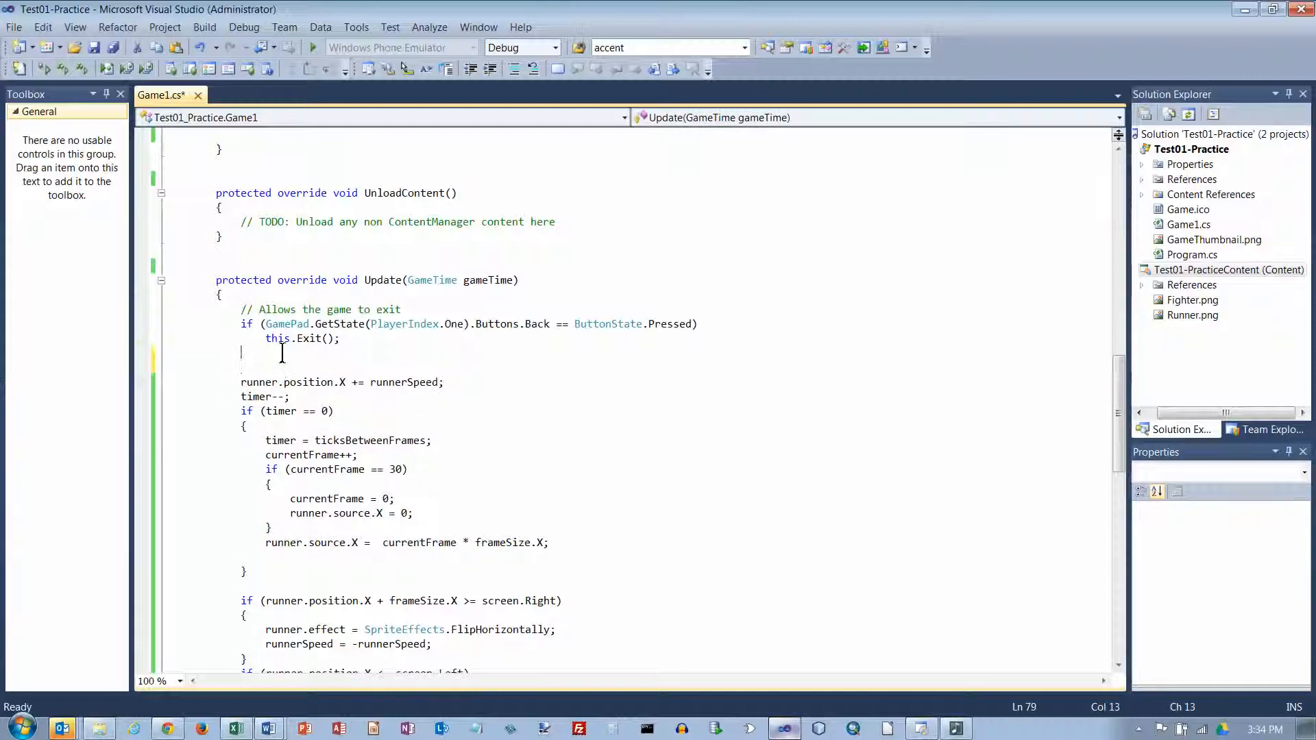
pyautogui.write('pad =')
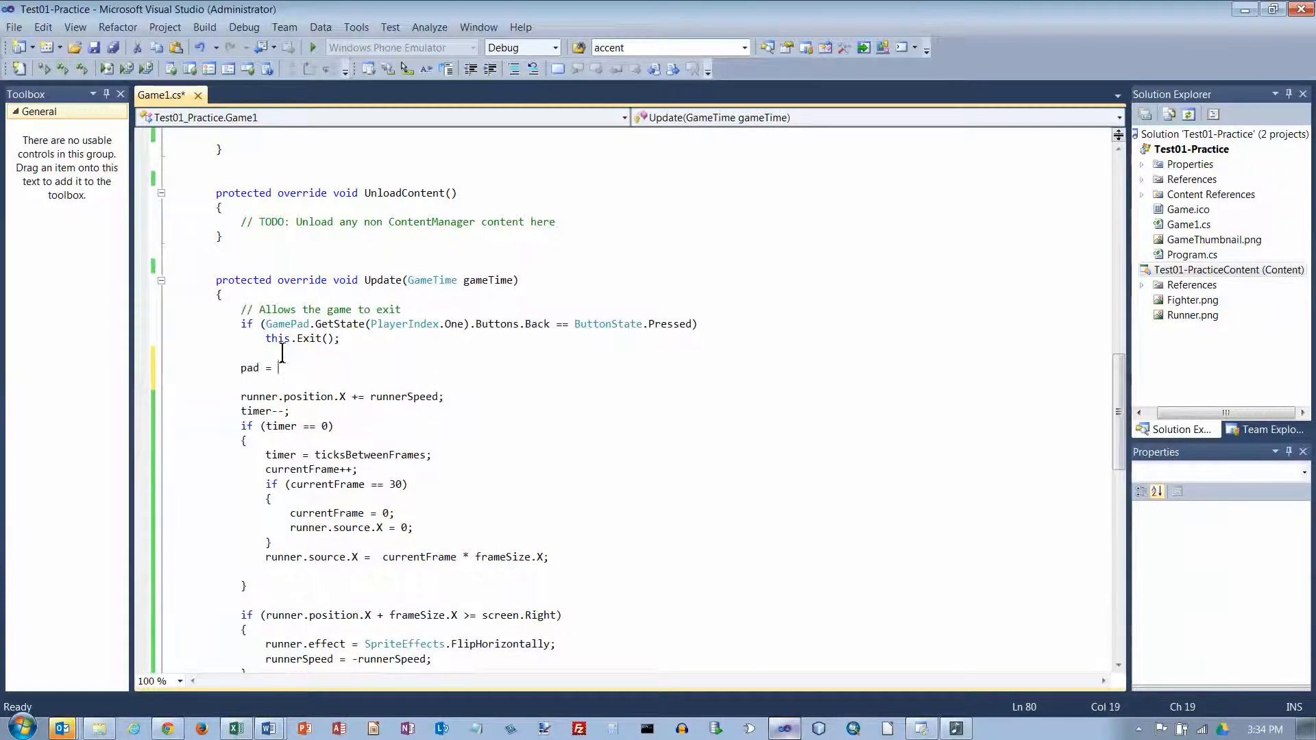
pyautogui.write('Gamep')
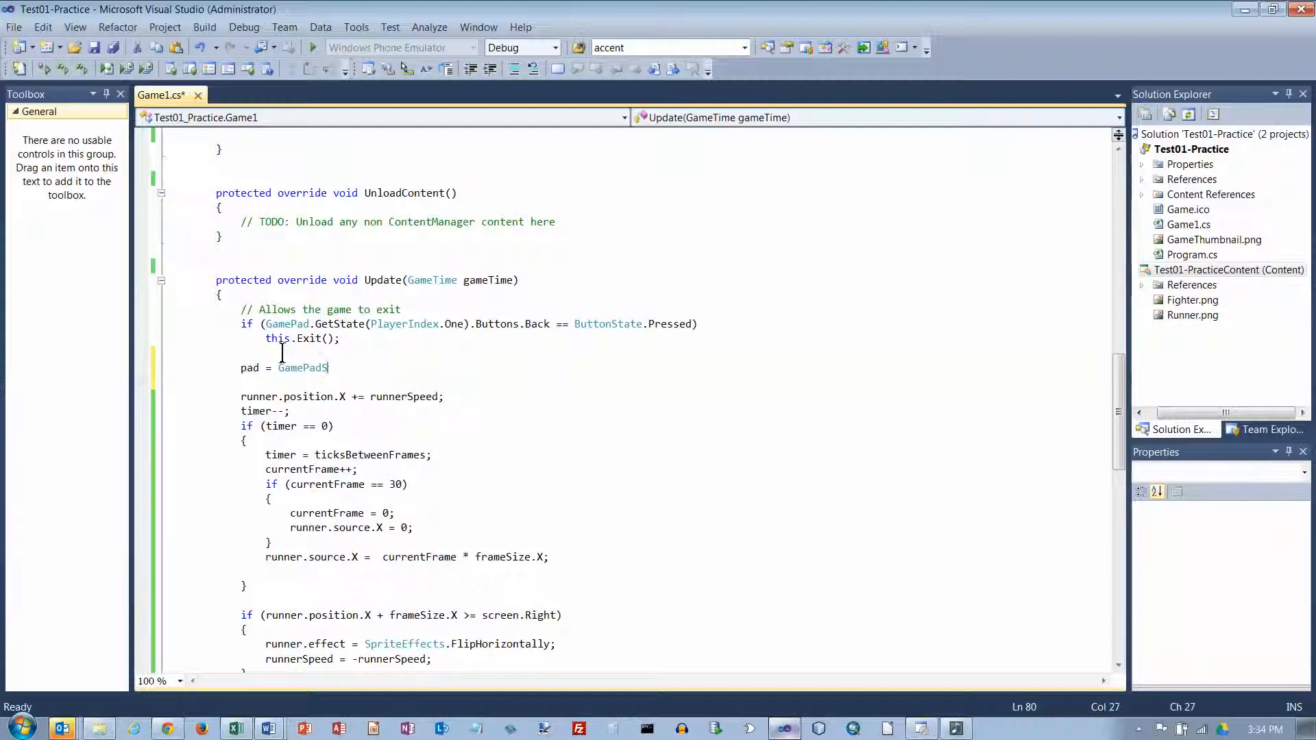
pyautogui.write('.GetState(PlayerIndex.One);')
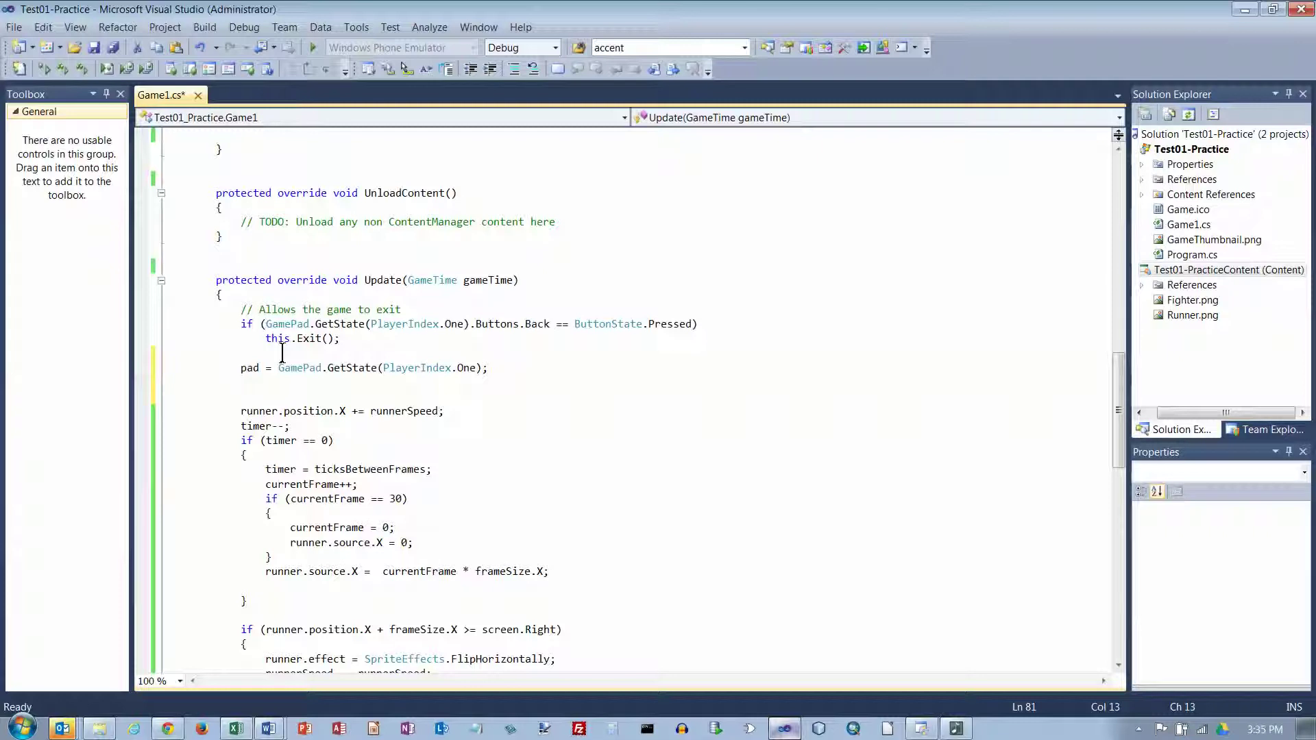
# Add an if on pad.Buttons.X Pressed that raises runnerScale by 0.02f
pyautogui.write('i')
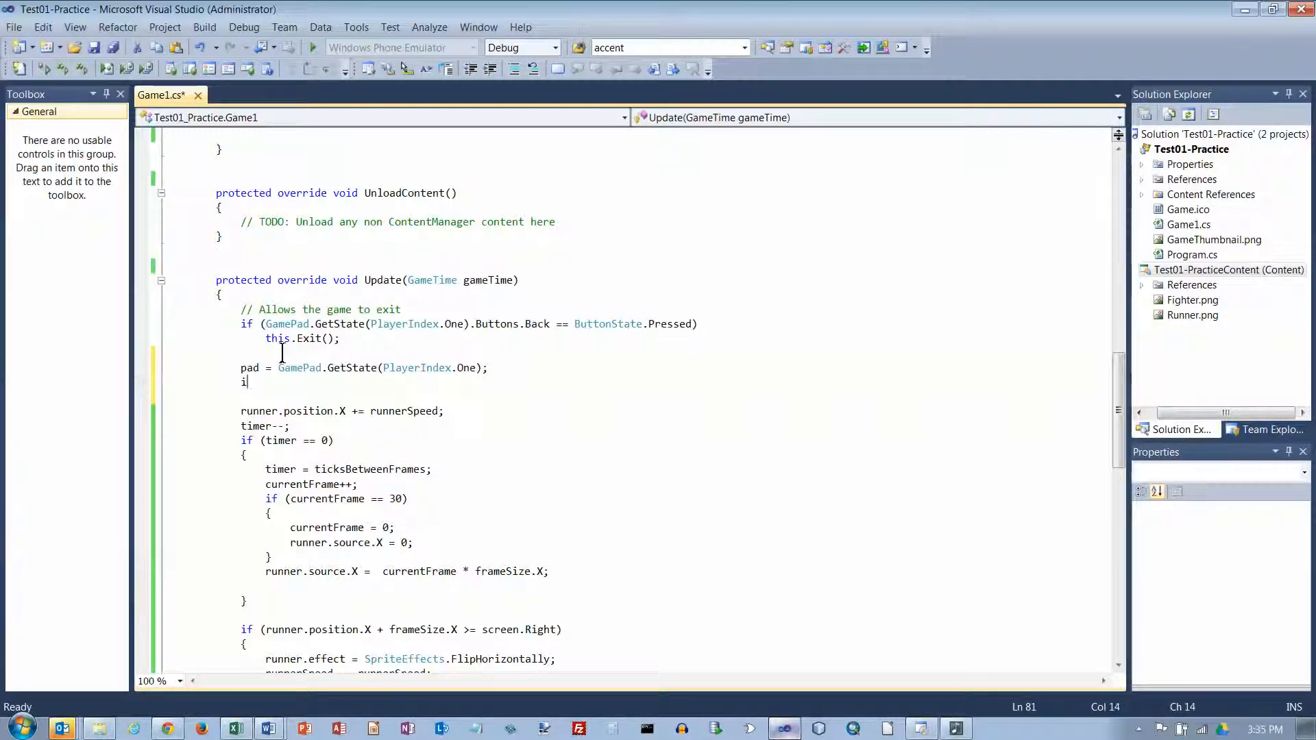
pyautogui.write('f (pad.')
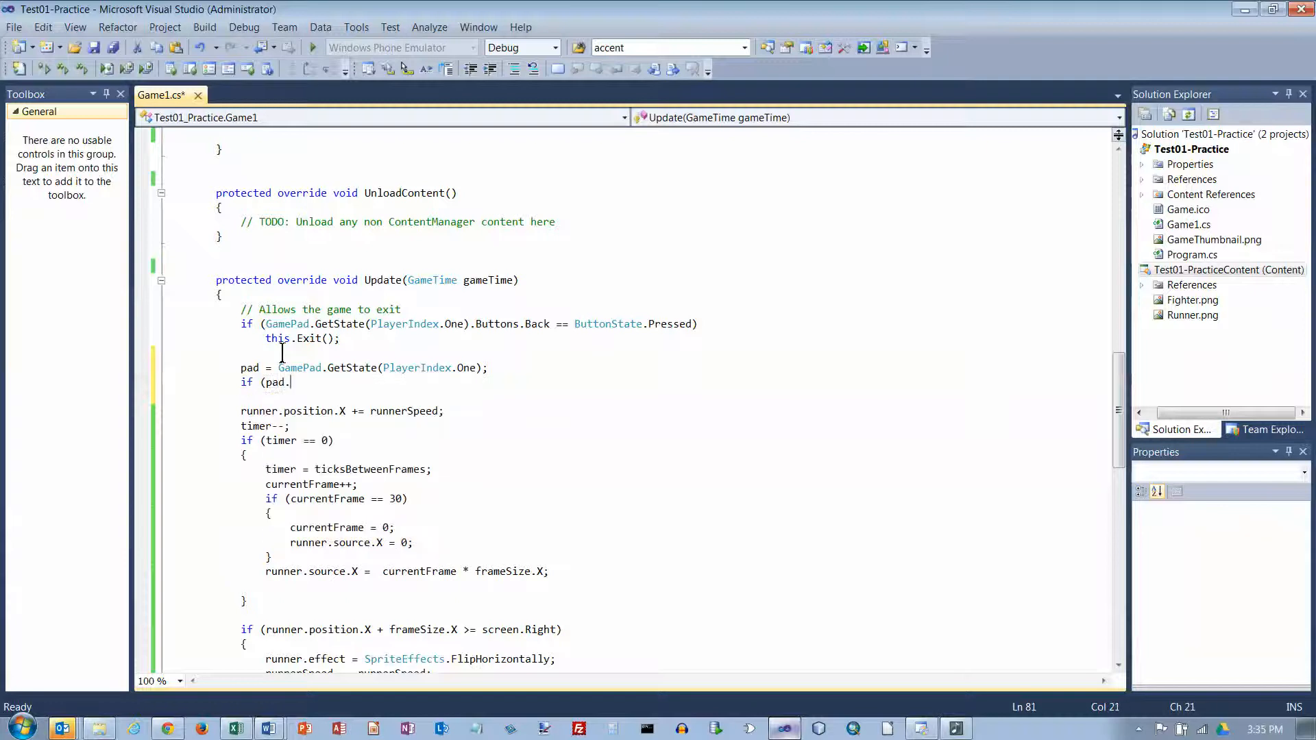
pyautogui.write('Buttons.X ==')
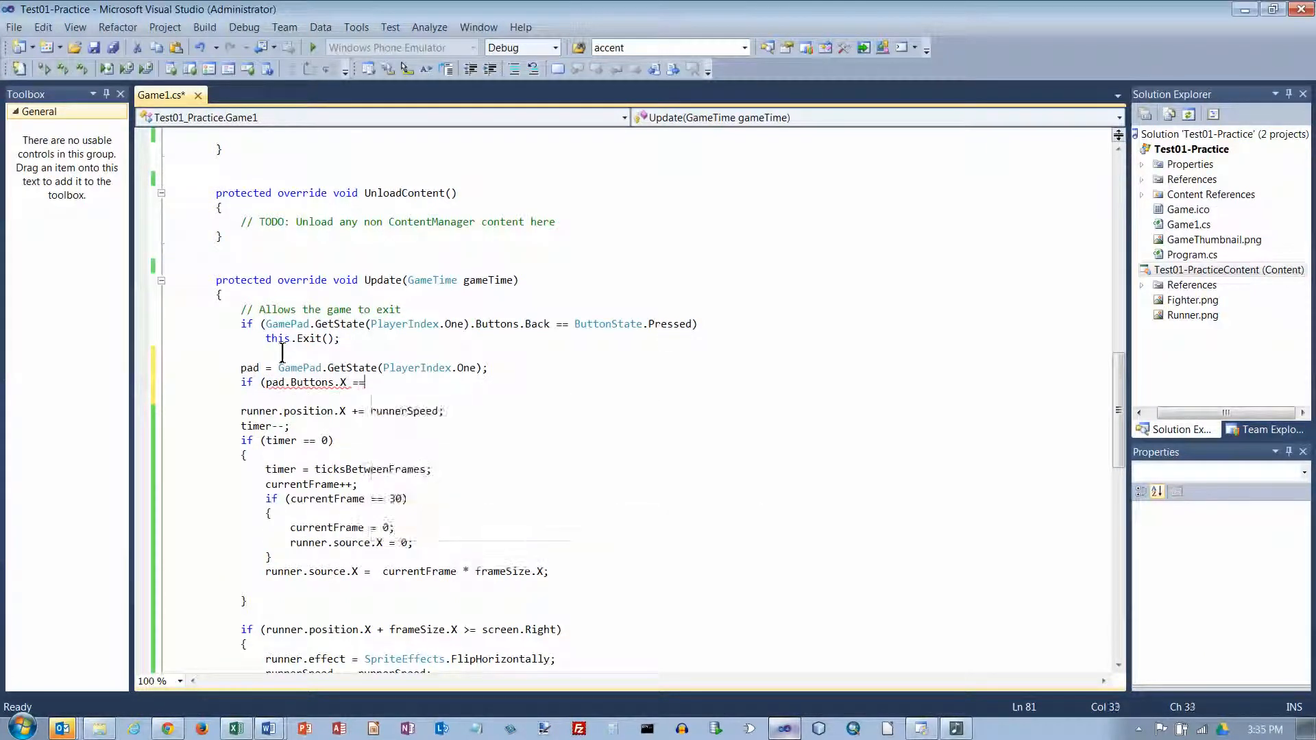
pyautogui.write('ButtonState.Pressed')
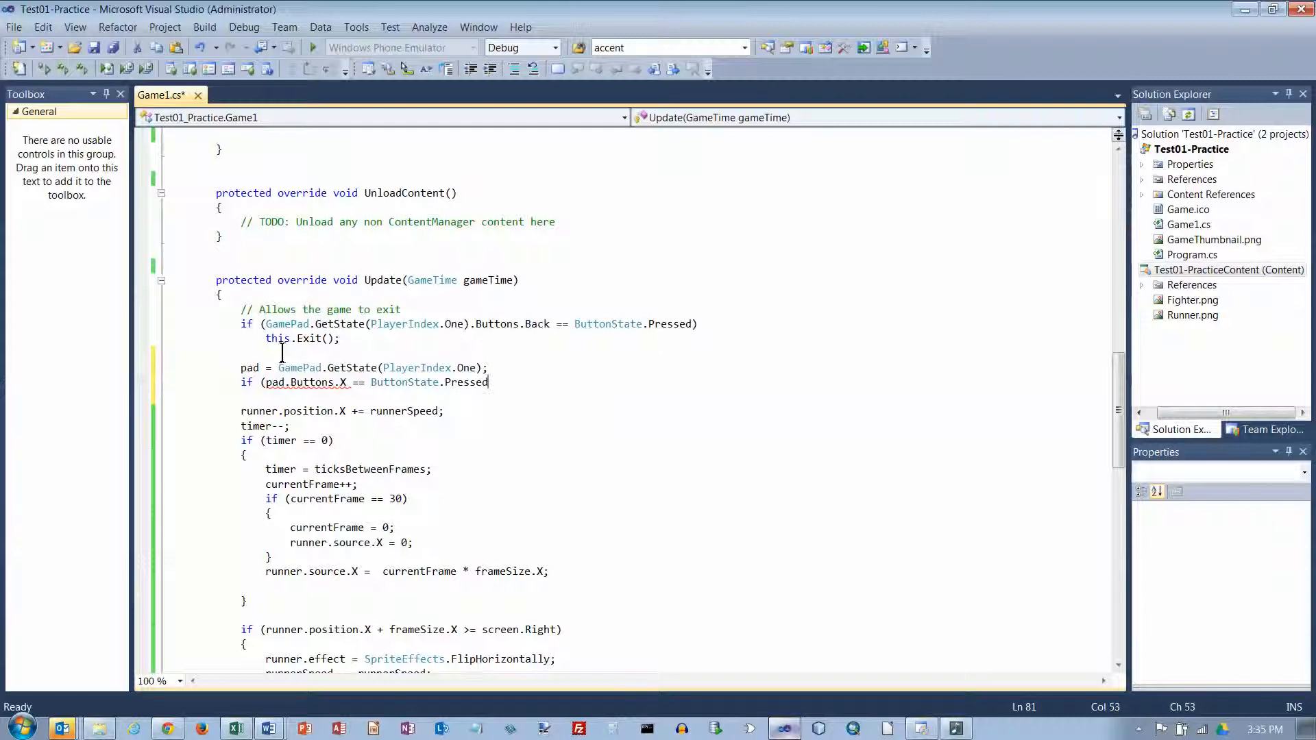
pyautogui.press('enter')
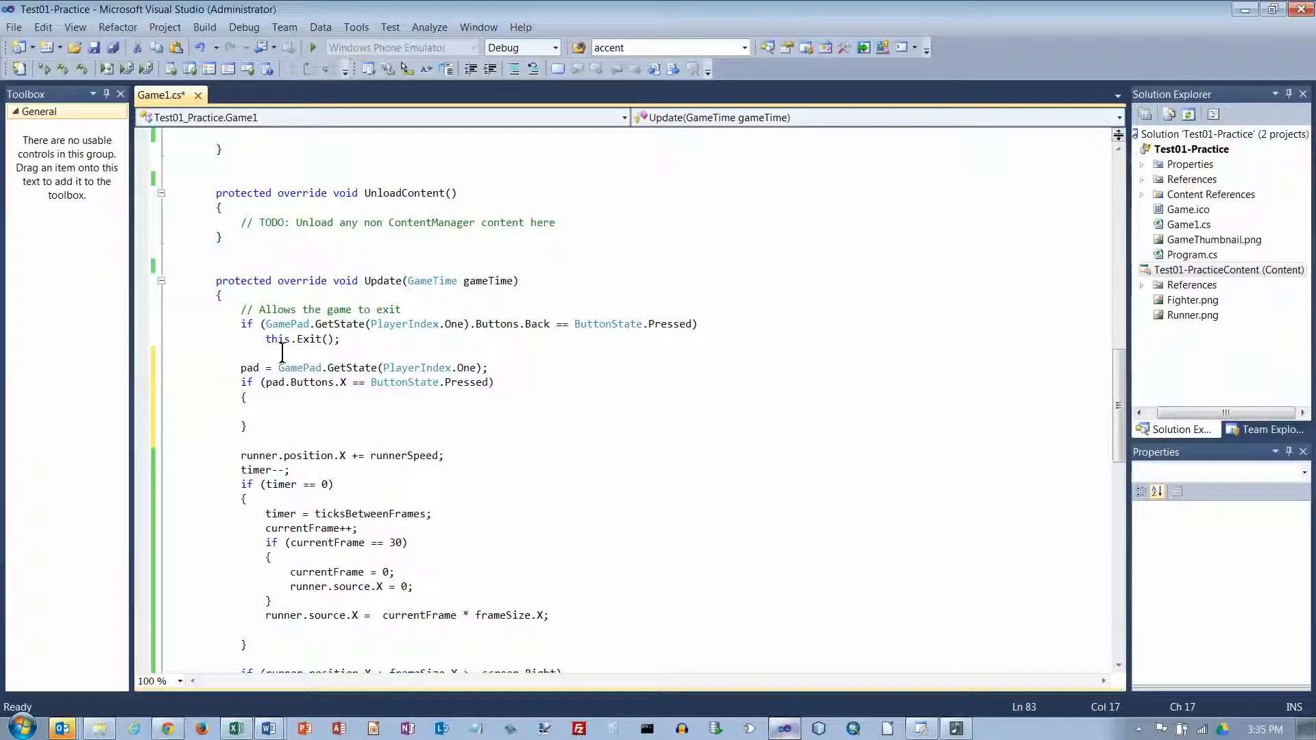
pyautogui.click(264, 397)
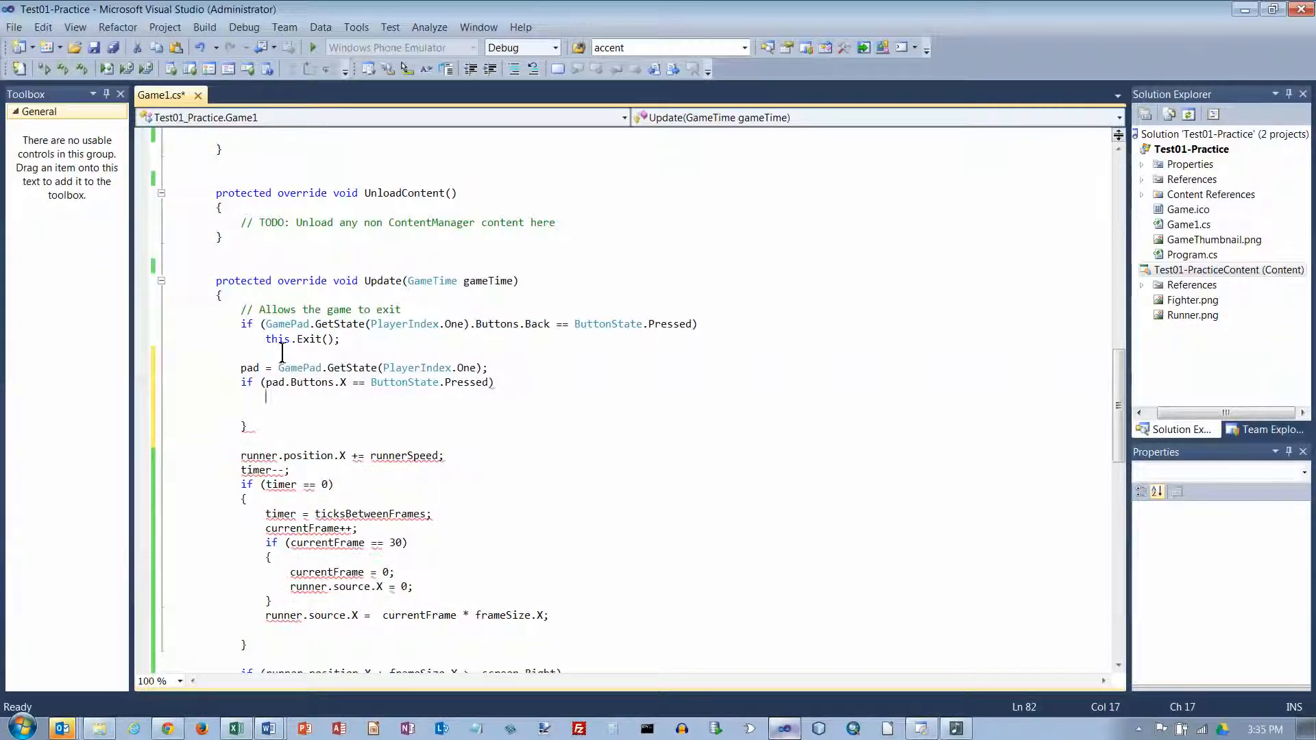
pyautogui.write('runnerScale +')
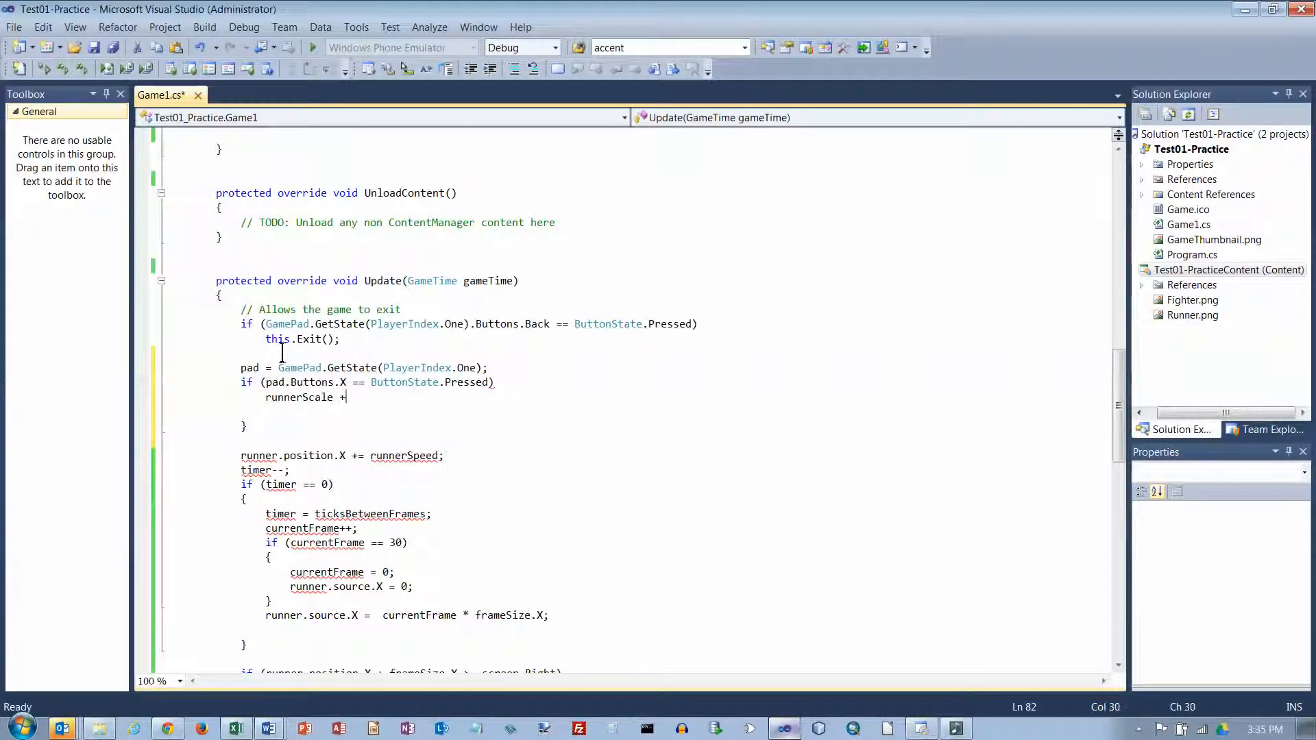
pyautogui.write('= 0')
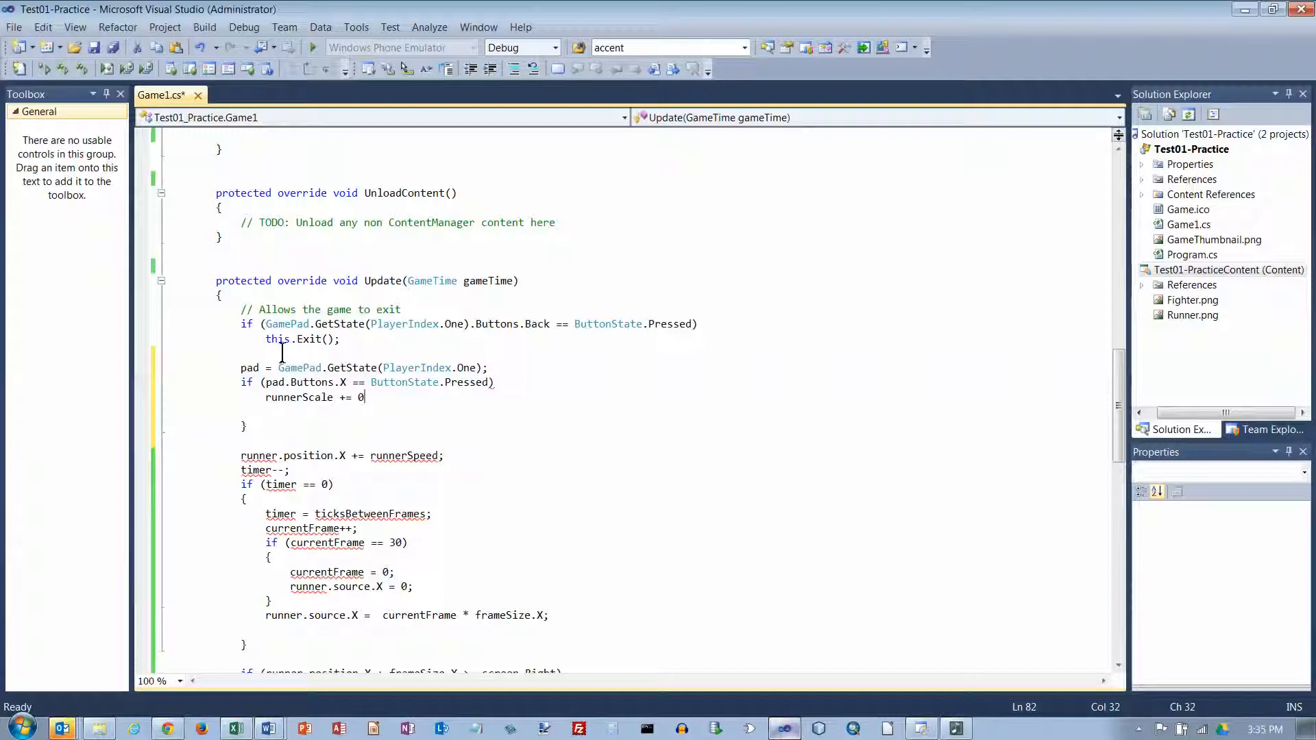
pyautogui.write('.02f;')
pyautogui.write('if (')
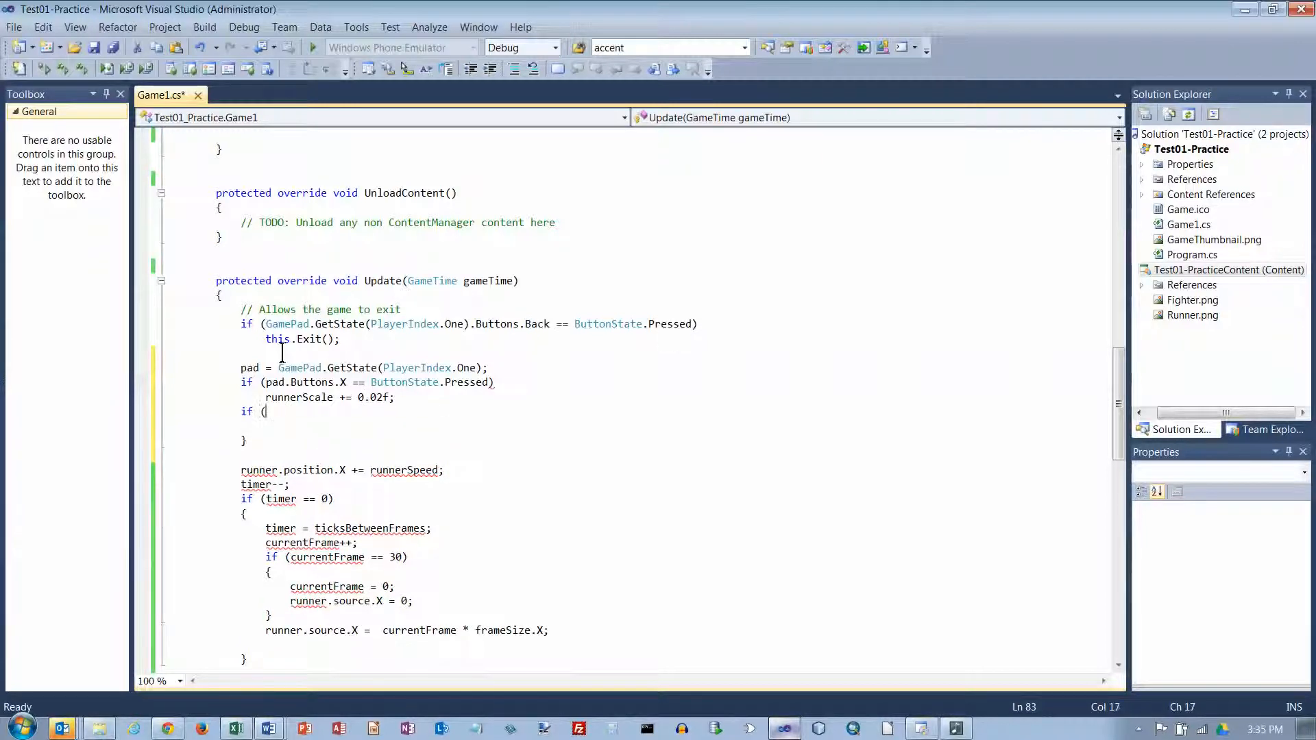
# Add an if on pad.Buttons.Y Pressed that lowers runnerScale by 0.02f
pyautogui.write('pad.Buttons.Y == ButtonState.Pressed)')
pyautogui.write('runnerScale')
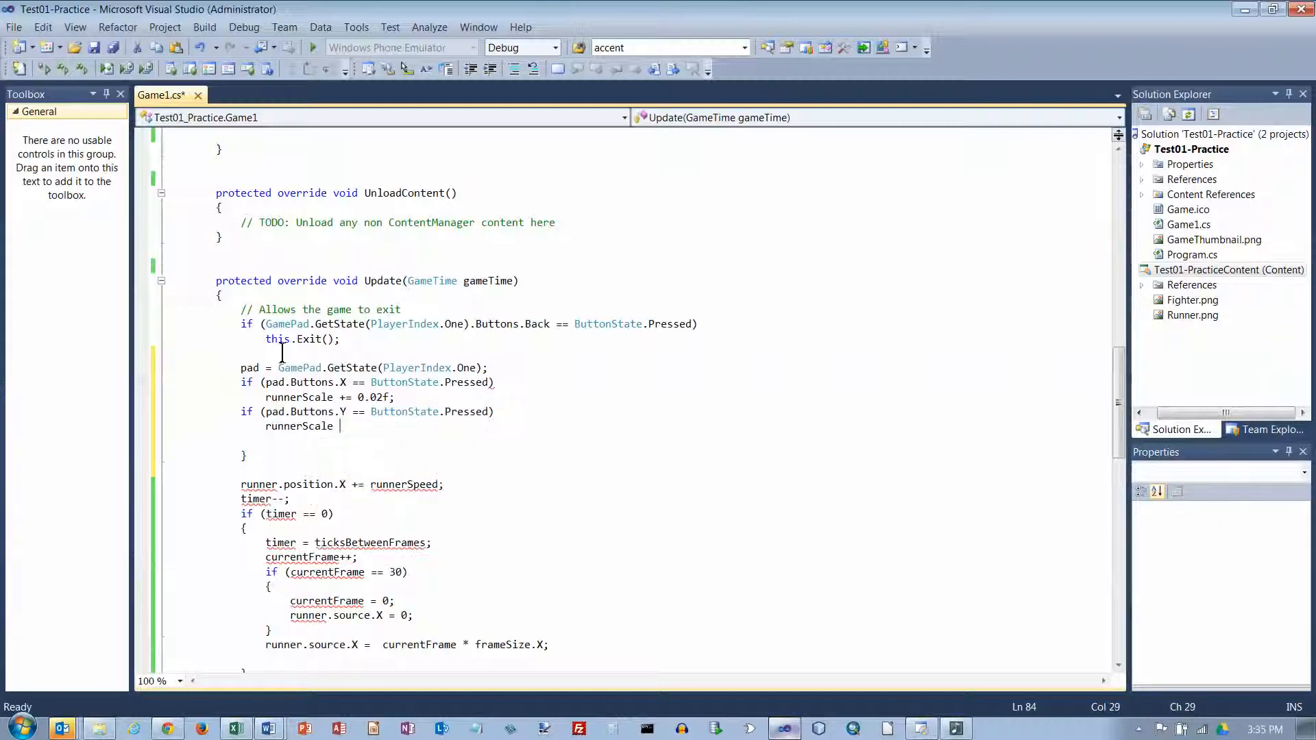
pyautogui.write('-= 0.02f;')
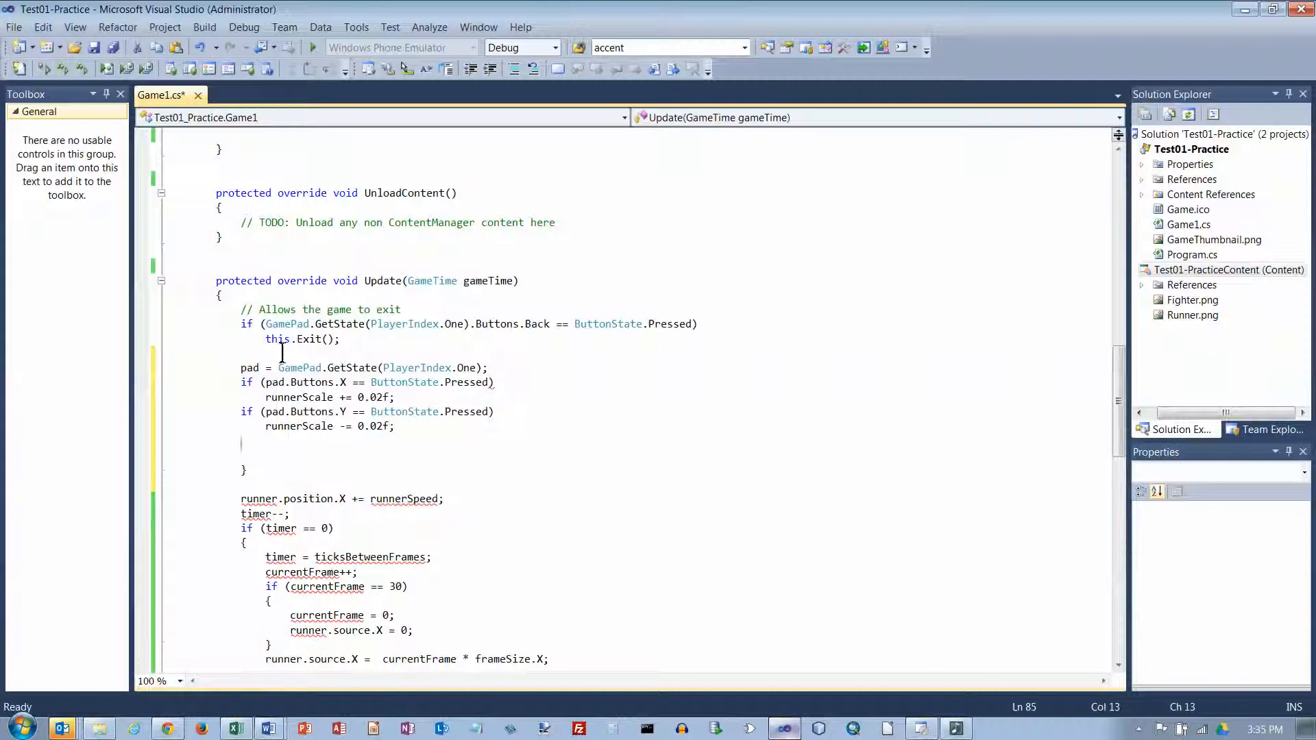
pyautogui.click(244, 443)
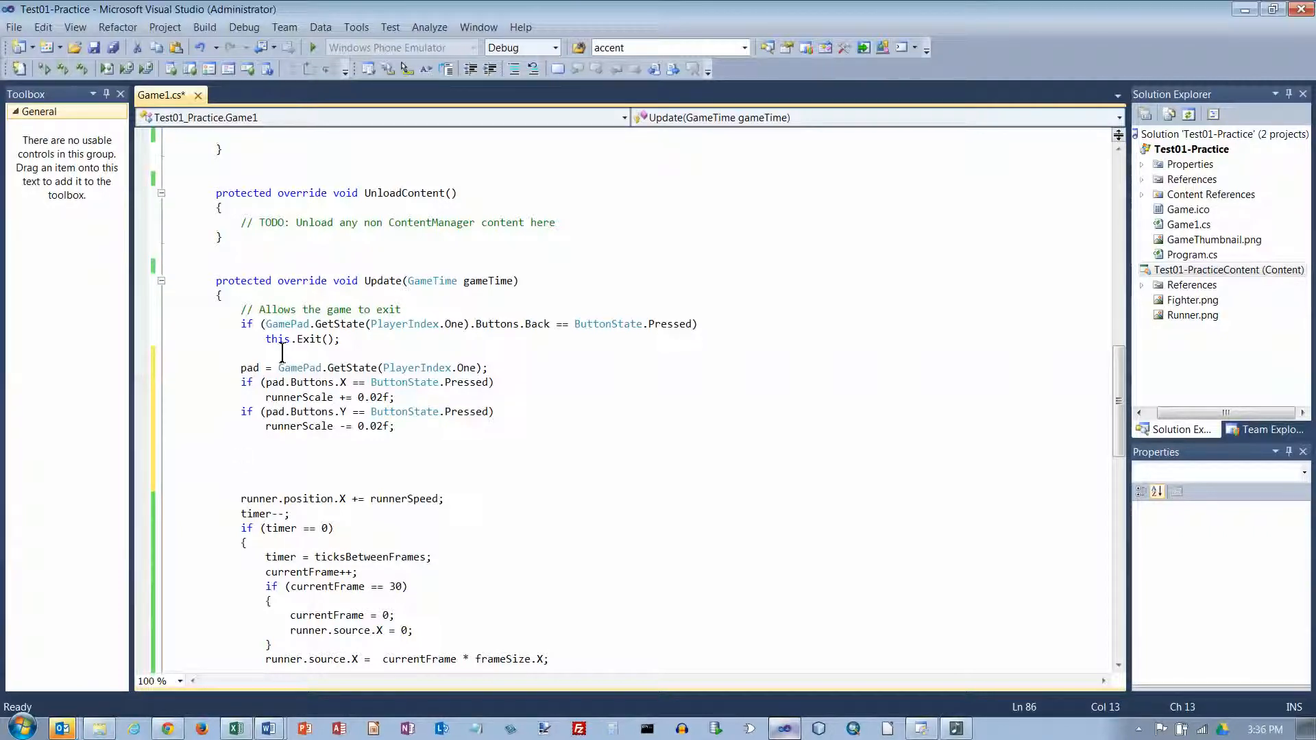
# Add 'if (runnerScale < 0.5f) runnerScale = 0.5f;' below the Y-button check
pyautogui.write('if (')
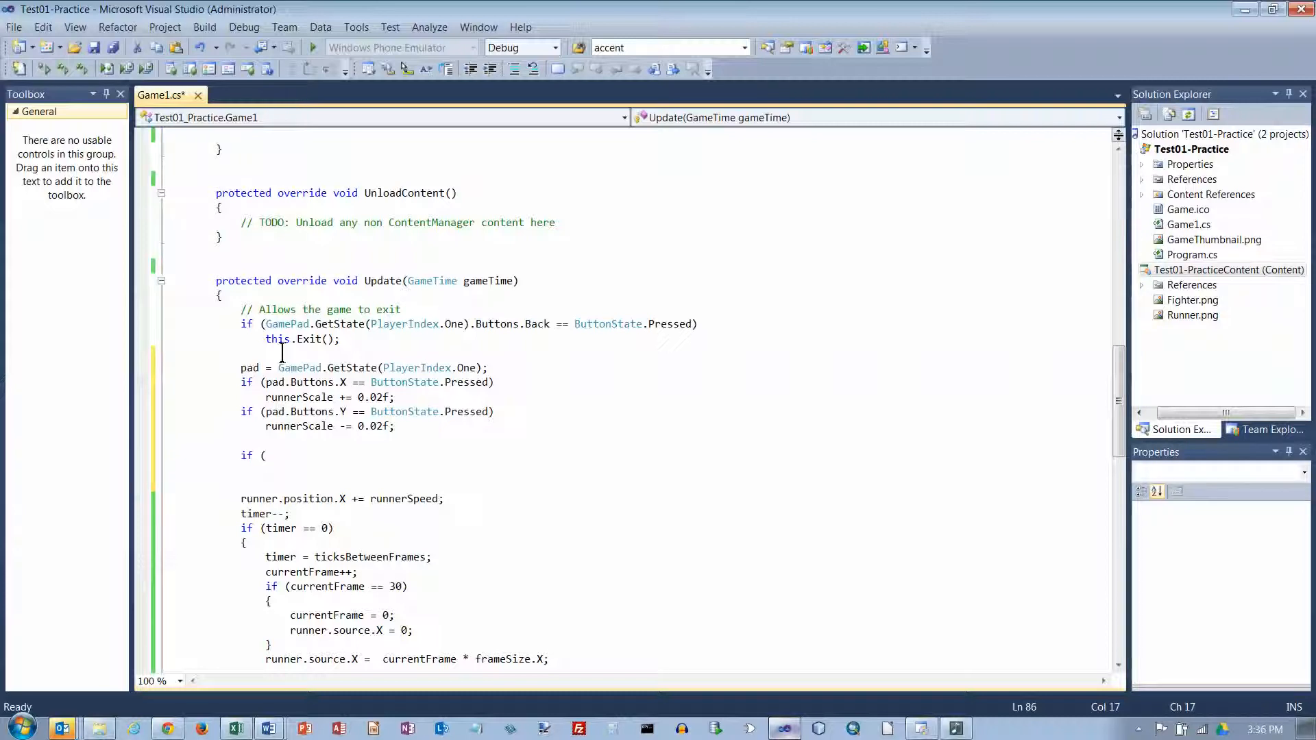
pyautogui.write('runnerScale <')
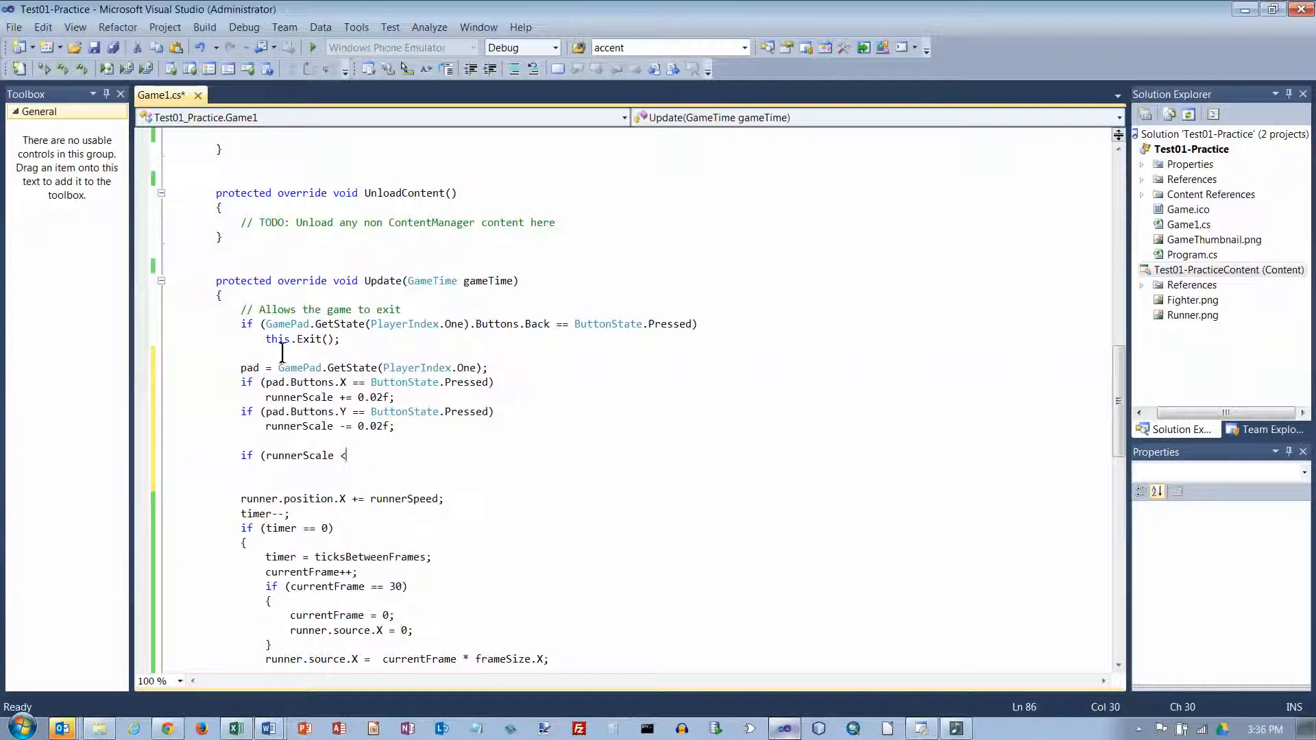
pyautogui.write('0.')
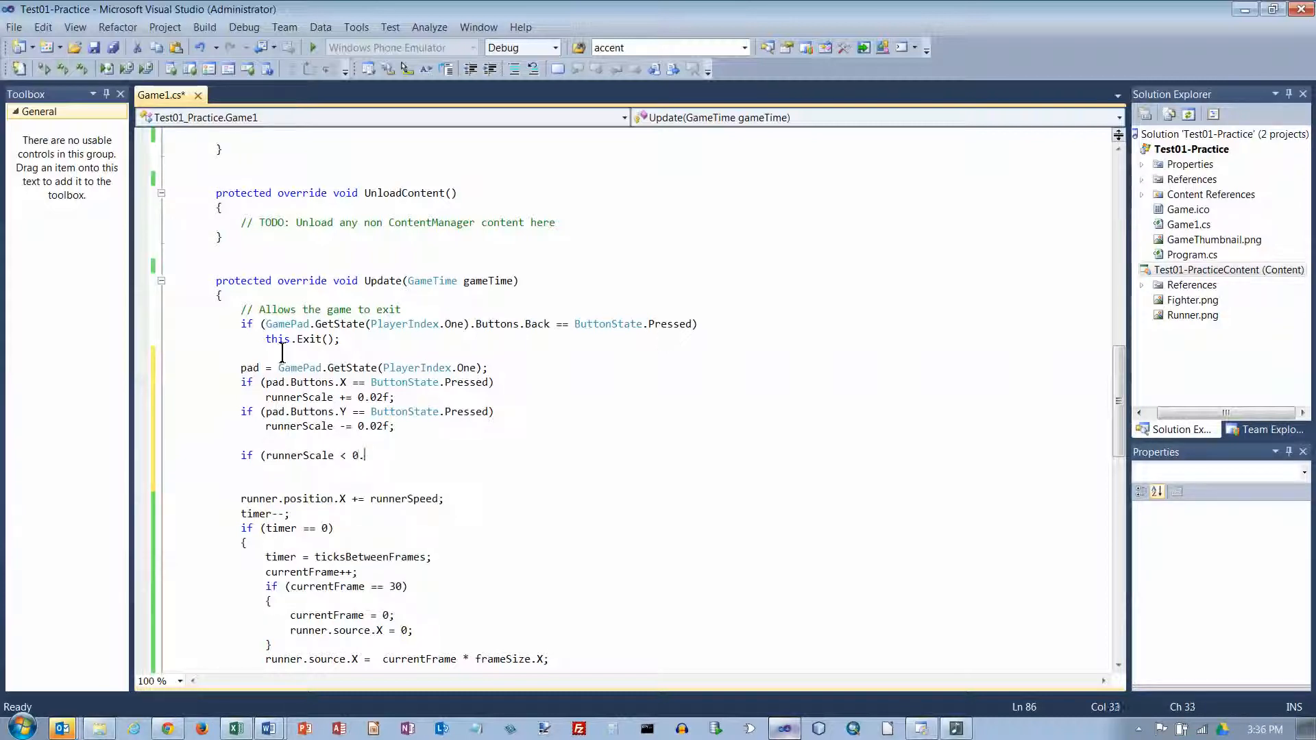
pyautogui.write('5f)')
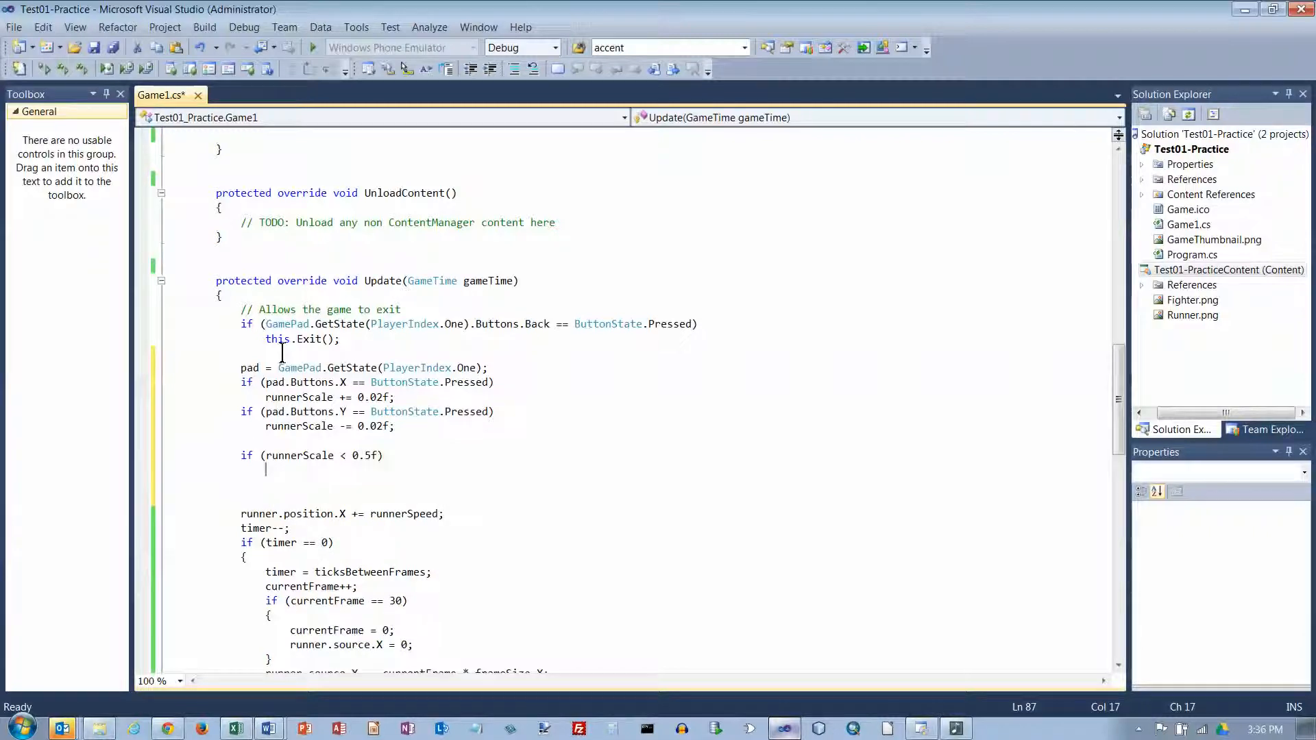
pyautogui.write('runnerScale')
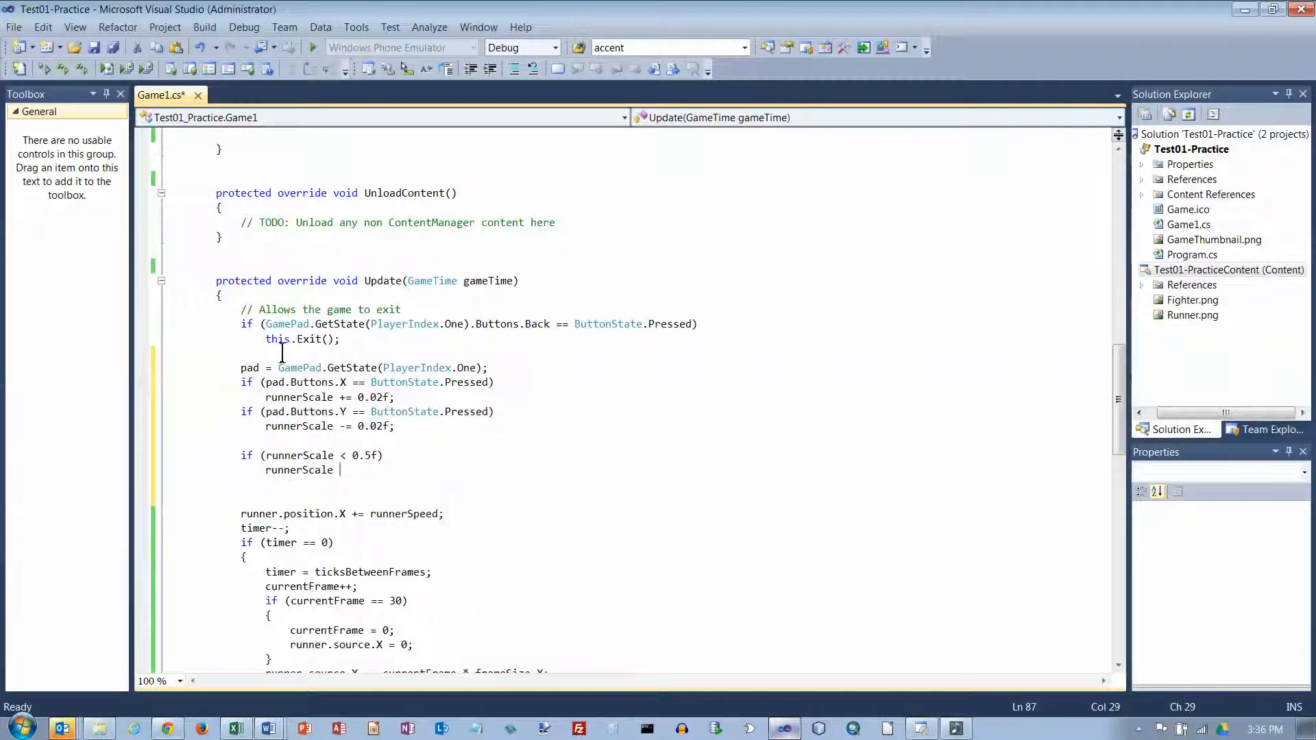
pyautogui.write('= 0.5f;')
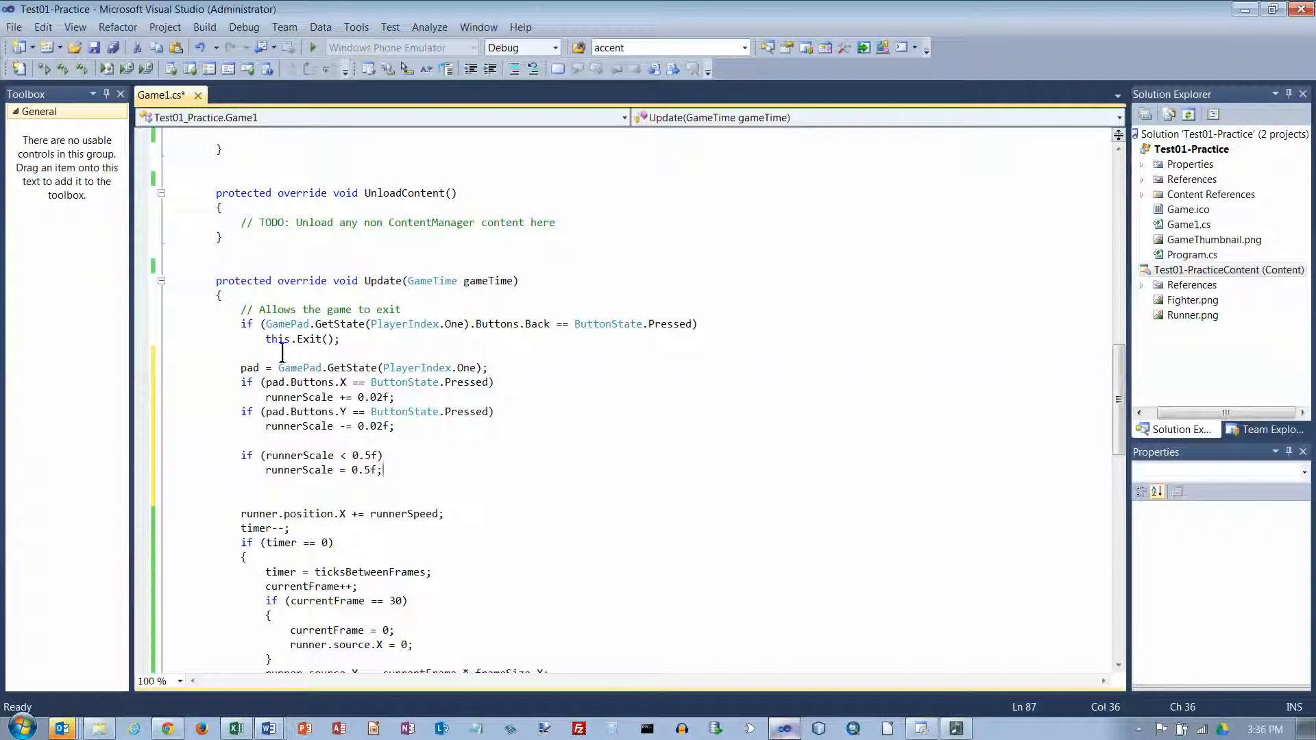
pyautogui.click(402, 427)
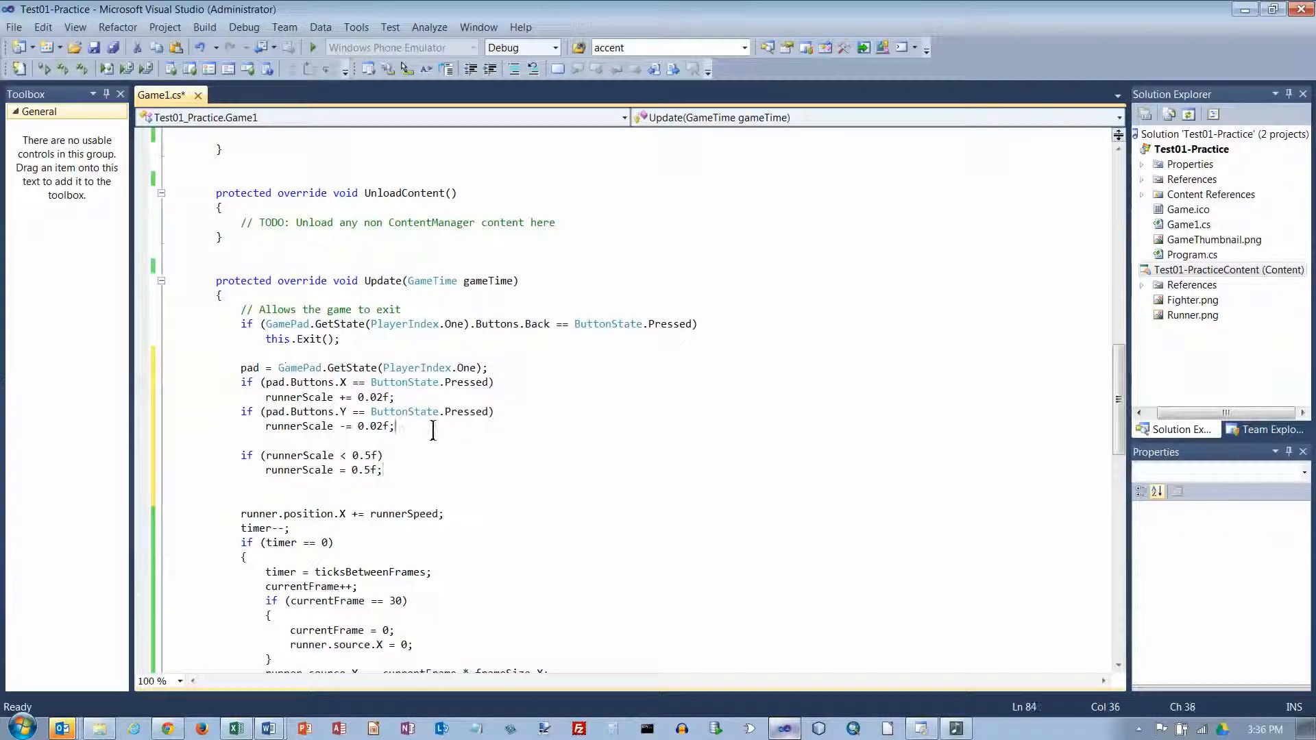
# Replace the fixed scale 1 in spriteBatch.Draw with runnerScale
pyautogui.scroll(-3)
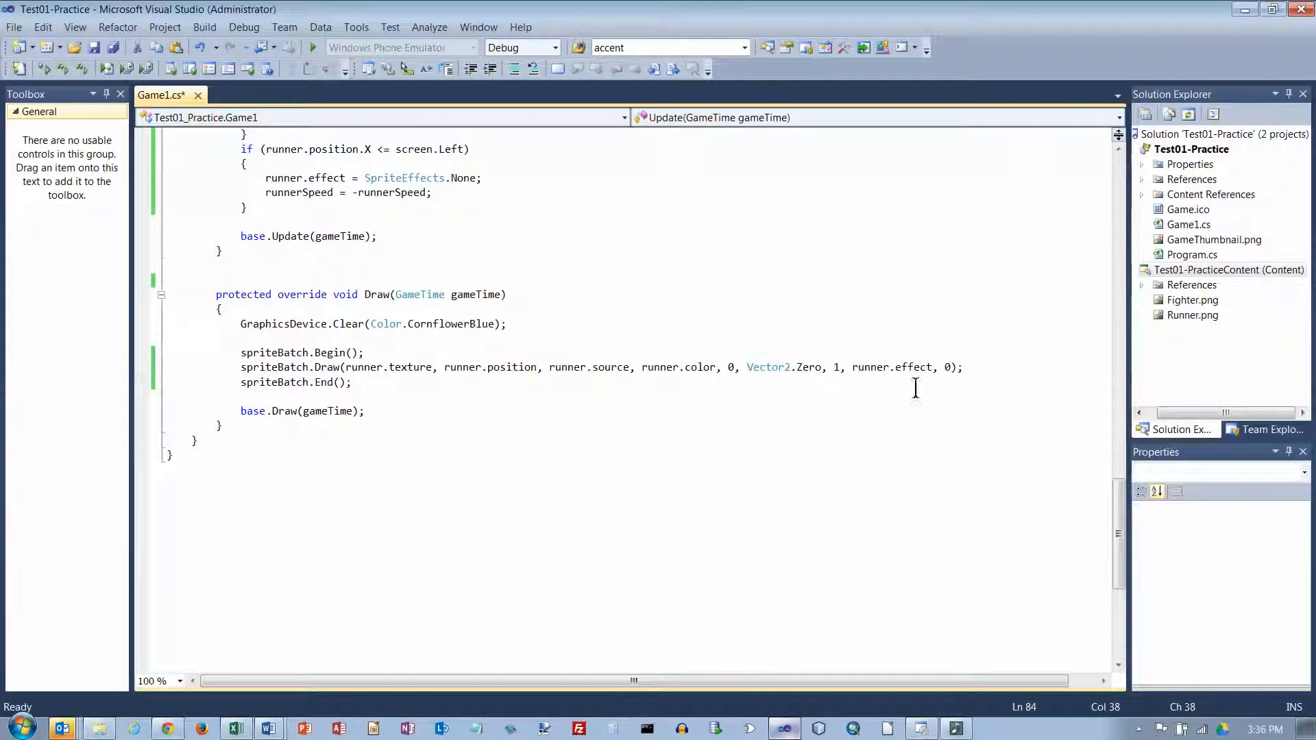
pyautogui.click(928, 377)
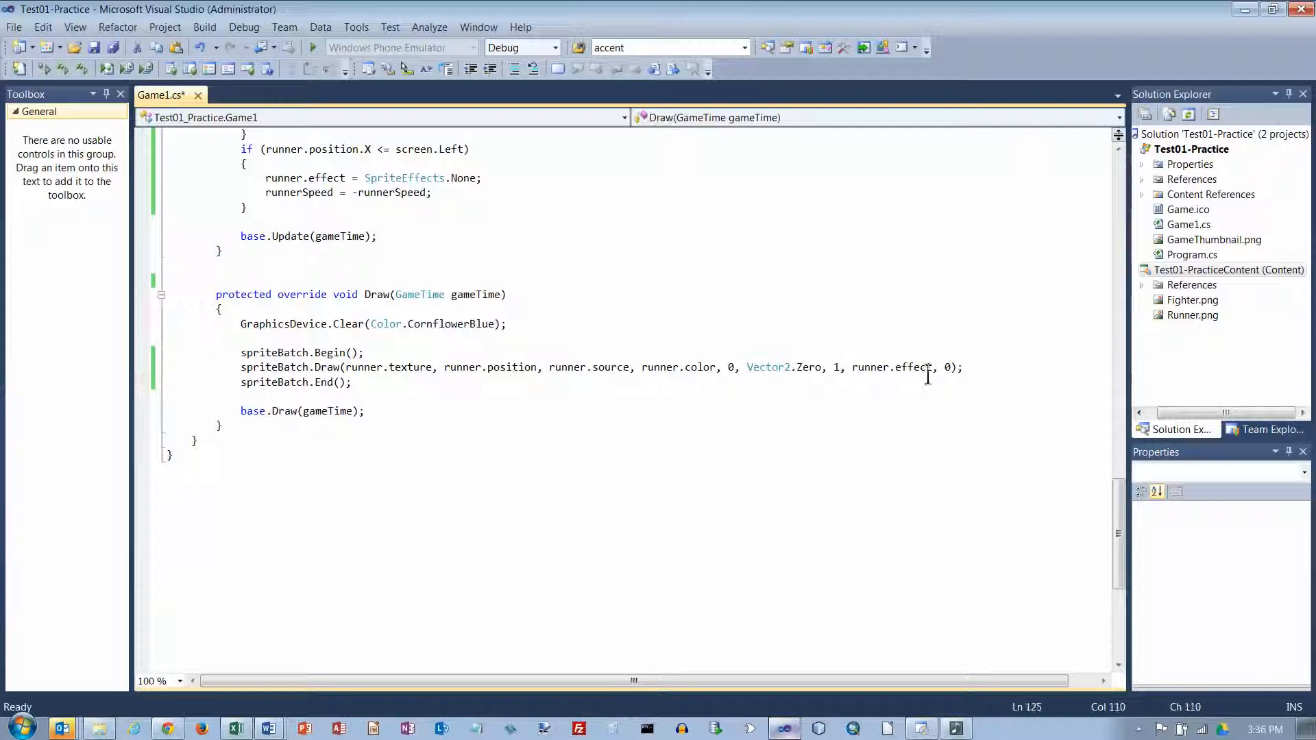
pyautogui.write('runnerScale')
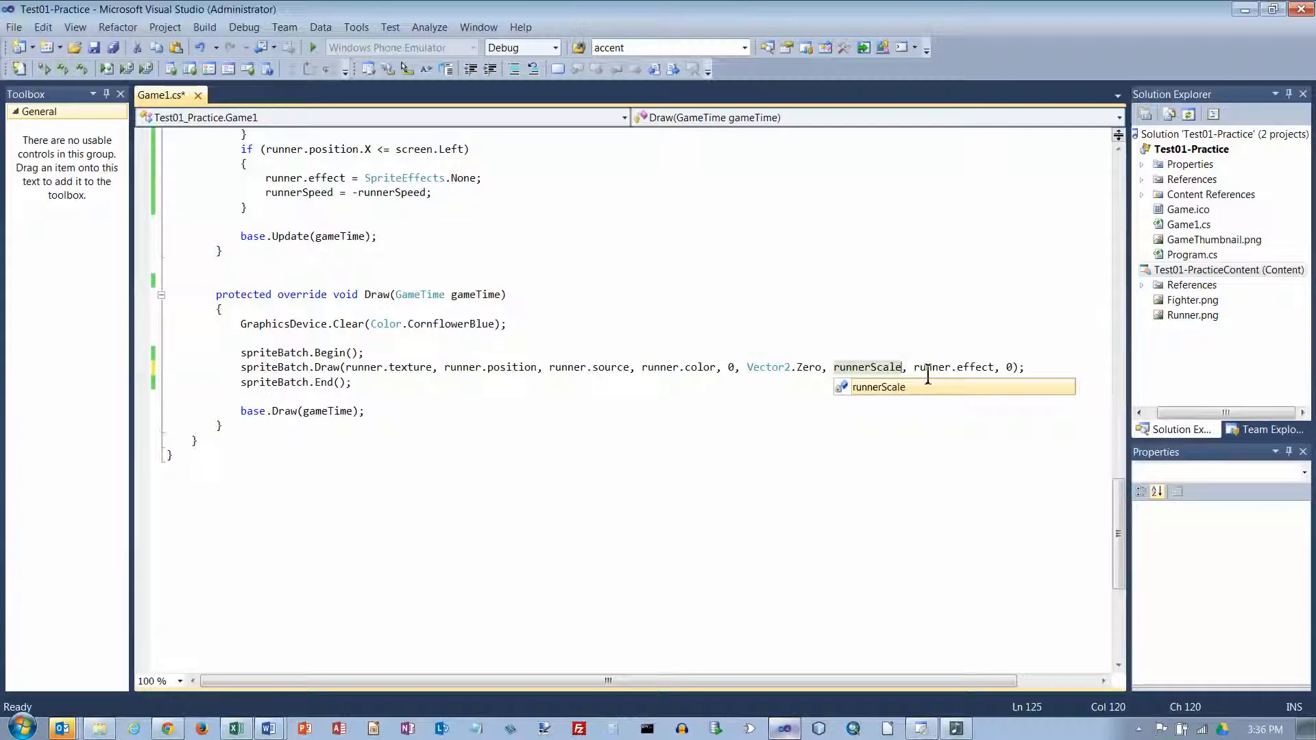
pyautogui.moveTo(889, 316)
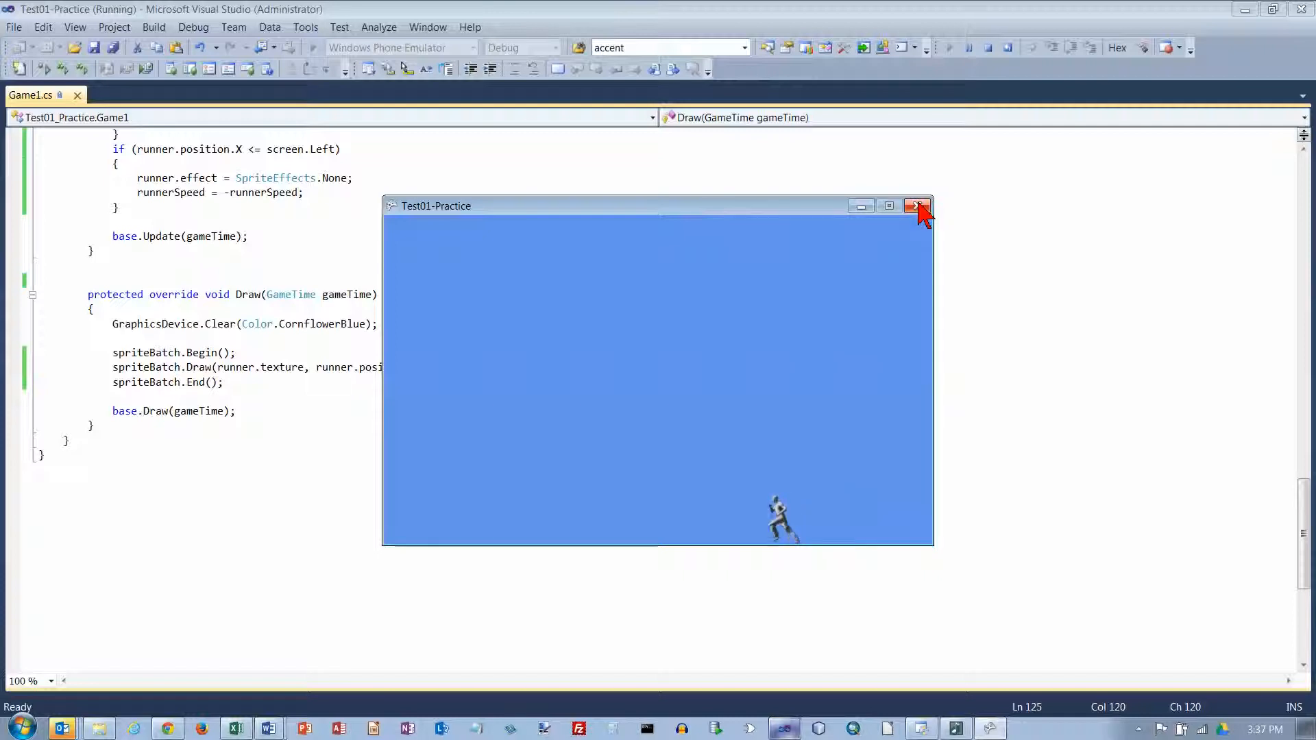
# Run the game to see the runner sprite, then close the game window
pyautogui.click(917, 206)
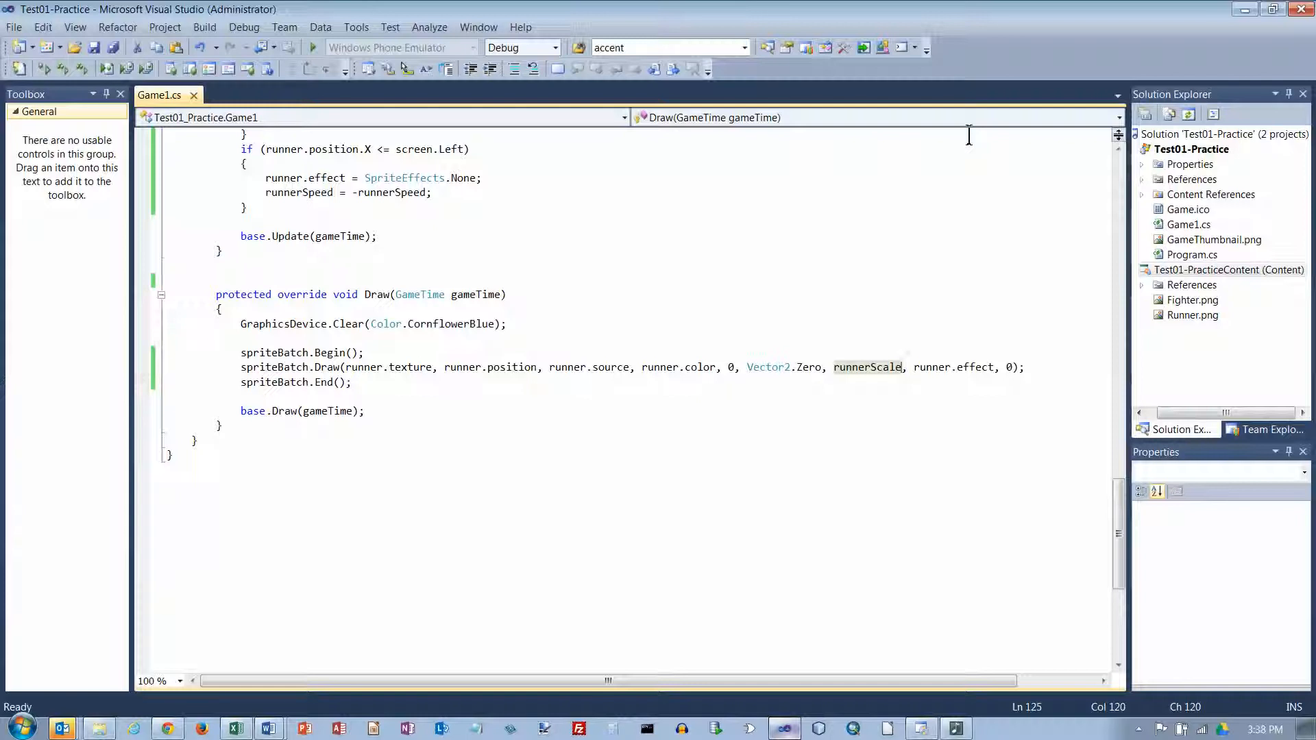
pyautogui.moveTo(434, 265)
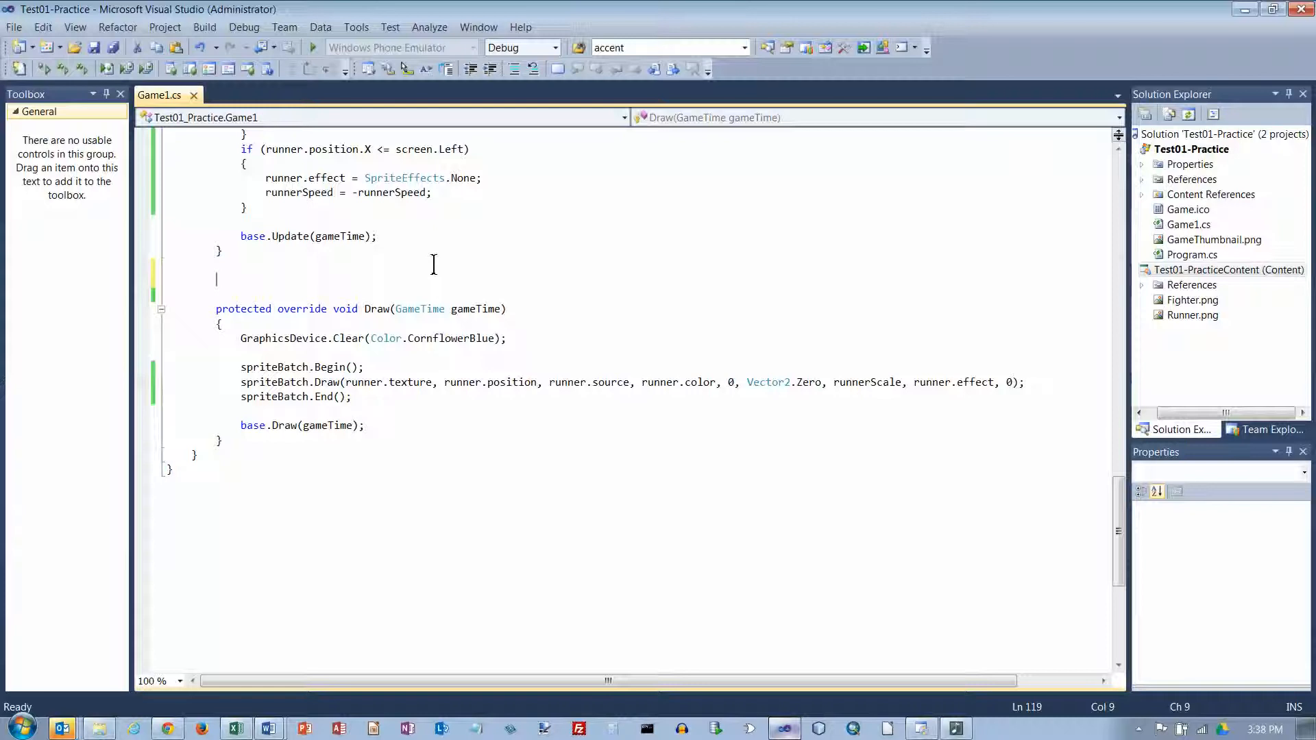
# Write void ReverseDirection() that sets runnerSpeed = -runnerSpeed
pyautogui.write('void ReverseDirection')
pyautogui.write('{')
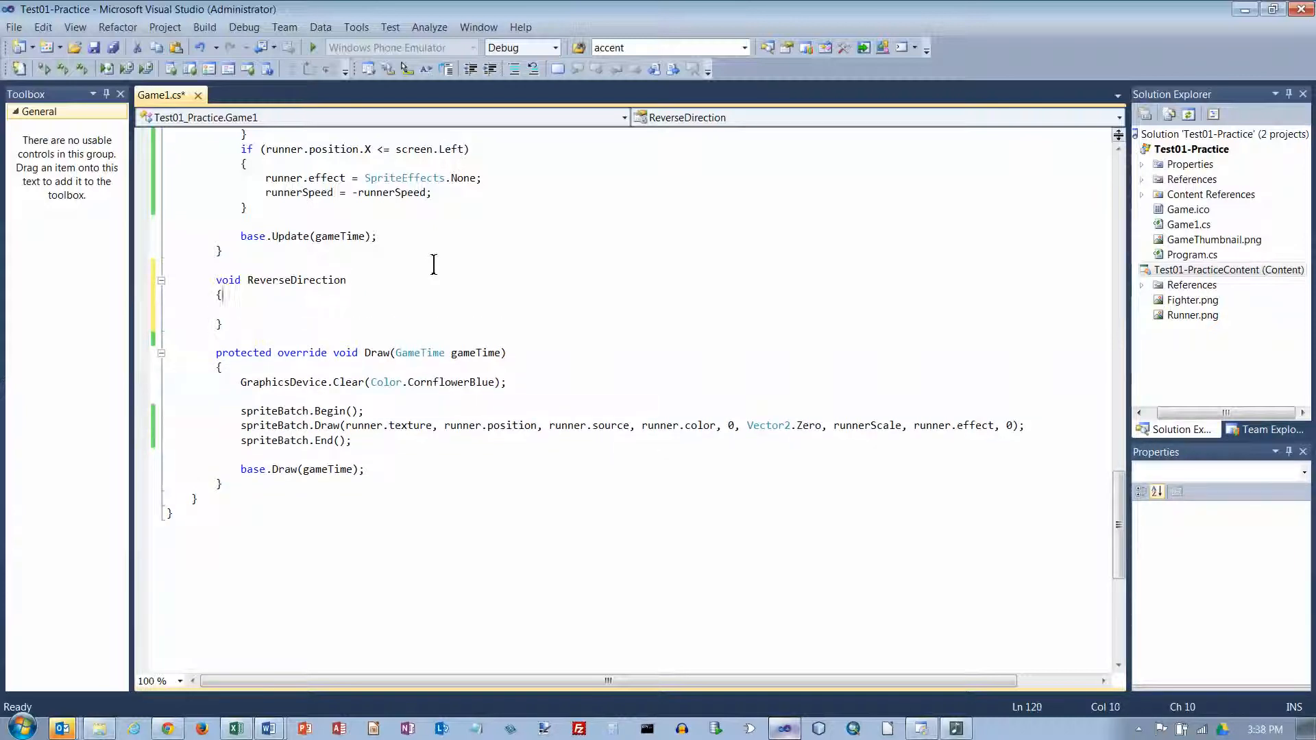
pyautogui.write('()')
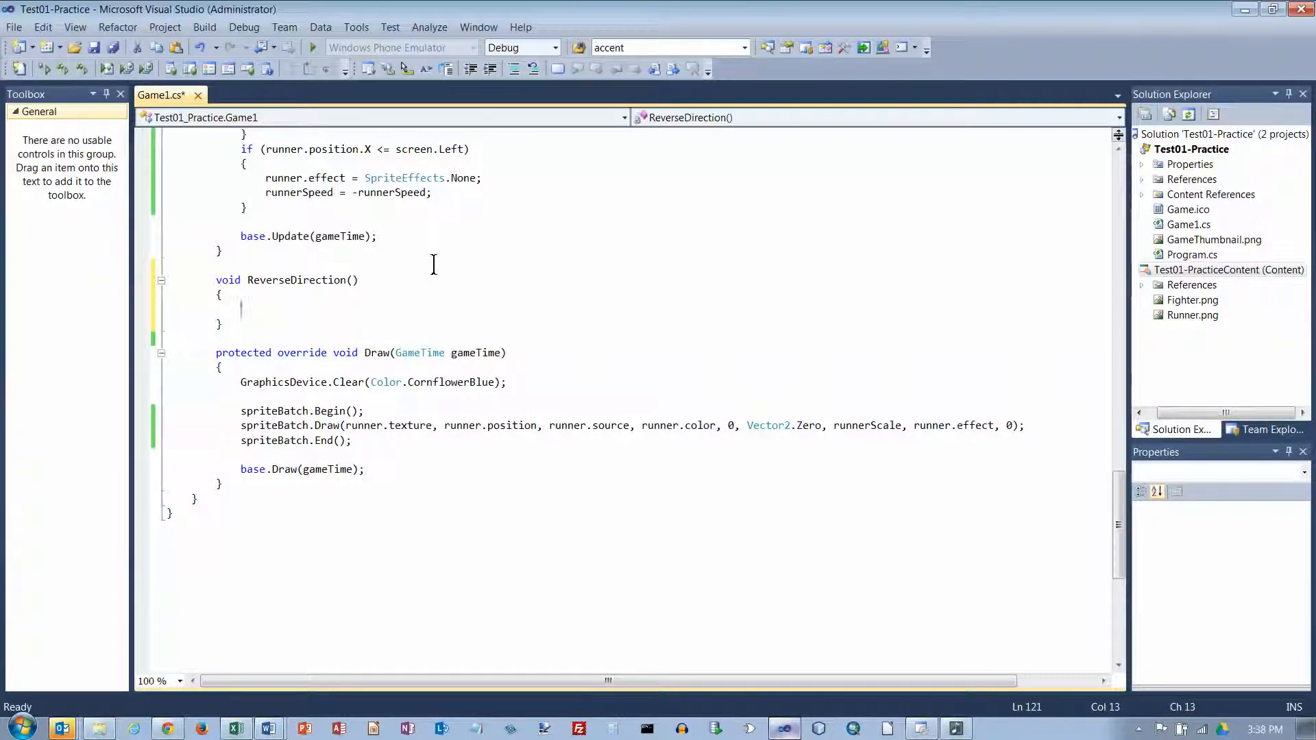
pyautogui.write('runnerSpeed = -runnerSpeed;')
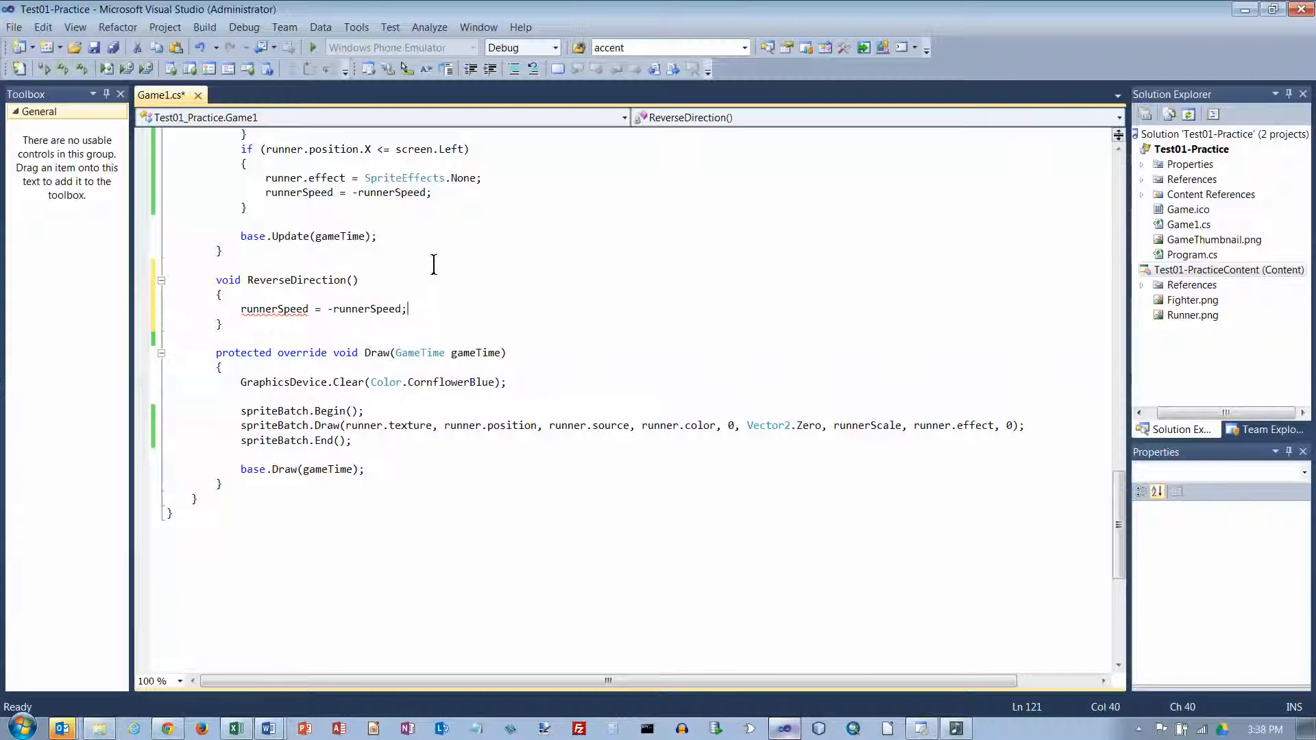
pyautogui.click(222, 324)
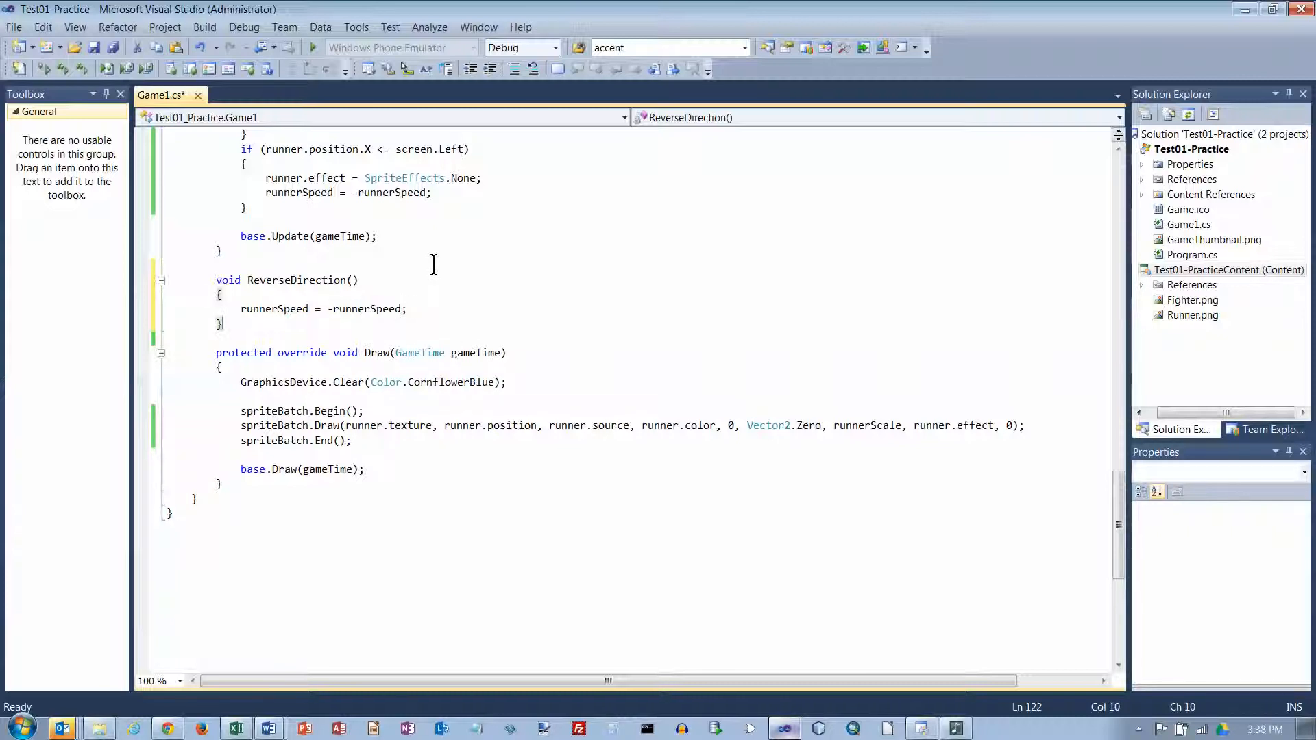
# Write void SpeedUp() that does runnerSpeed++
pyautogui.write('void')
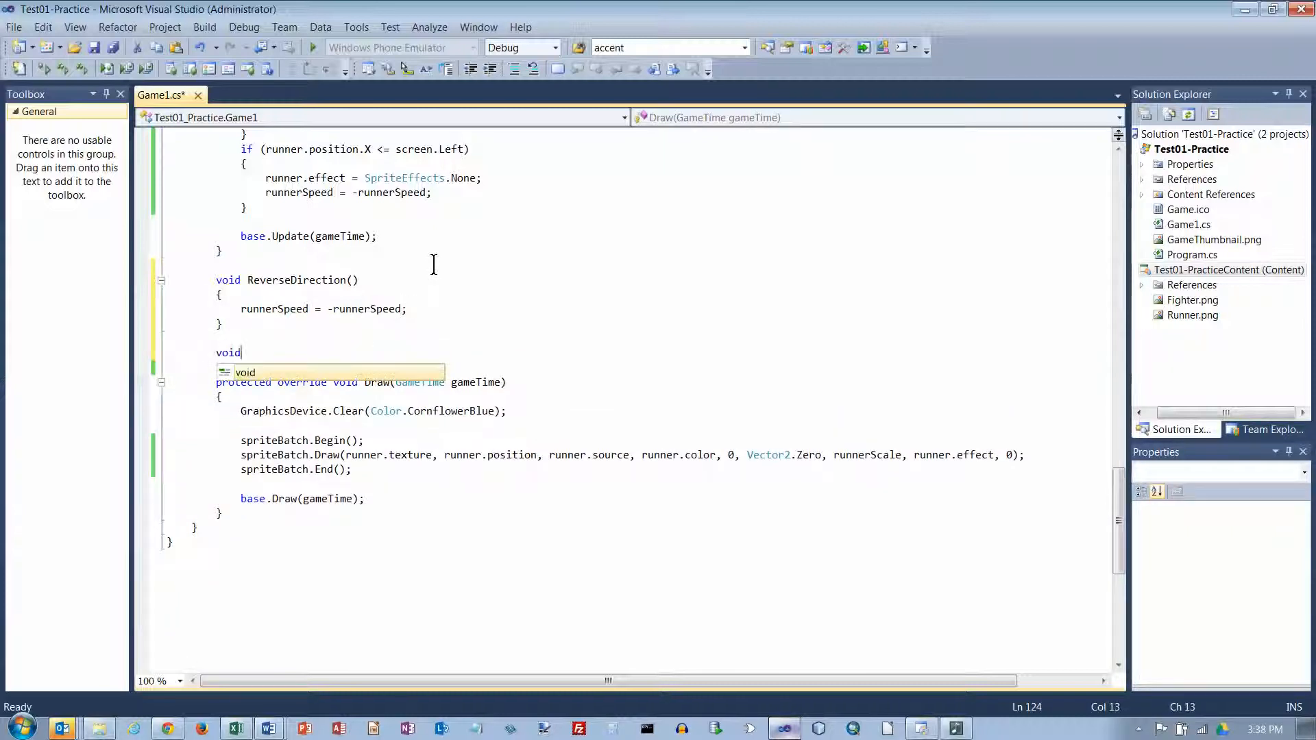
pyautogui.write('S')
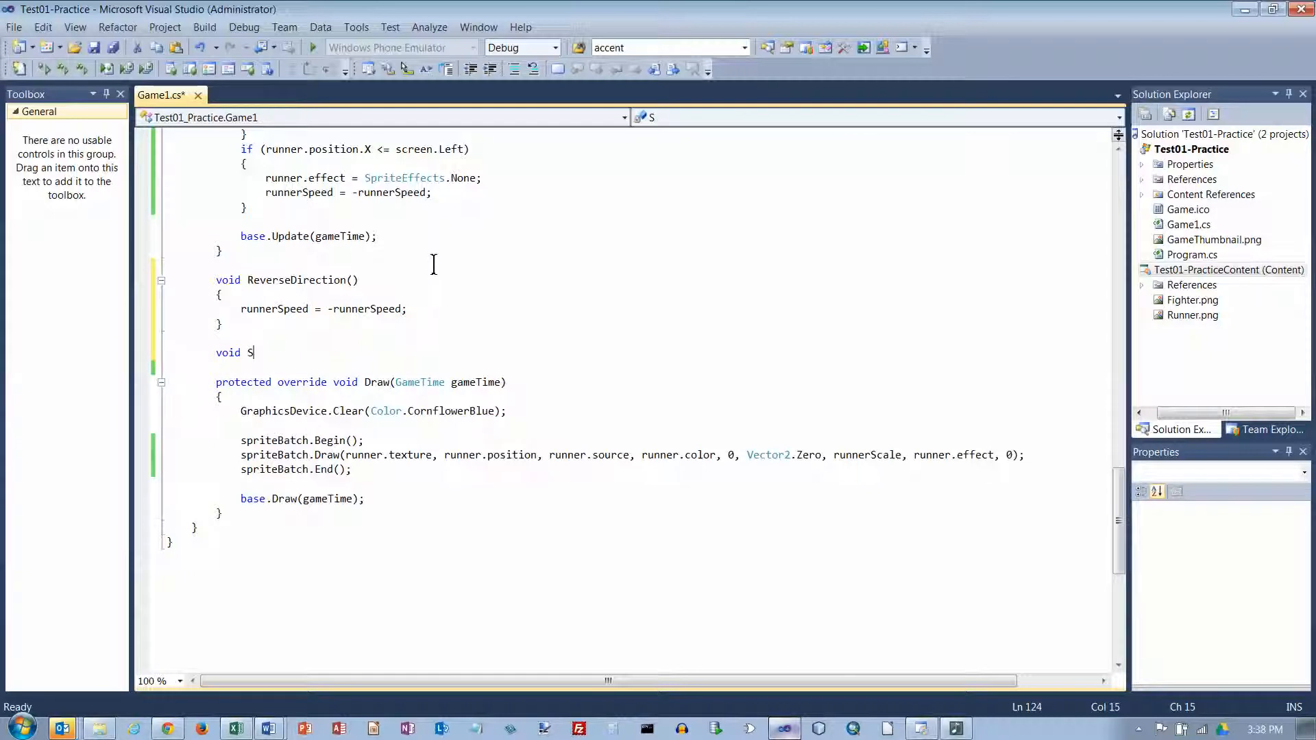
pyautogui.write('peed')
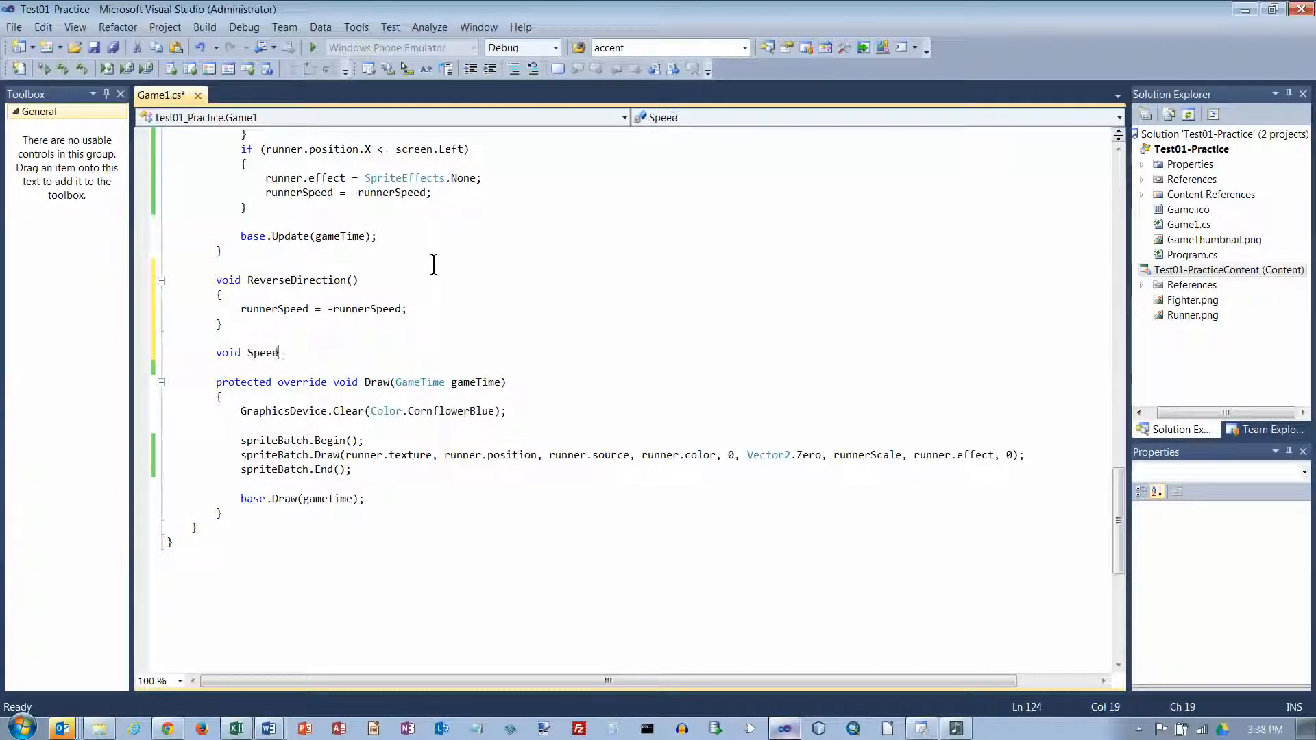
pyautogui.write('Up()')
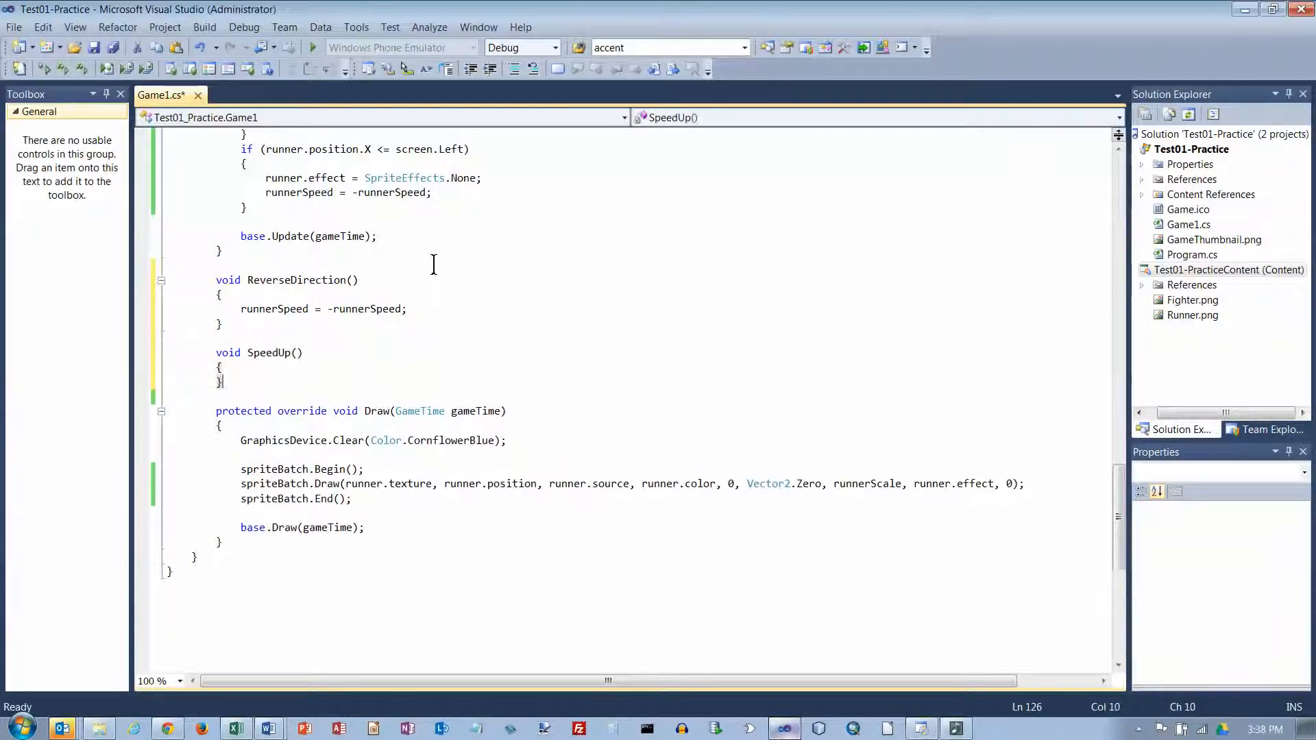
pyautogui.press('Return')
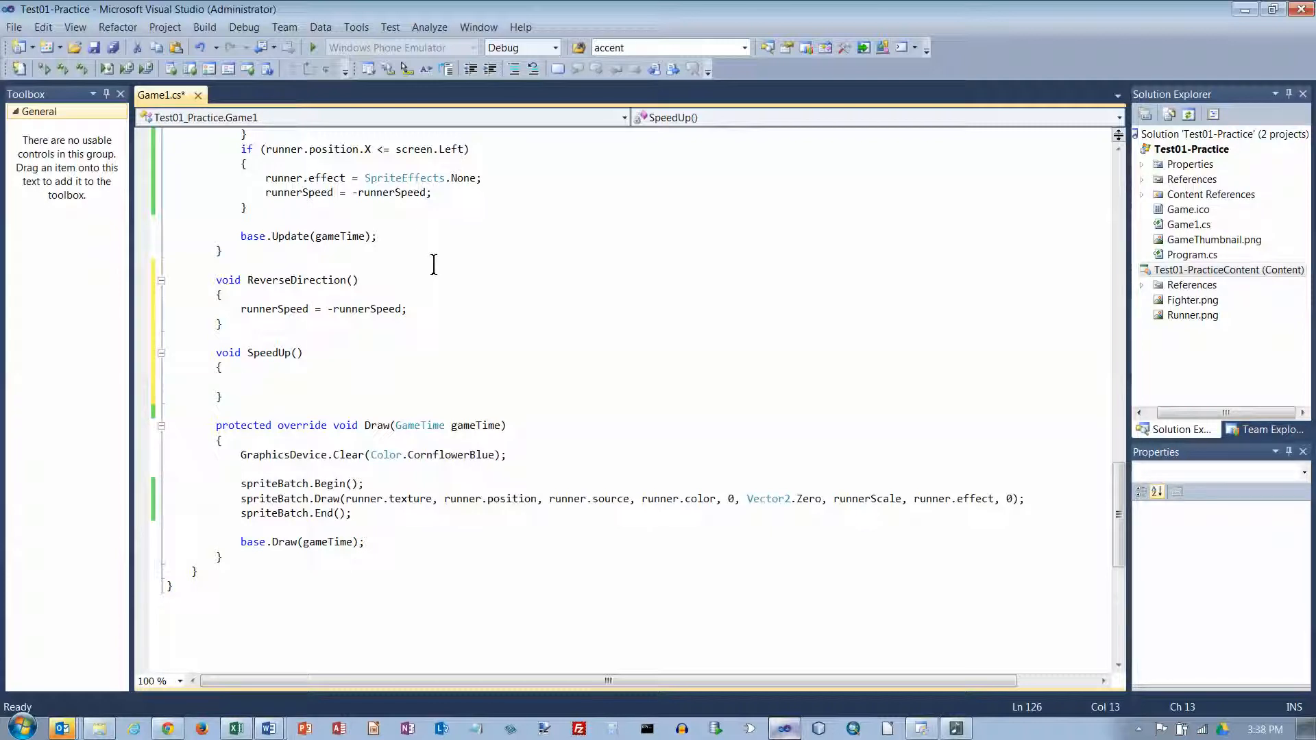
pyautogui.write('runnerSpeed')
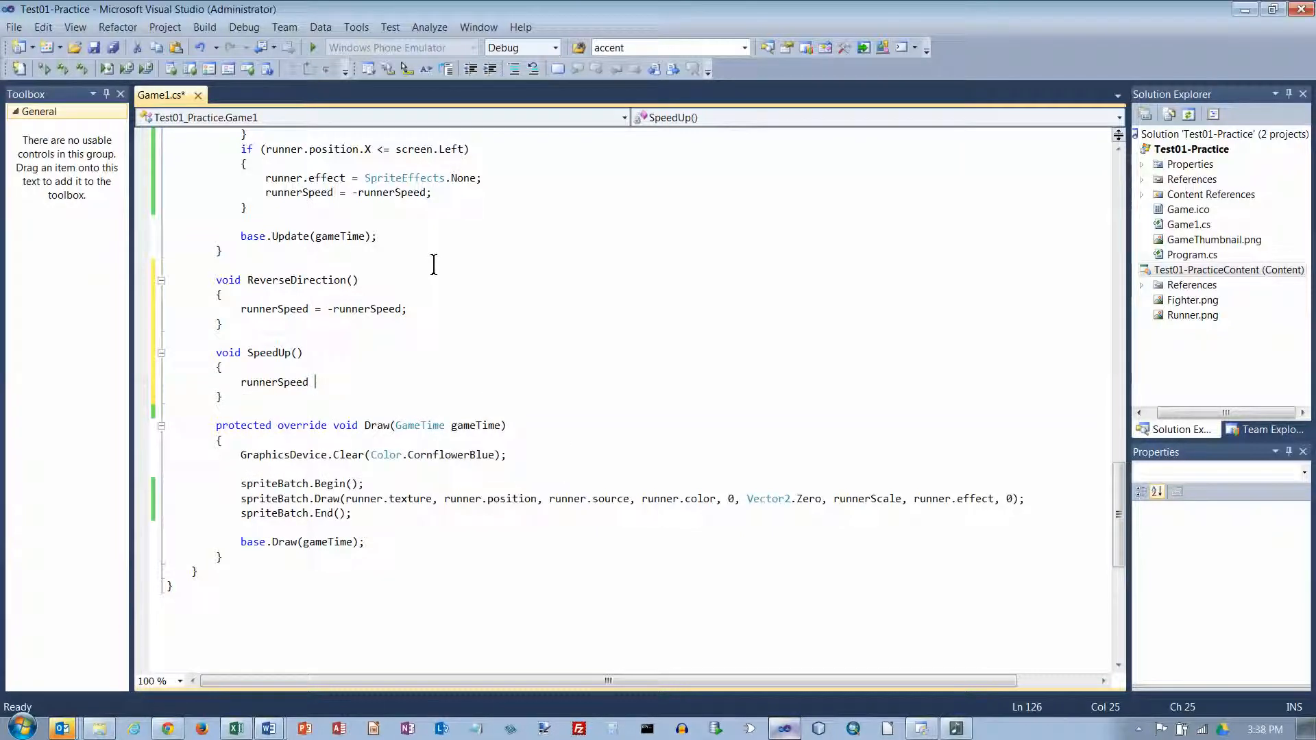
pyautogui.write('++;')
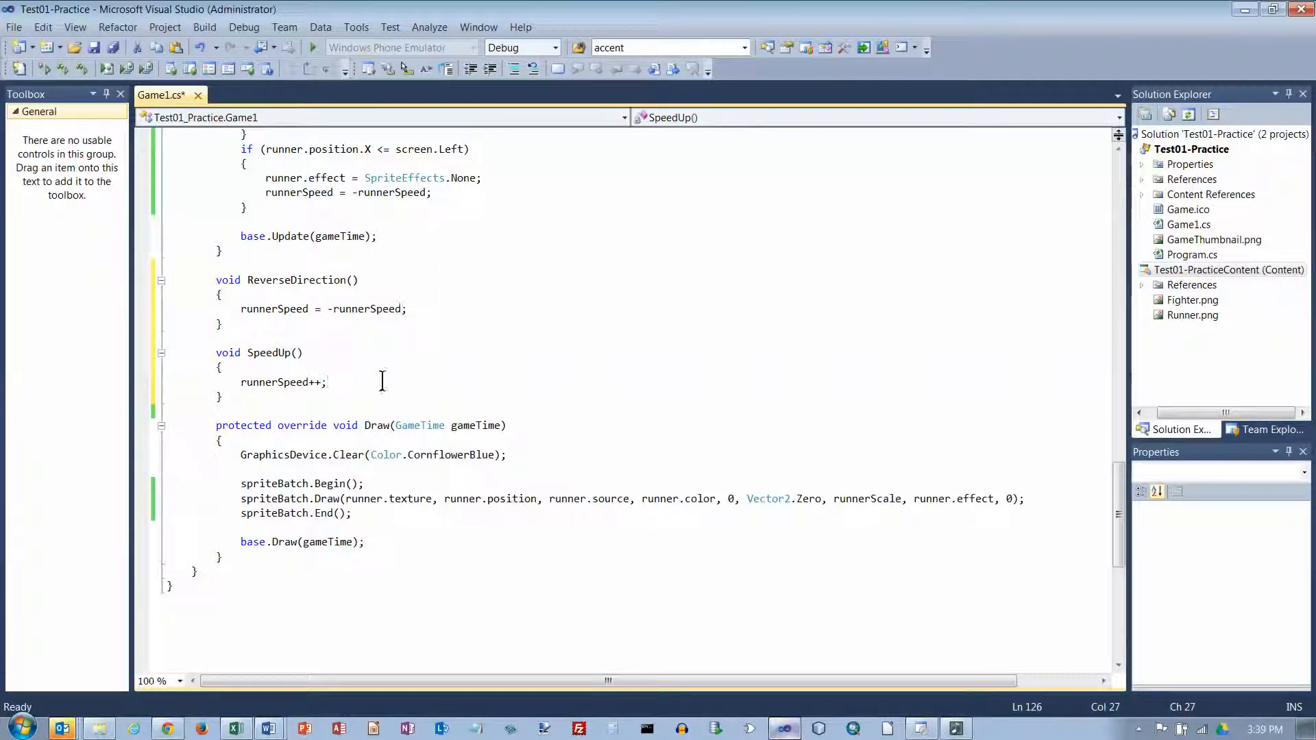
# Write void SlowDown() that does runnerSpeed--
pyautogui.click(296, 401)
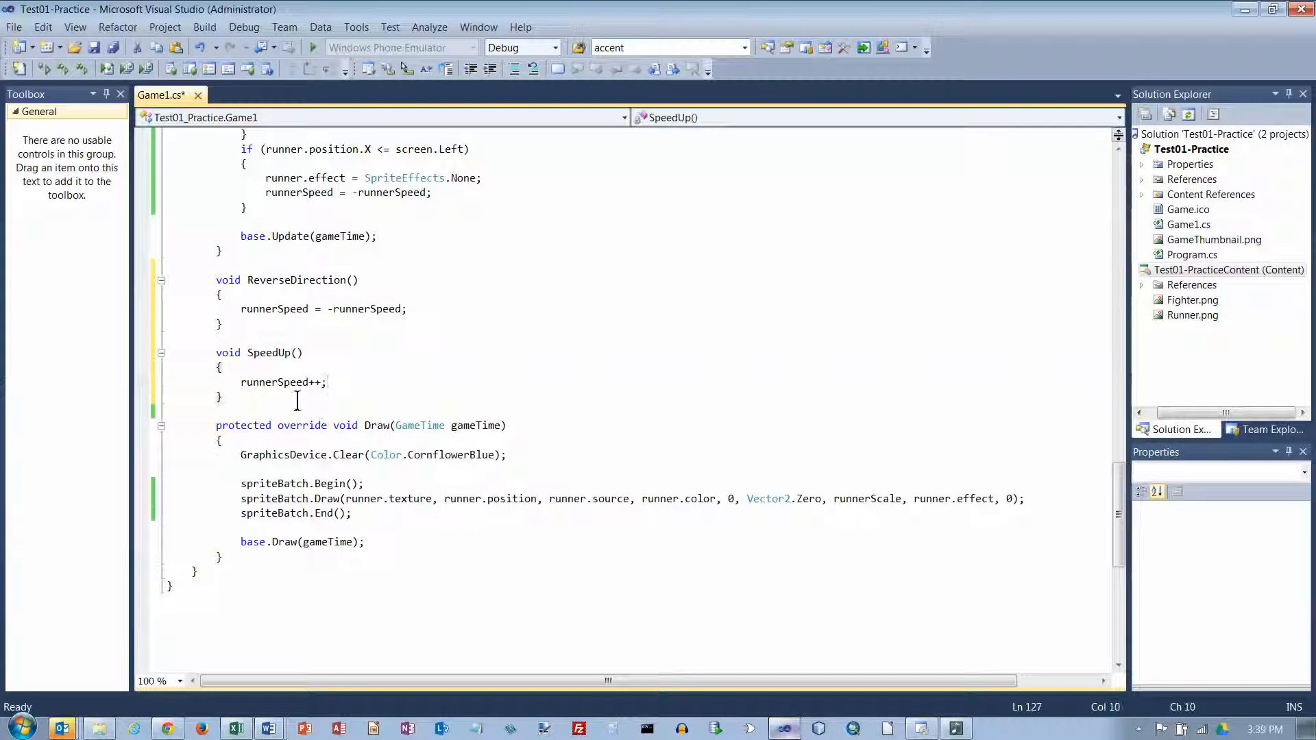
pyautogui.write('void S')
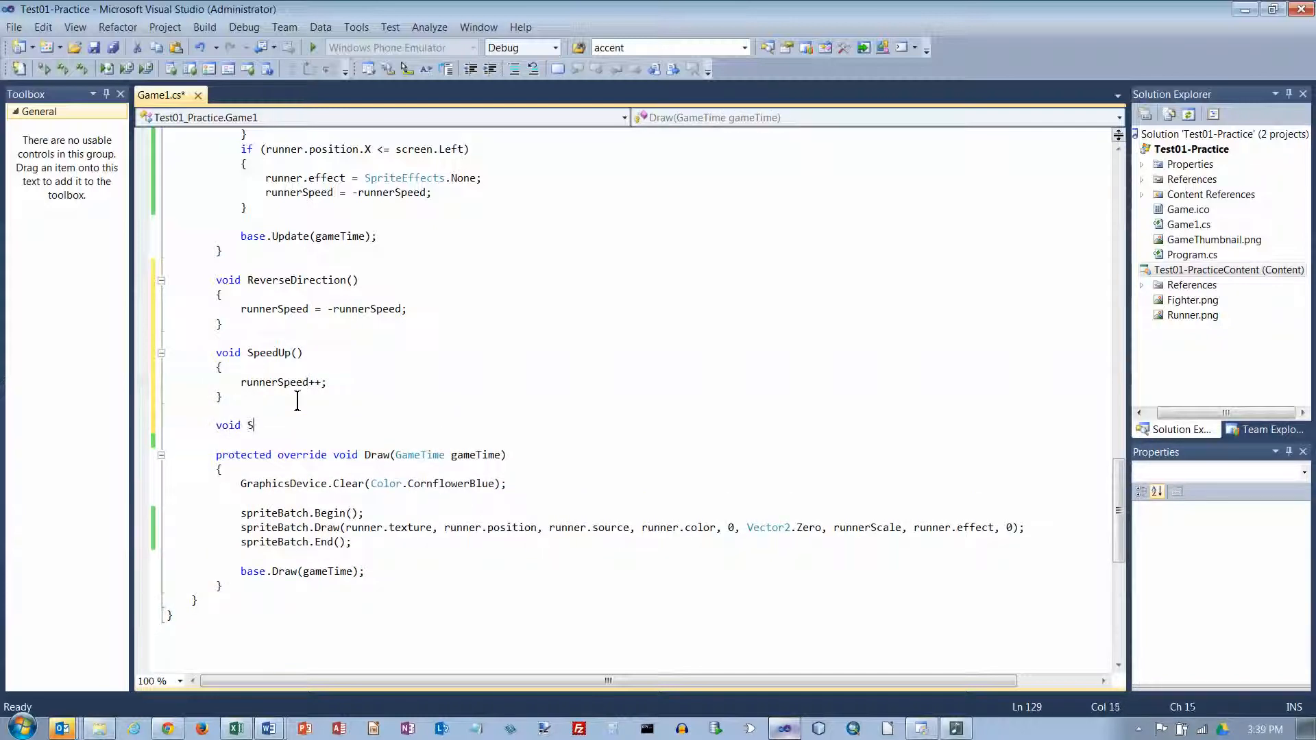
pyautogui.write('lowDown()')
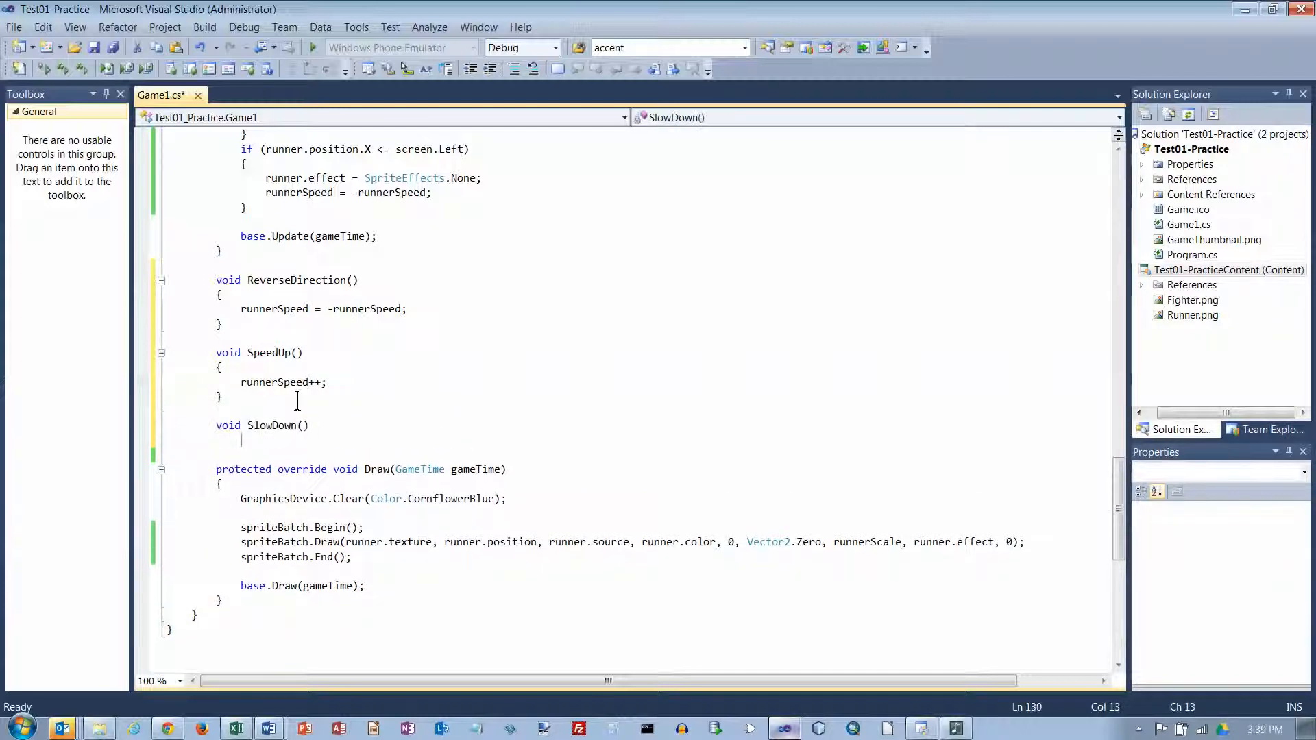
pyautogui.press('enter')
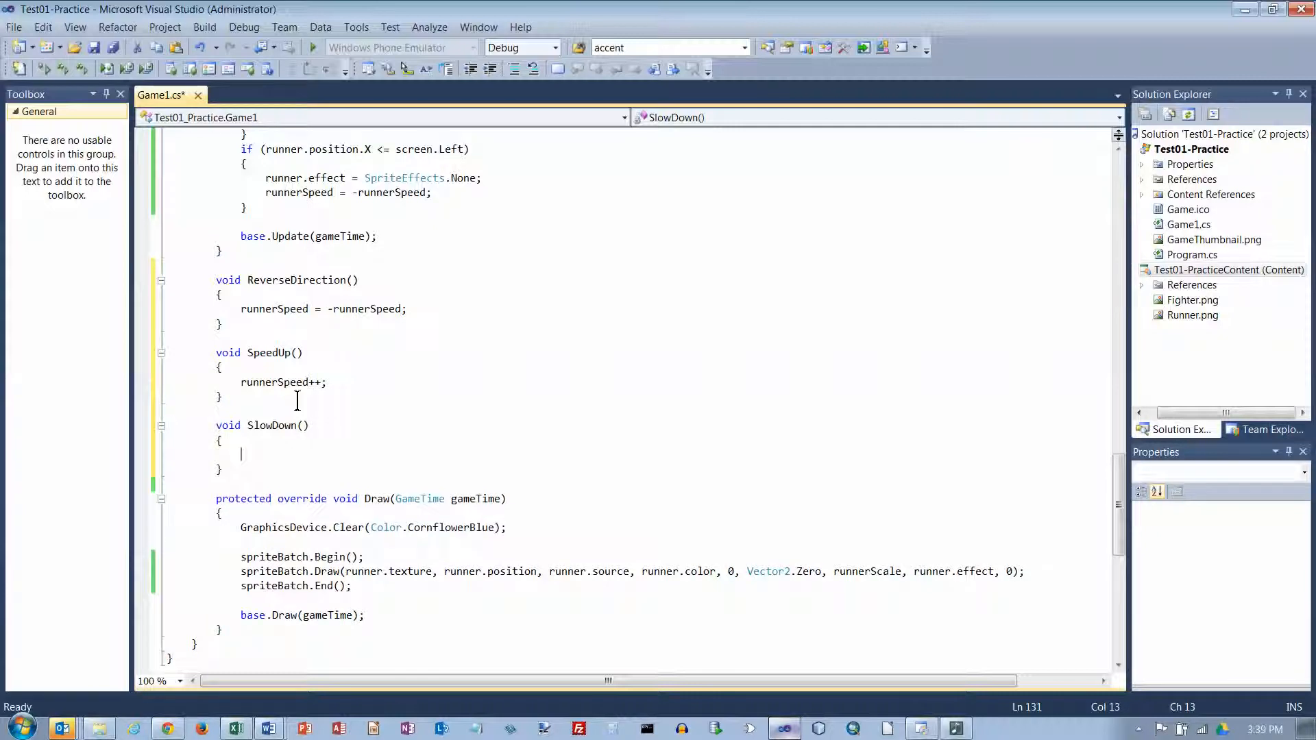
pyautogui.write('runnerSp')
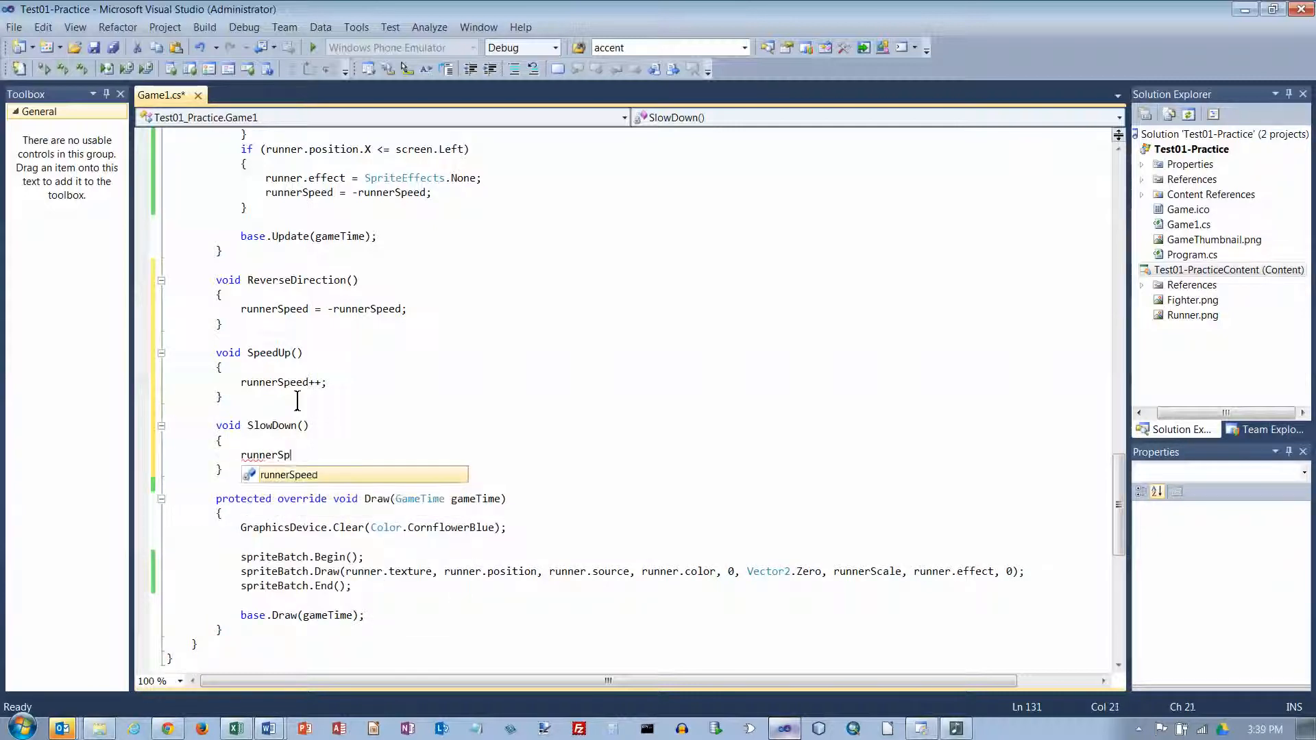
pyautogui.write('eed--;')
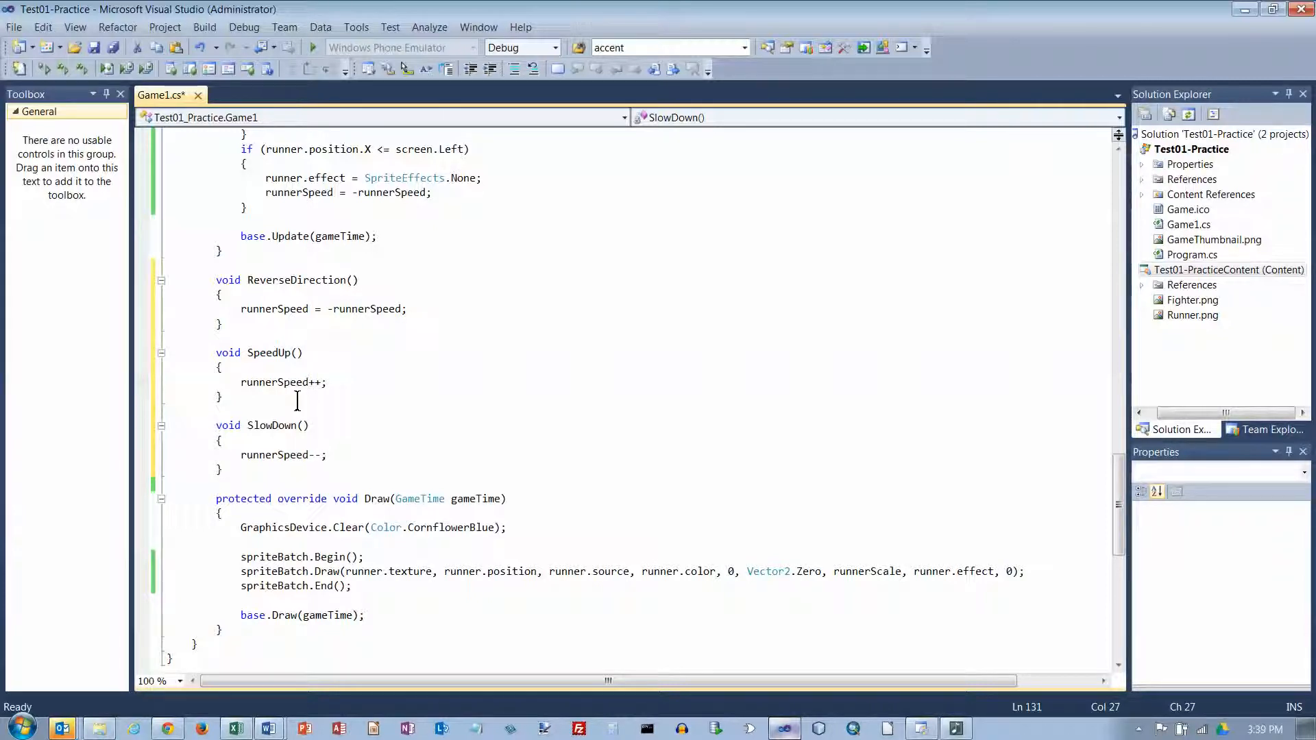
# In SlowDown, add 'if (runnerSpeed <= 0) runnerSpeed = 0;' after the decrement
pyautogui.click(328, 456)
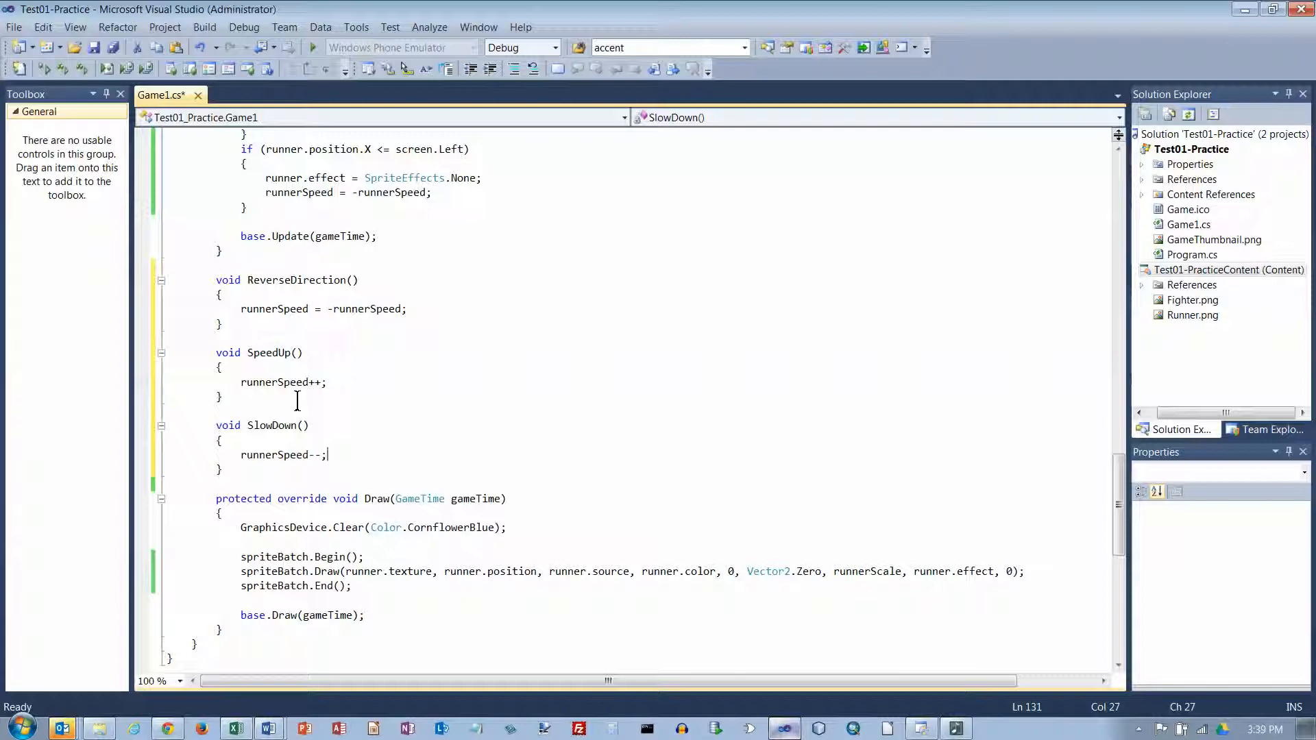
pyautogui.press('Return')
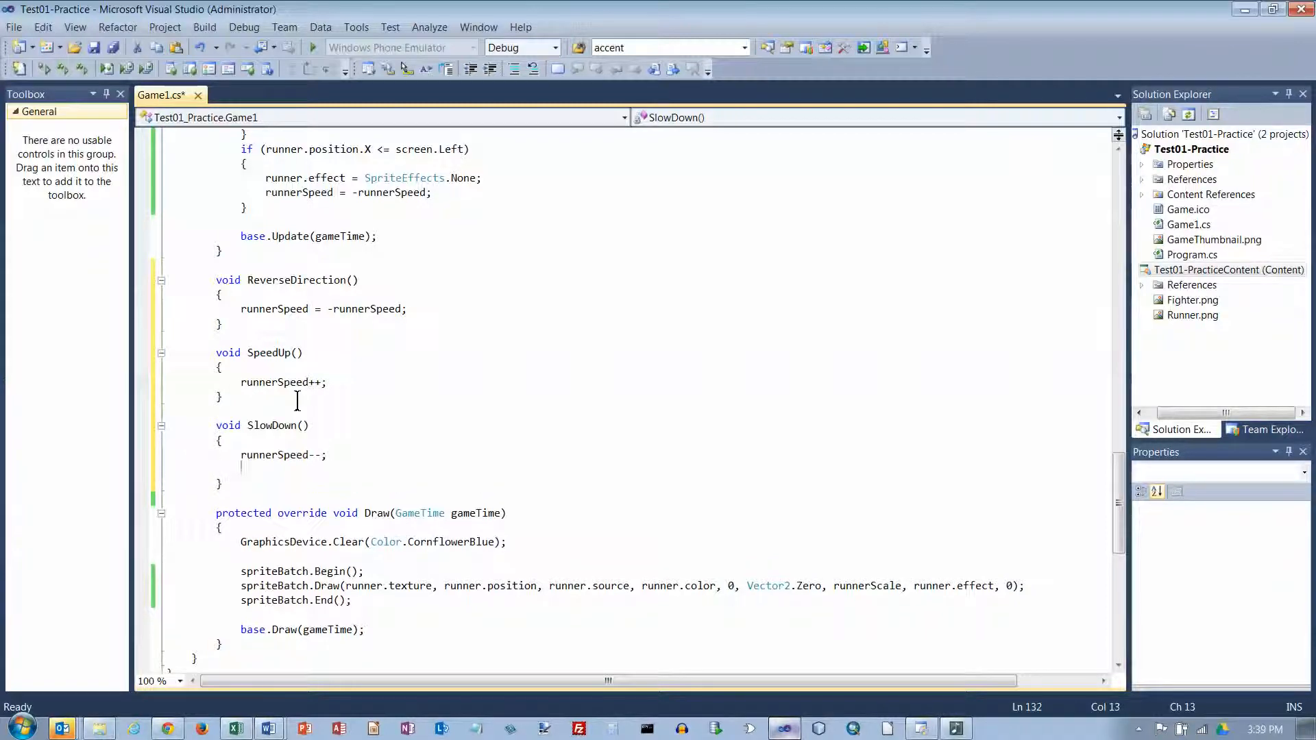
pyautogui.write('if (runnerSpeed')
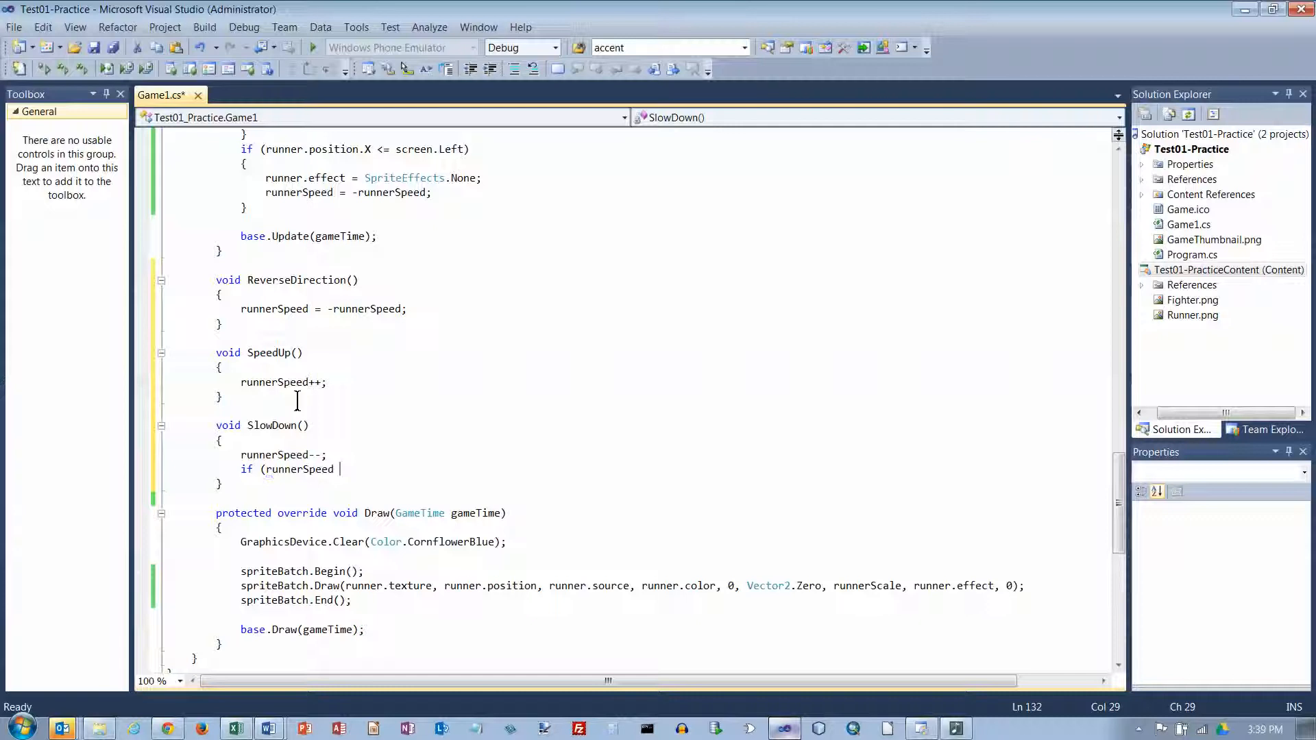
pyautogui.write('<= 0)')
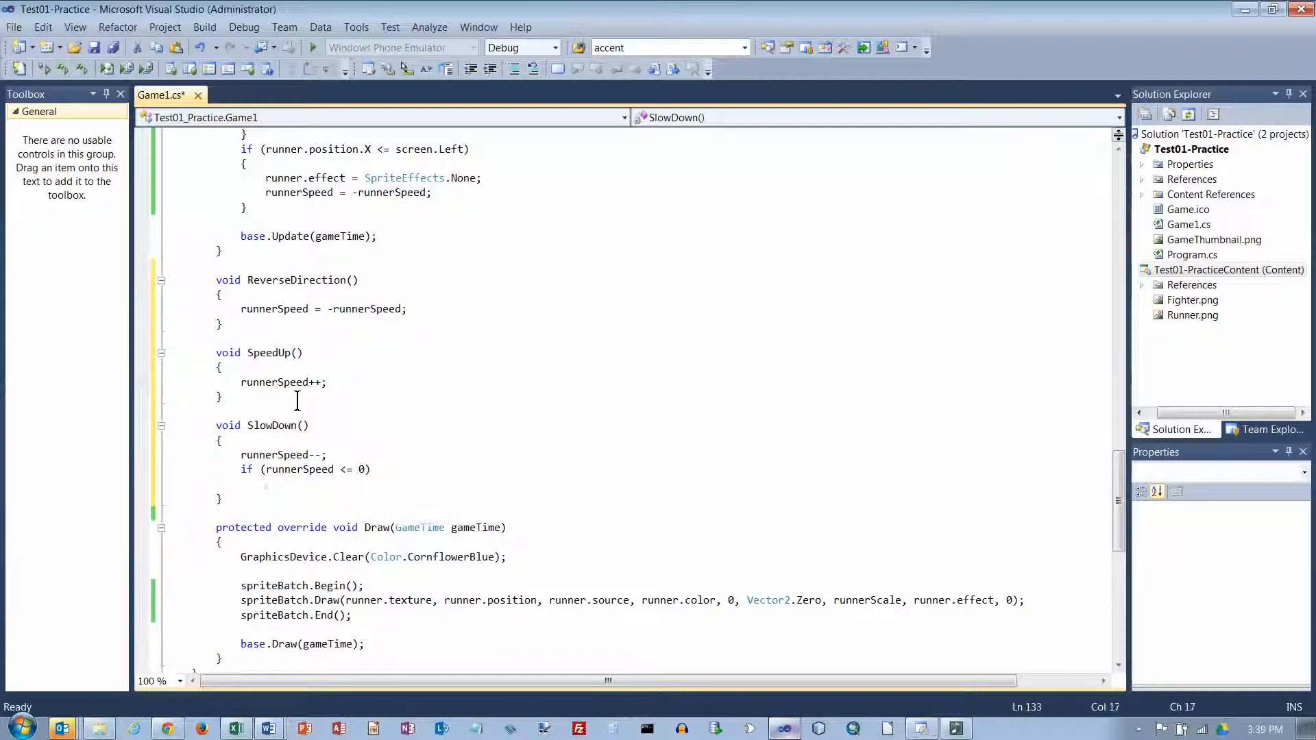
pyautogui.write('runnerSpeed =')
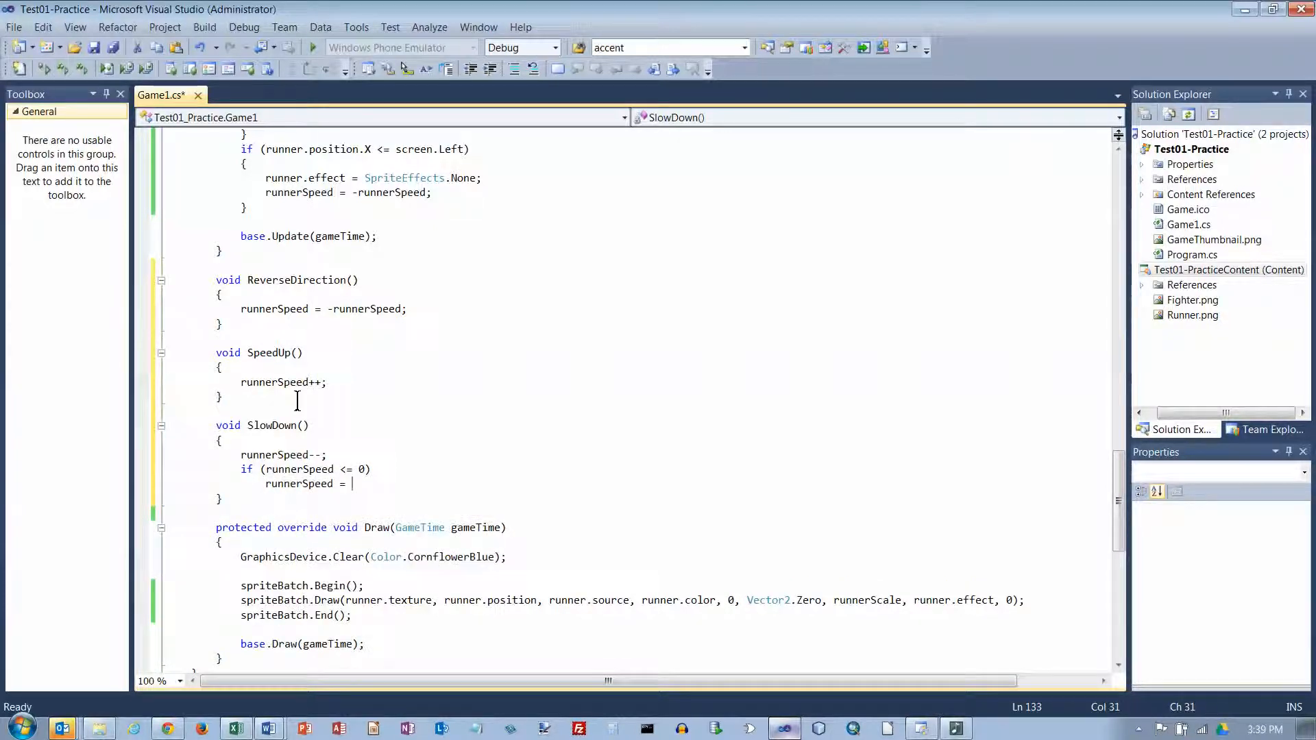
pyautogui.write('0;')
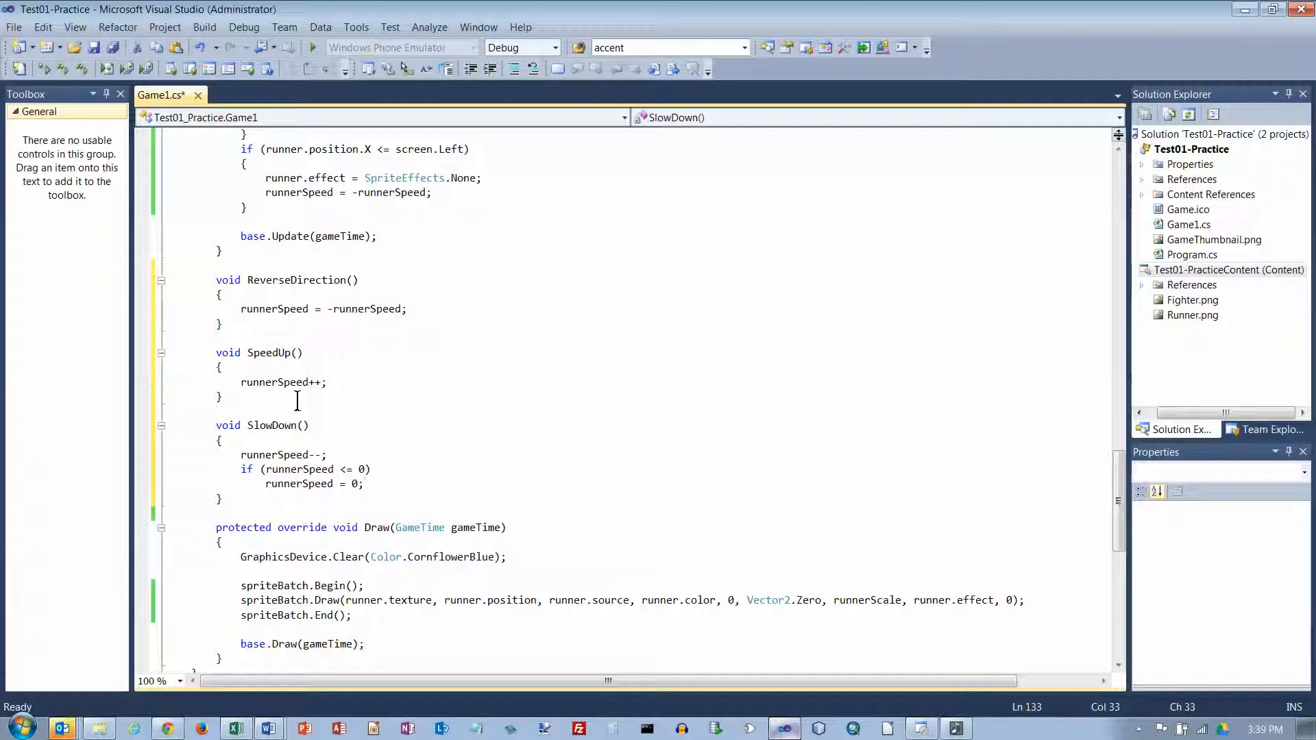
pyautogui.click(376, 389)
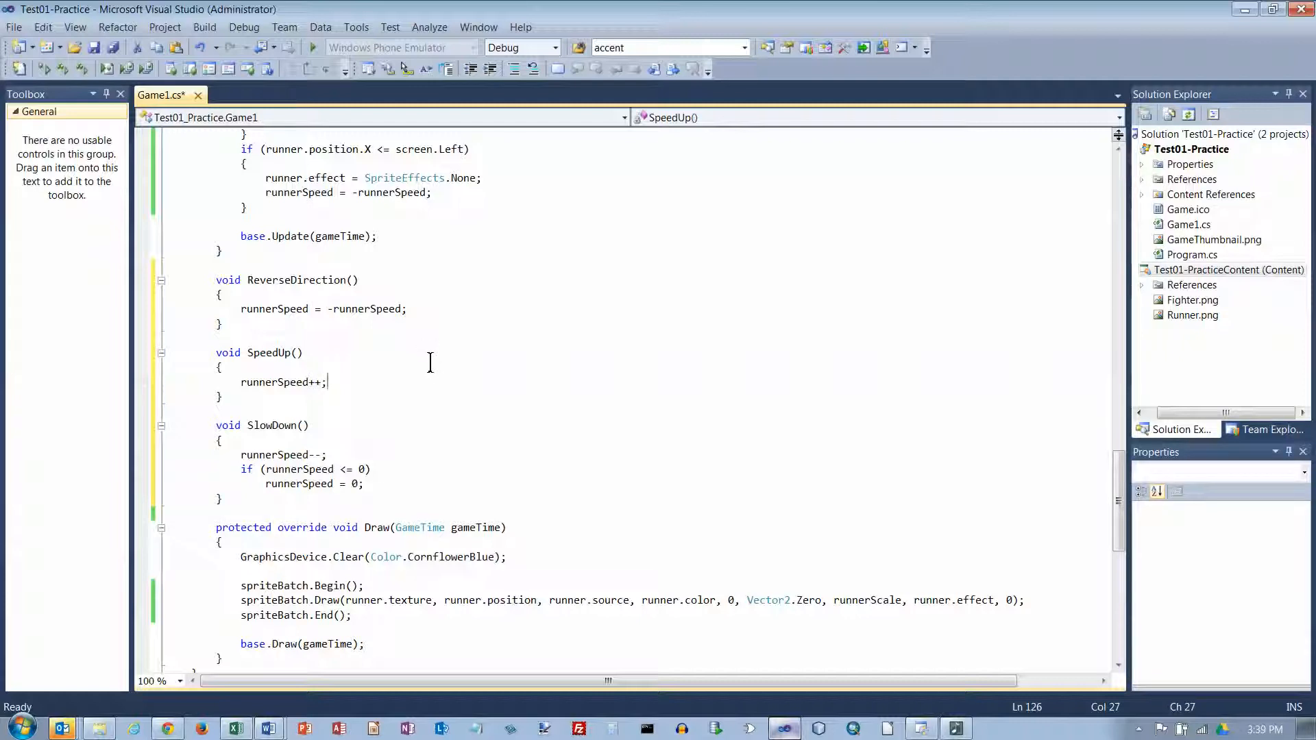
pyautogui.moveTo(425, 367)
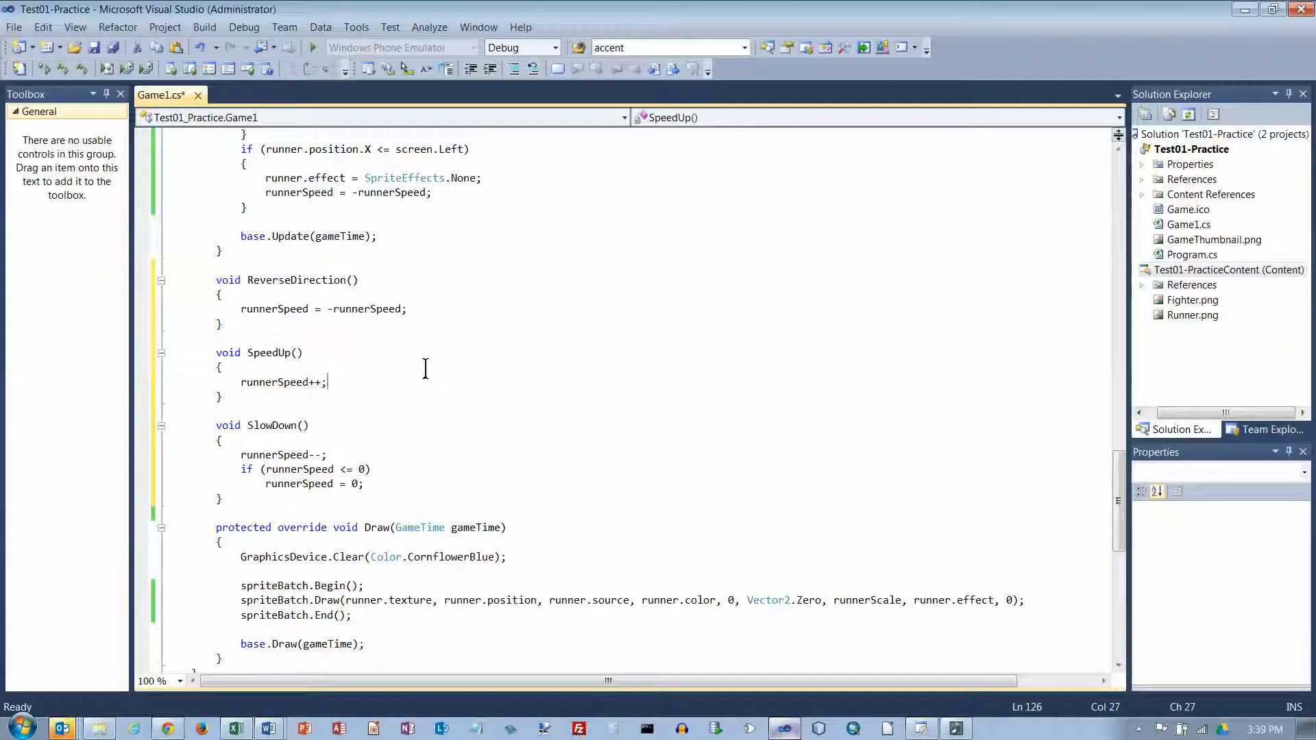
pyautogui.moveTo(327, 368)
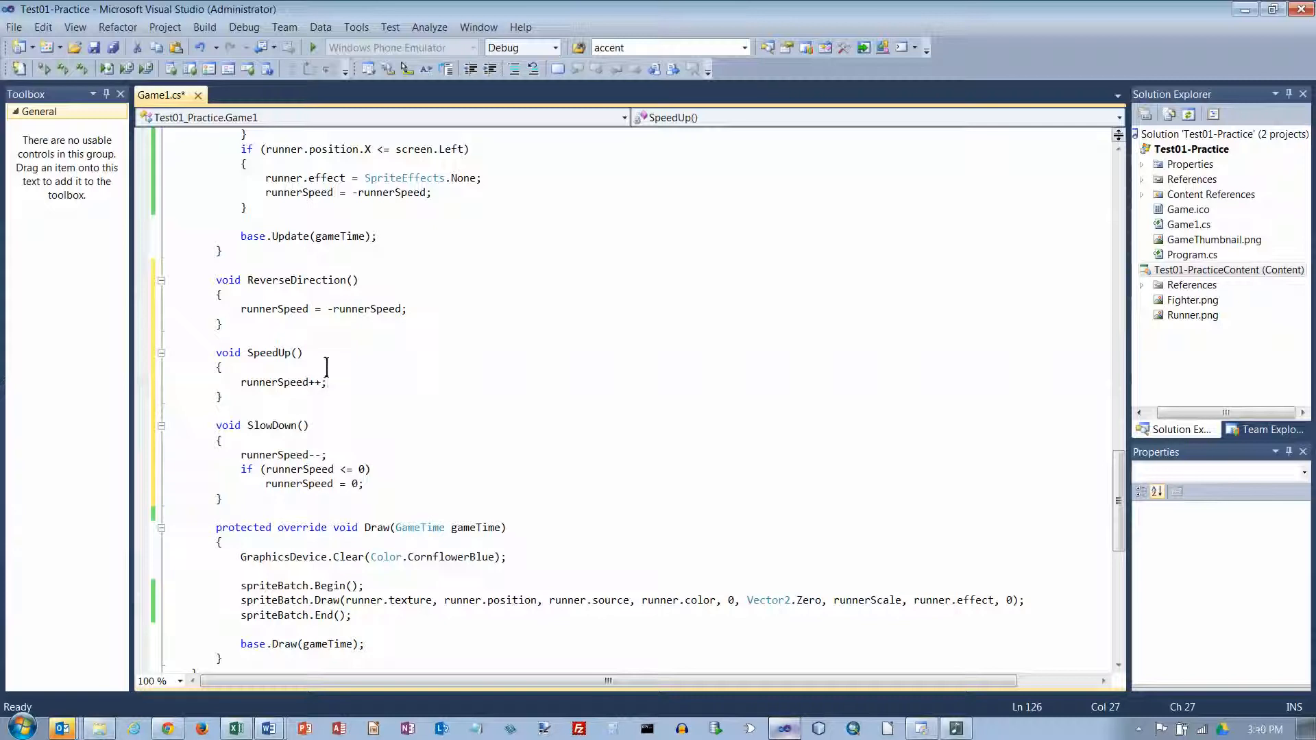
# Start 'if (pad' in Update below the runnerScale clamp, then jump to pad's declaration
pyautogui.scroll(3)
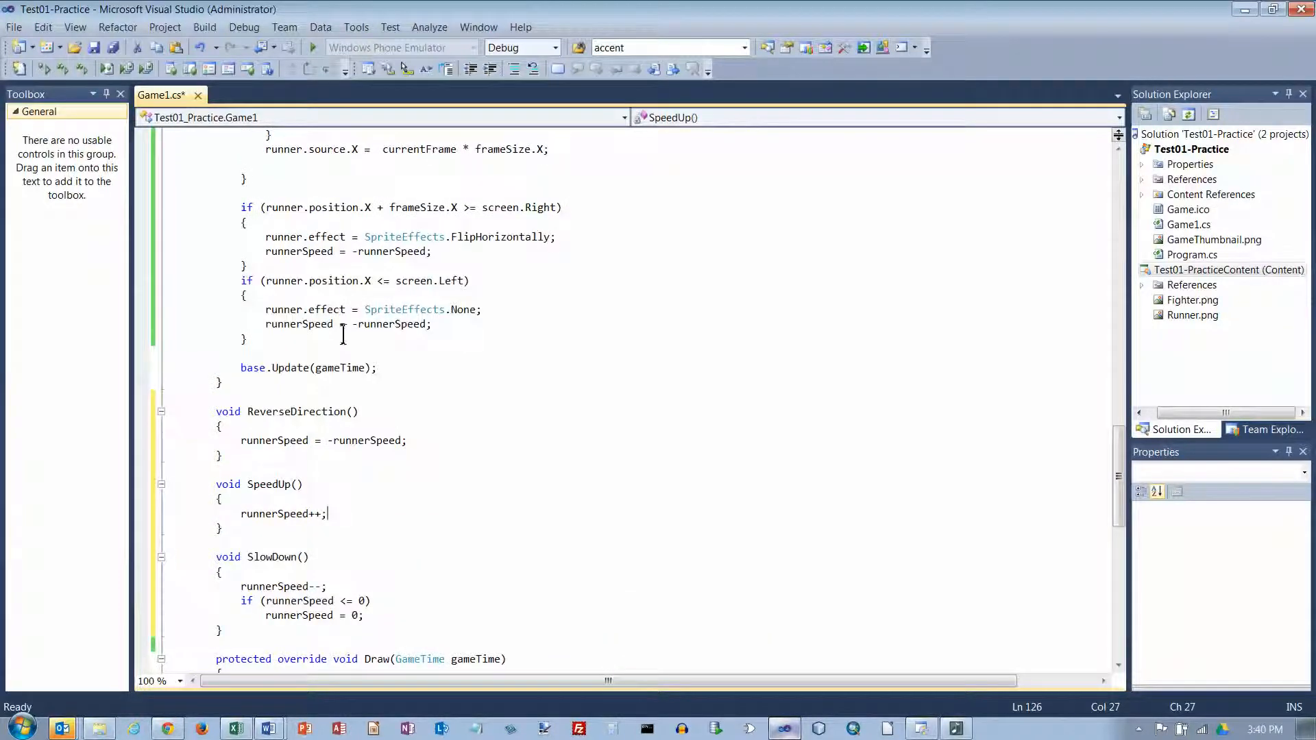
pyautogui.scroll(3)
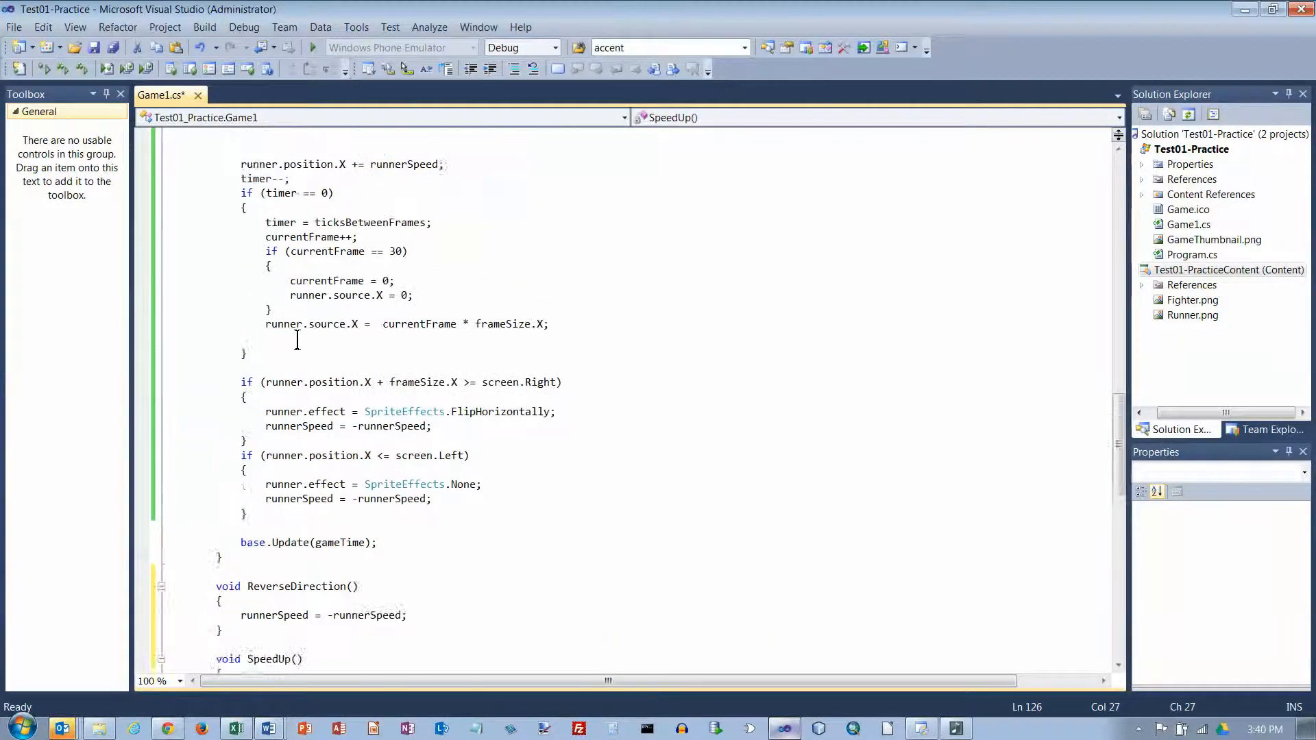
pyautogui.scroll(3)
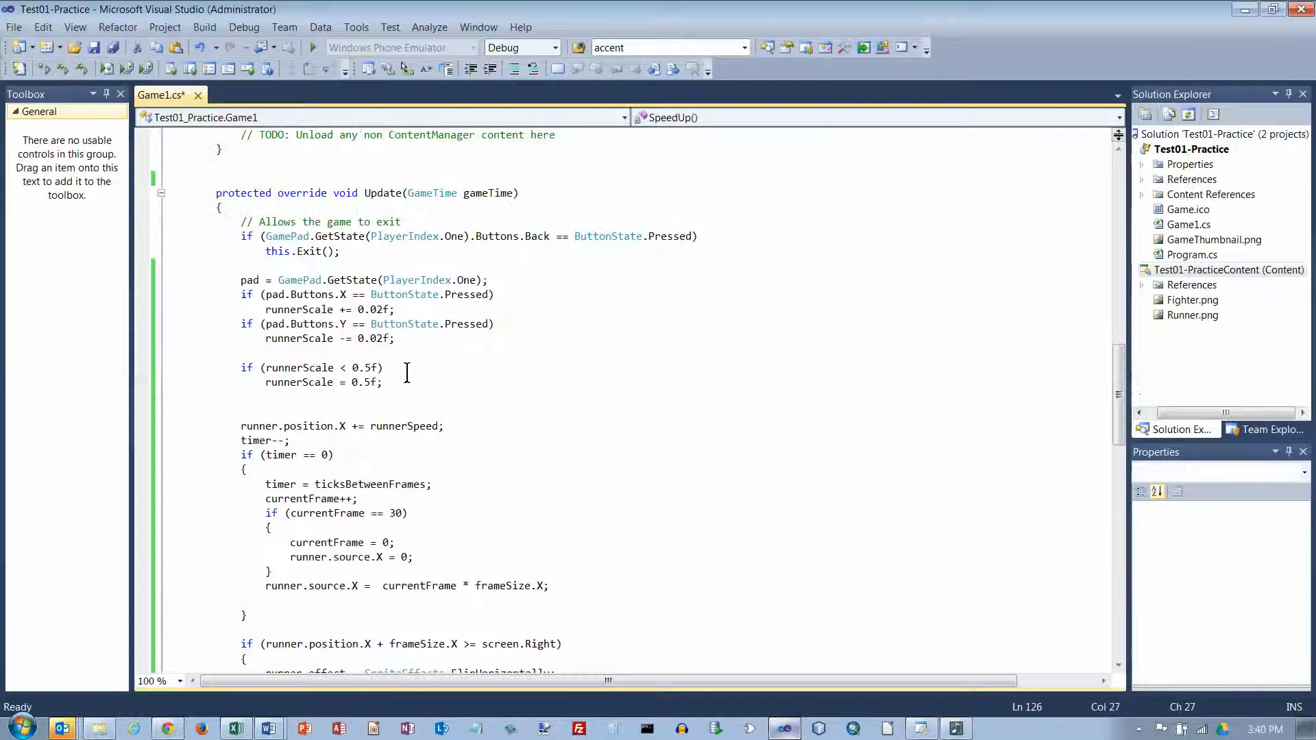
pyautogui.click(383, 383)
pyautogui.write('if')
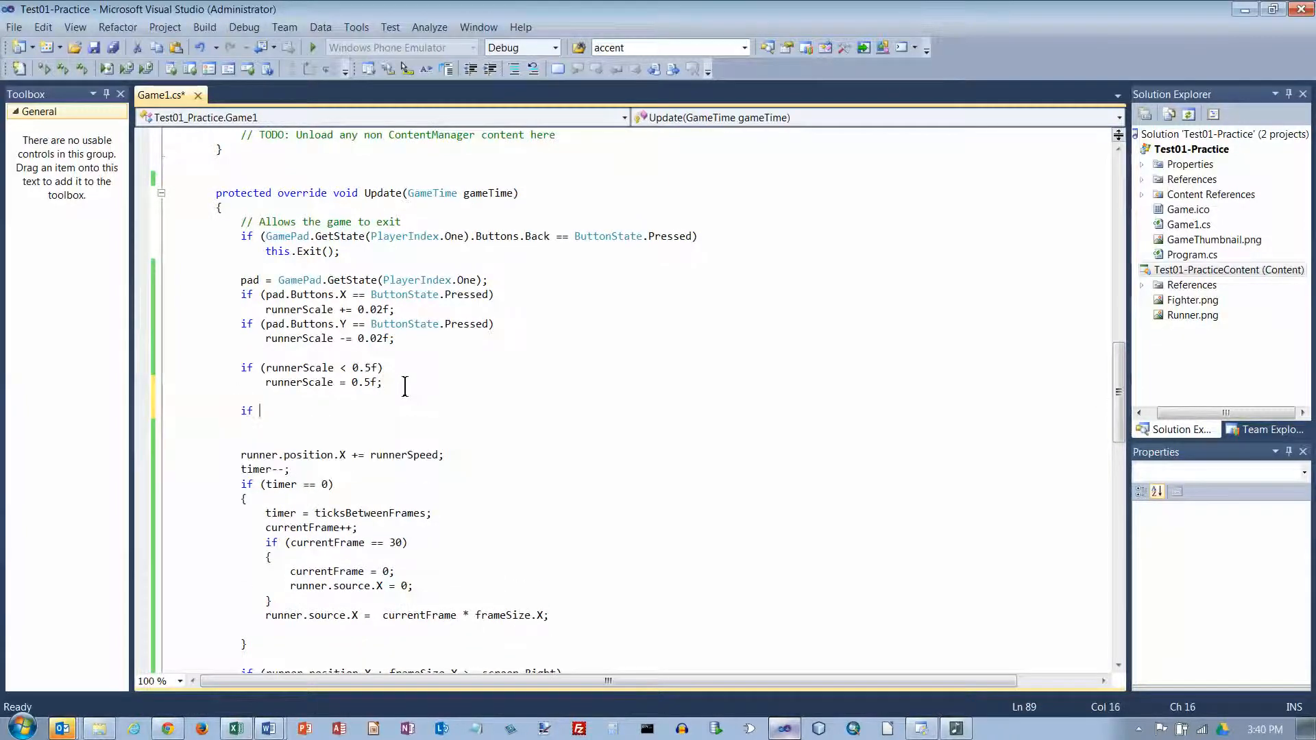
pyautogui.write('(')
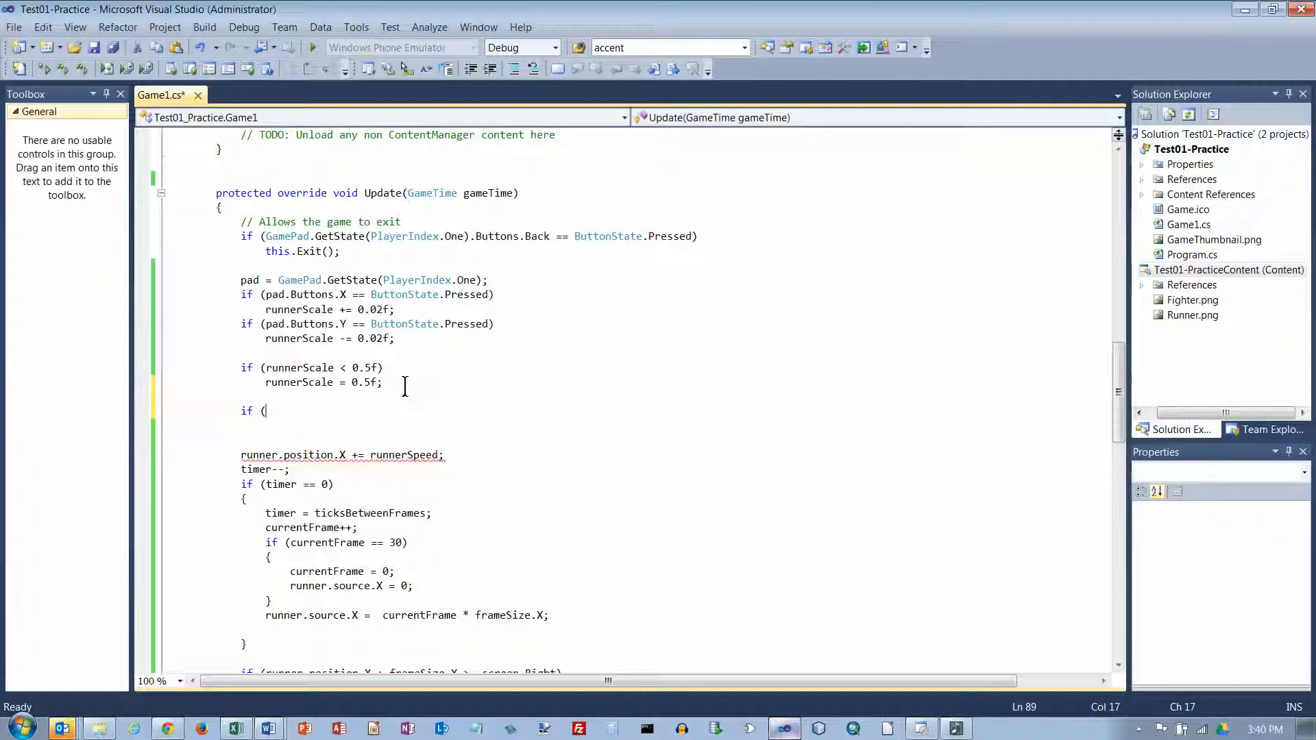
pyautogui.write('pad')
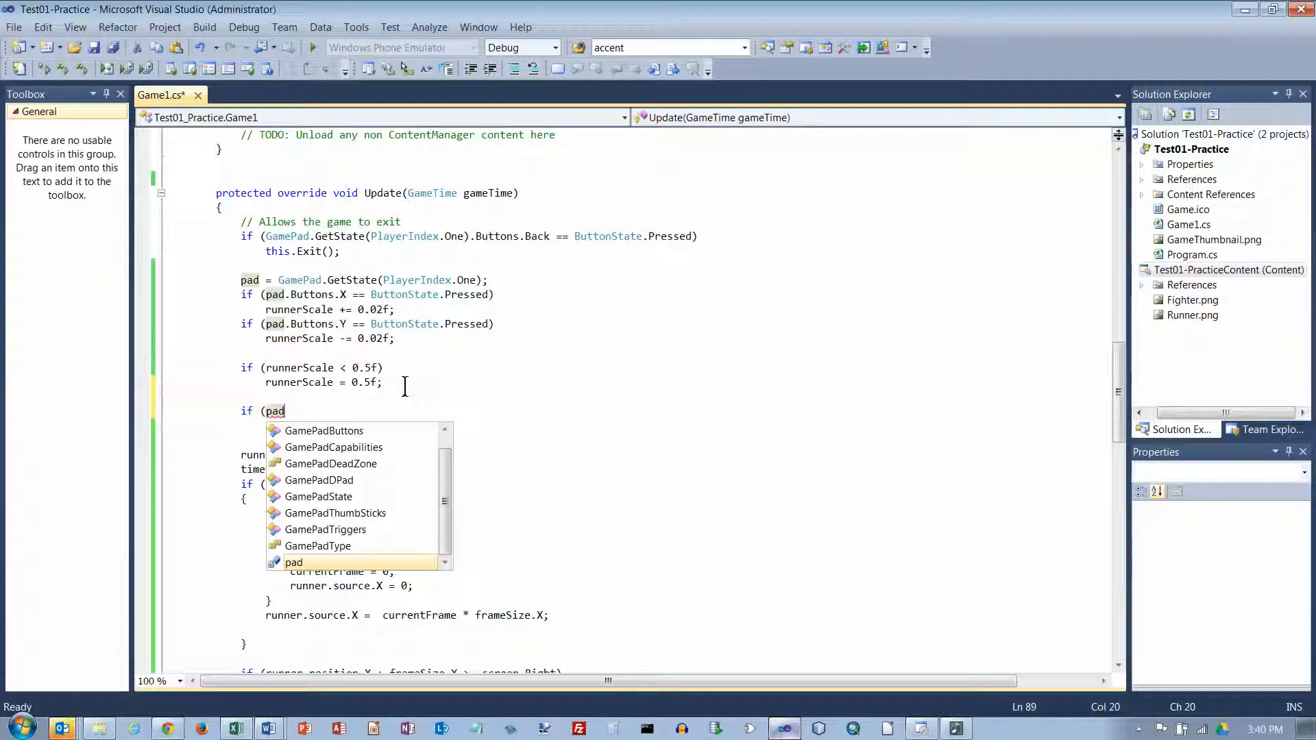
pyautogui.press('ctrl+Home')
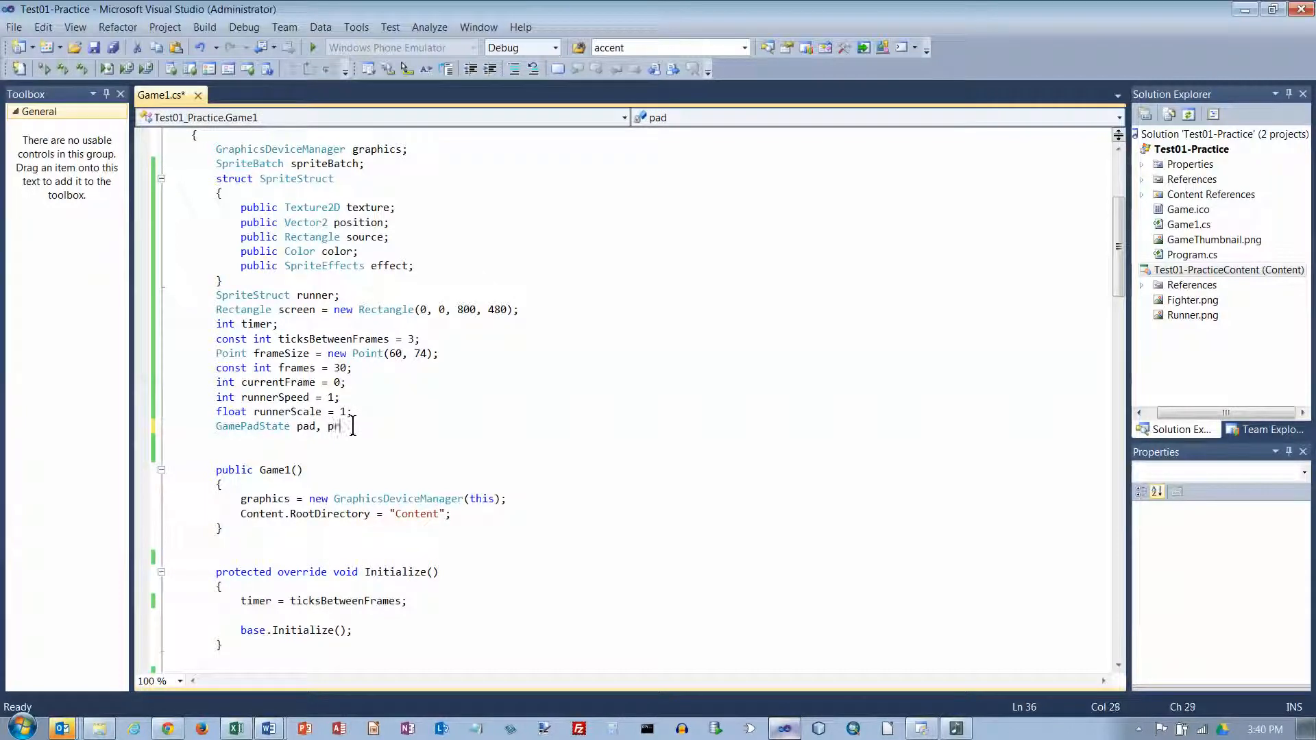
# Declare 'GamePadState pad, prevPad;' and add 'prevPad = pad;' before base.Update
pyautogui.write('evPad;')
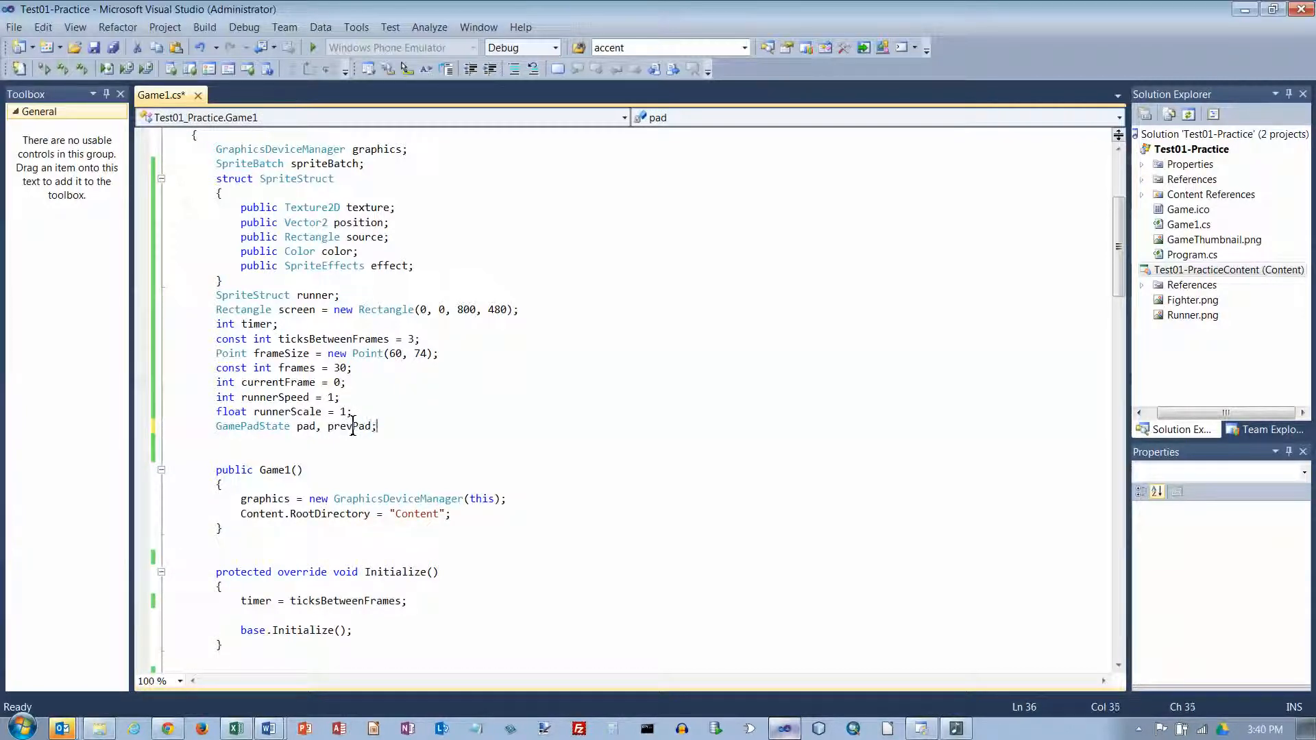
pyautogui.scroll(-3)
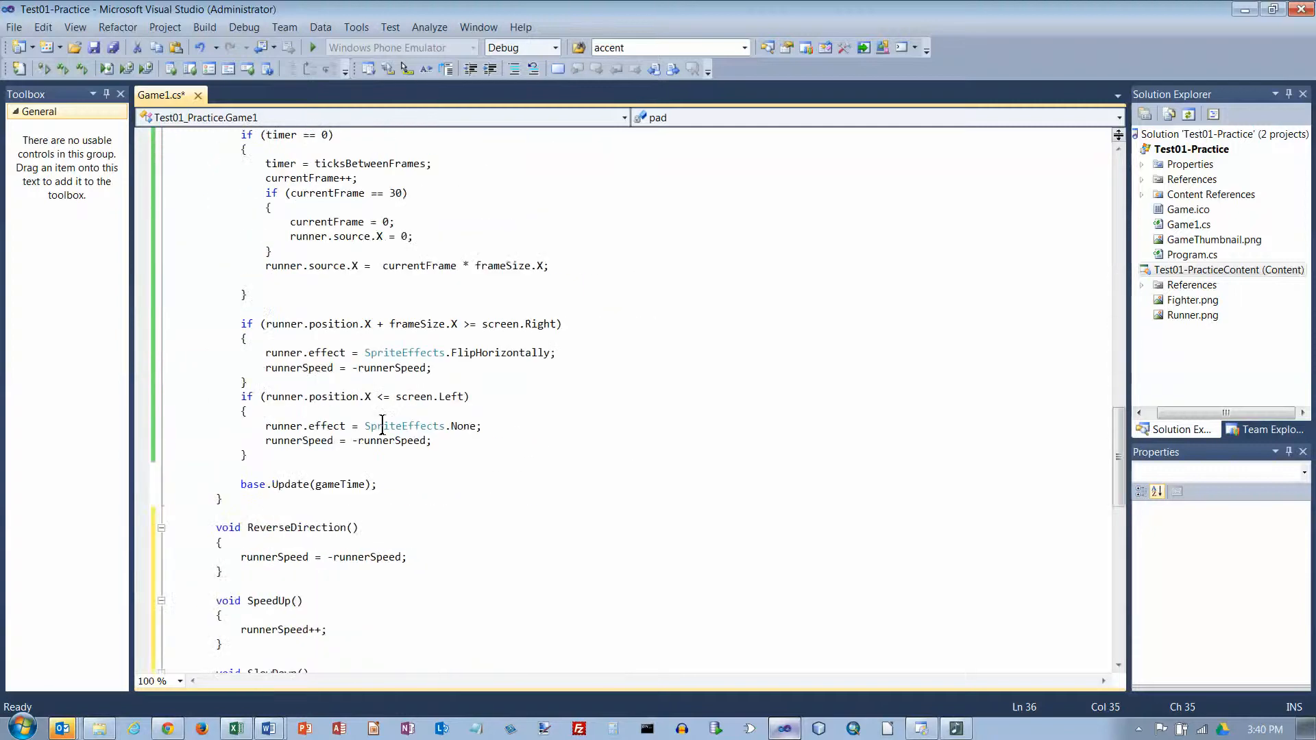
pyautogui.click(308, 469)
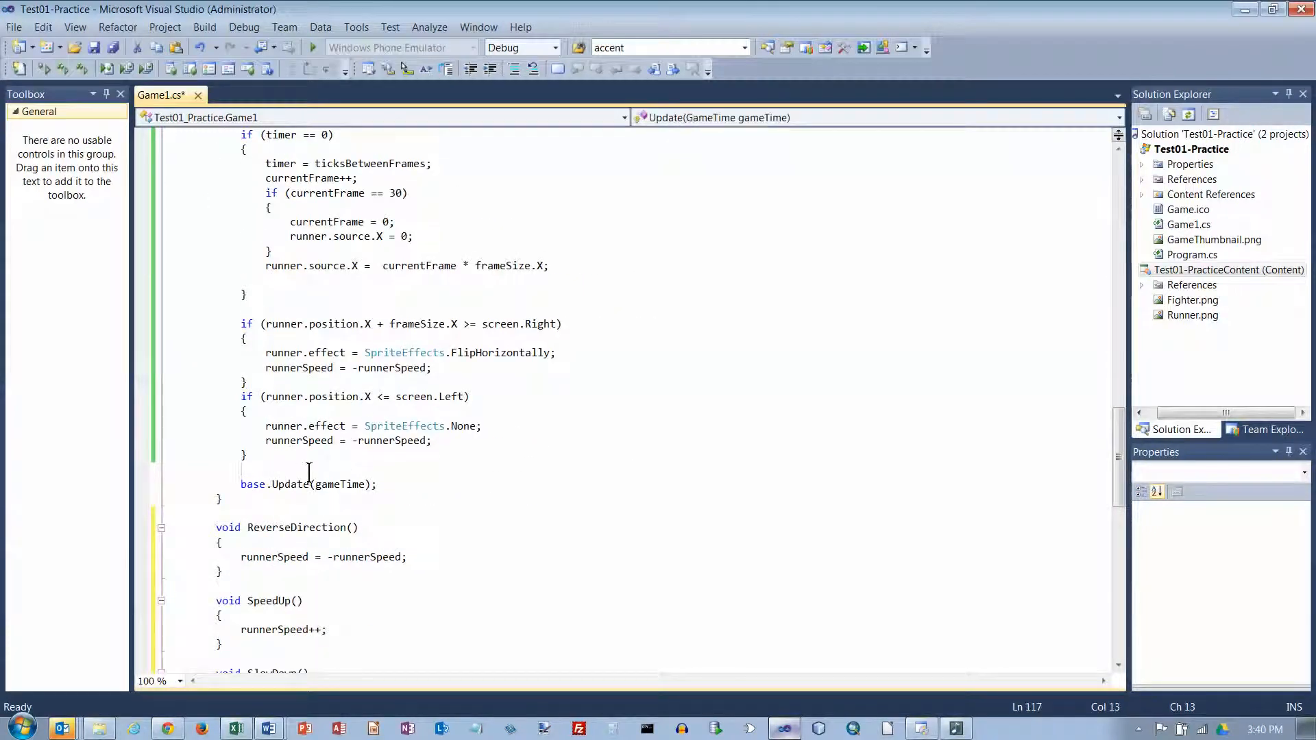
pyautogui.write('prevPad = pad;')
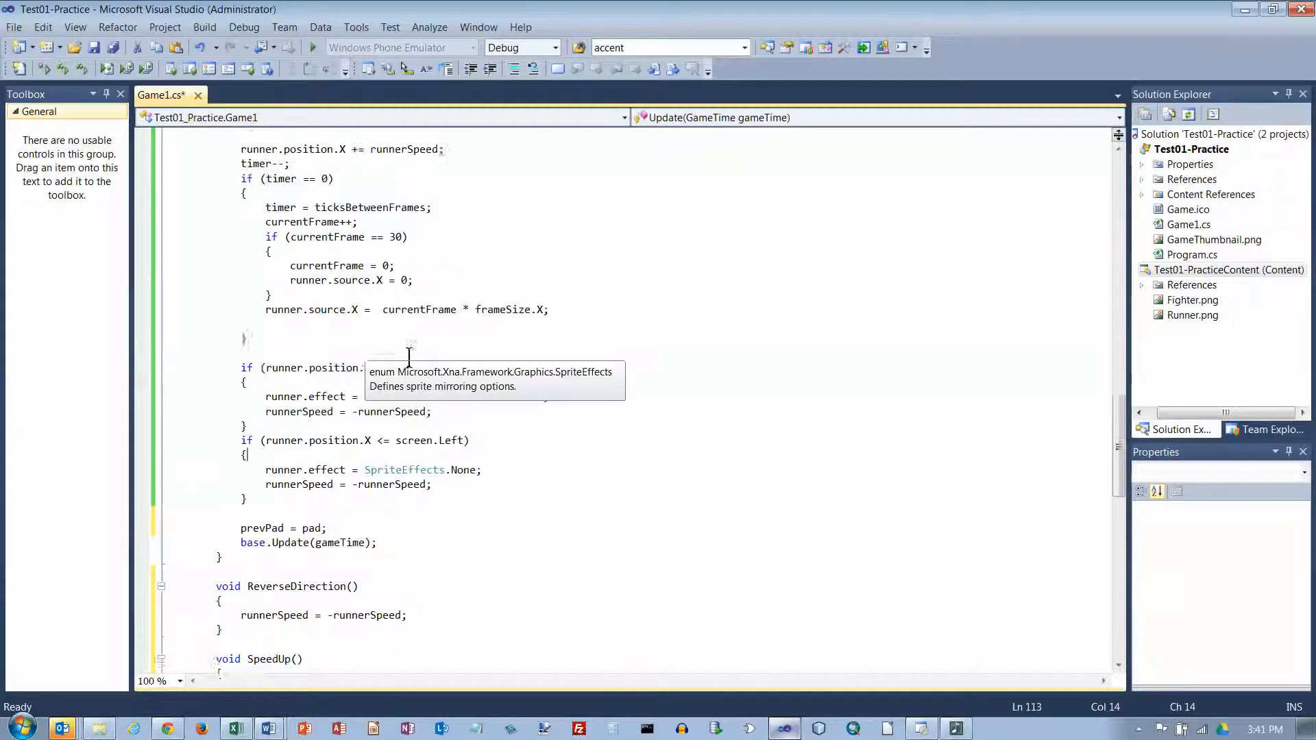
pyautogui.scroll(3)
pyautogui.write('if (pad')
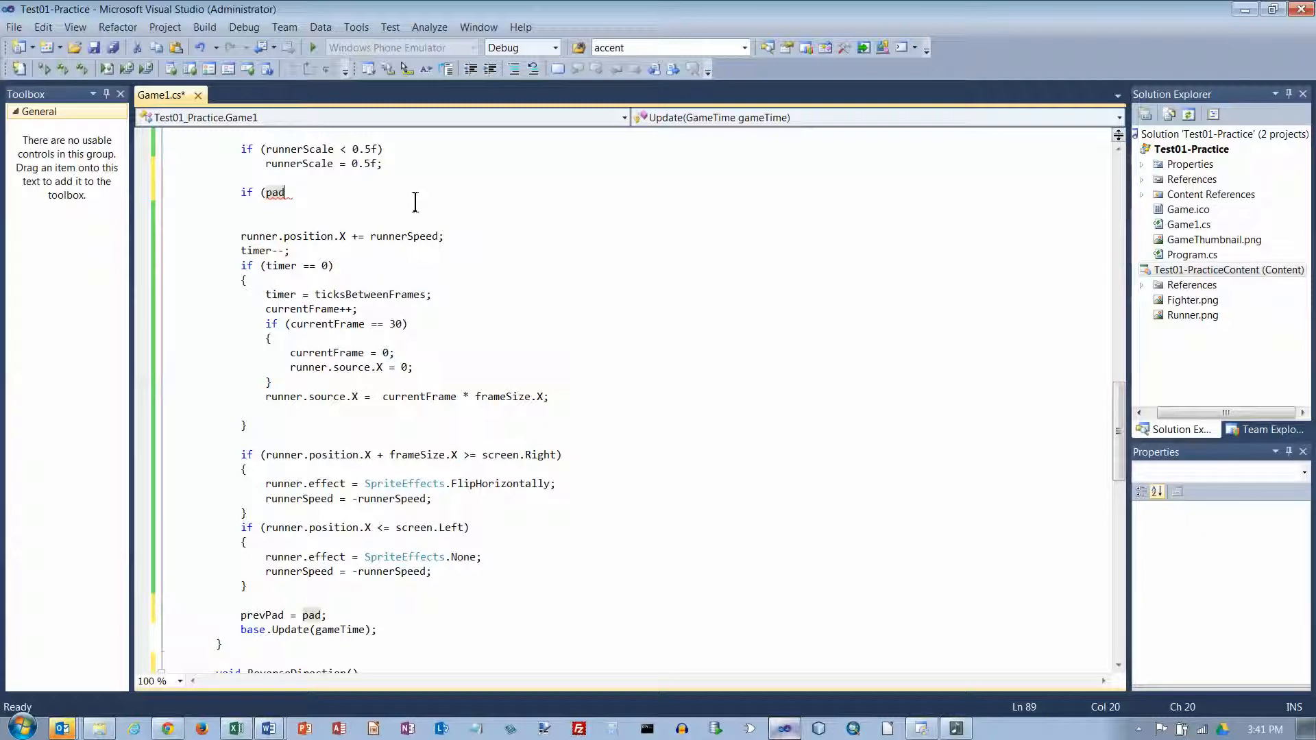
# Call ReverseDirection() when pad.Buttons.B is Pressed and prevPad.Buttons.B Released, and begin the next if
pyautogui.write('.Buttons.')
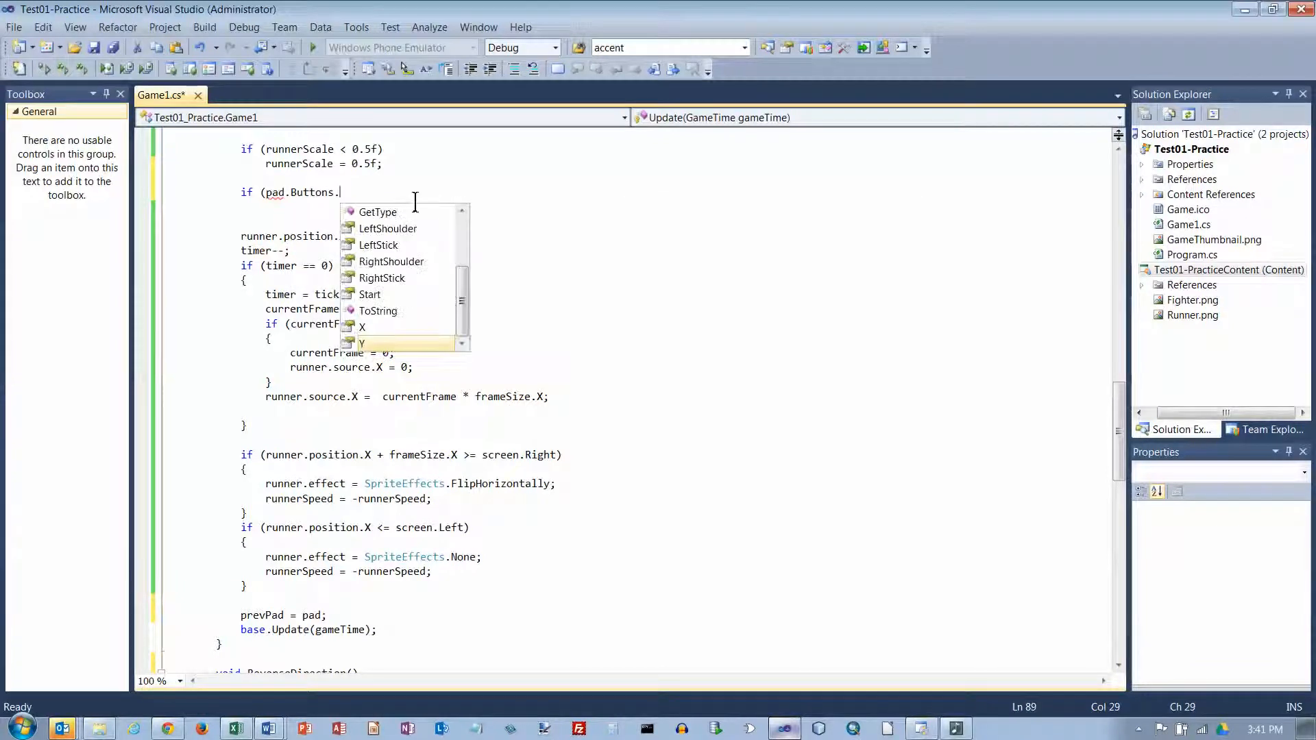
pyautogui.write('B')
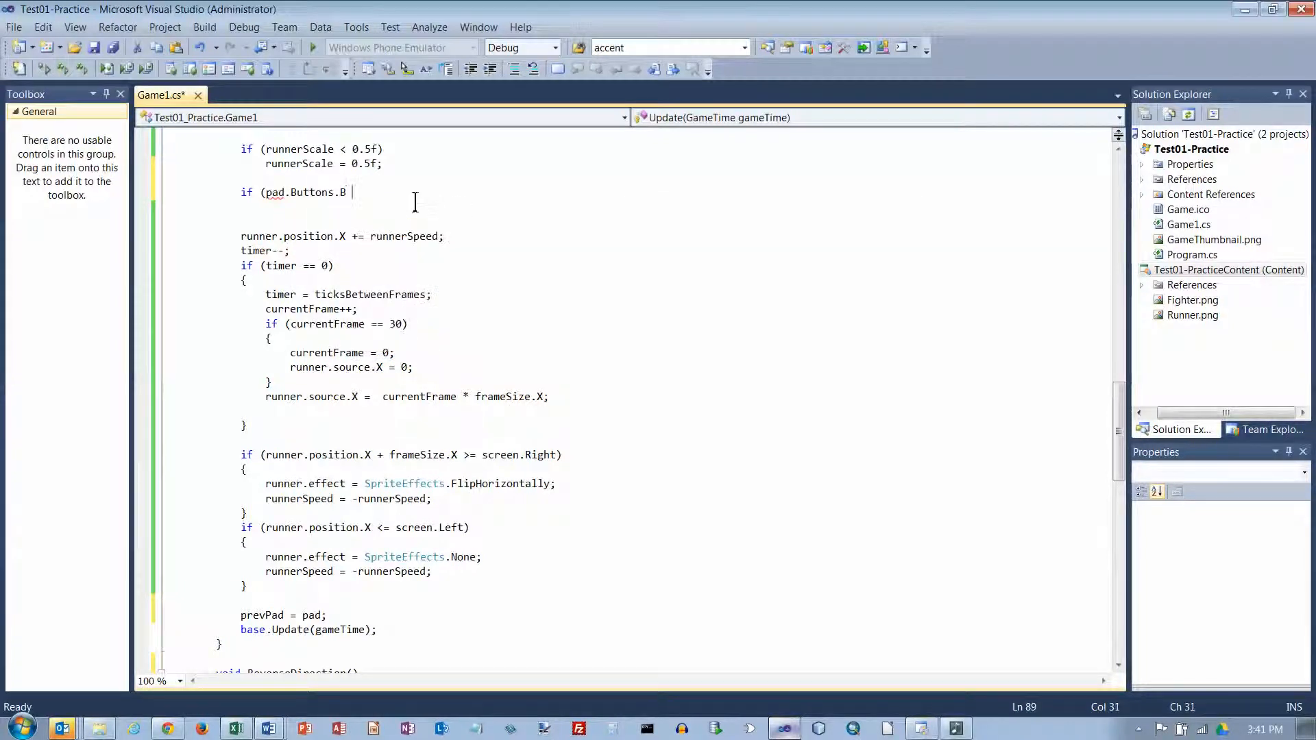
pyautogui.write('== ButtonState.Pressed')
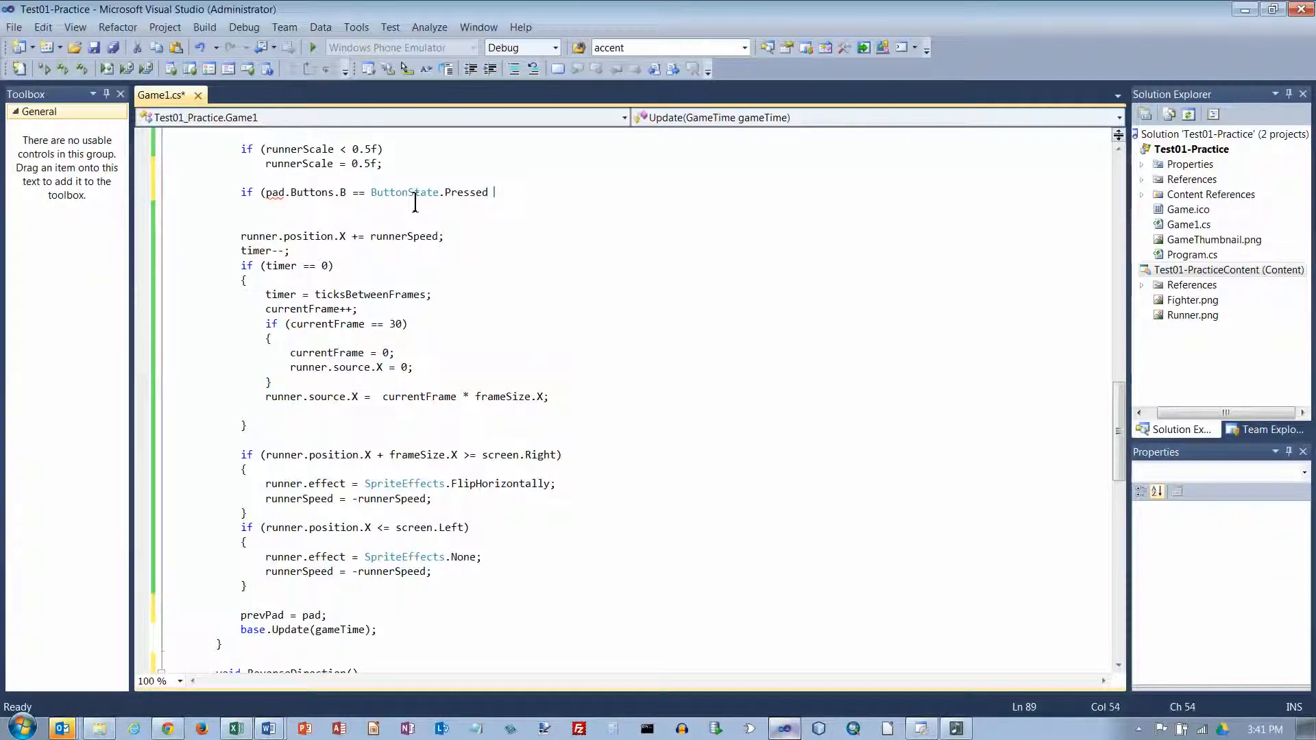
pyautogui.write('&& prevPad.Buttons.B == ButtonState.Released)')
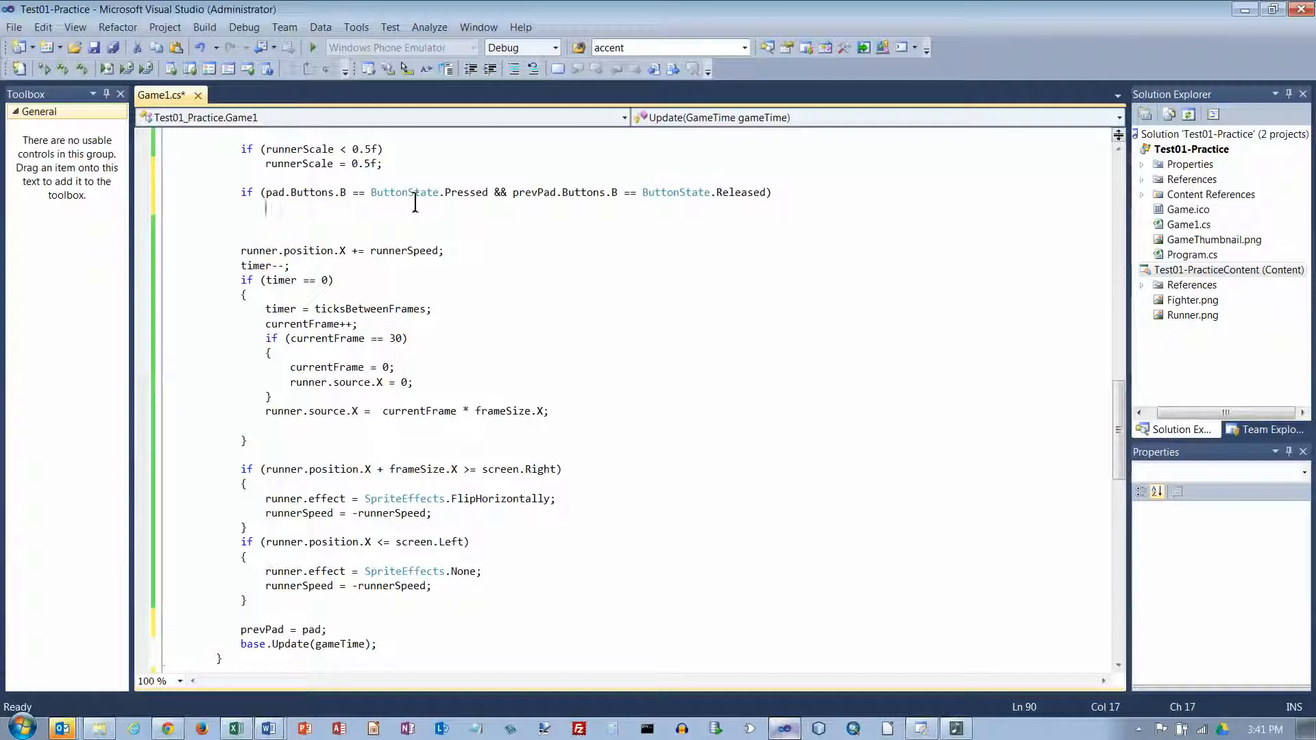
pyautogui.write('ReverseDirection();')
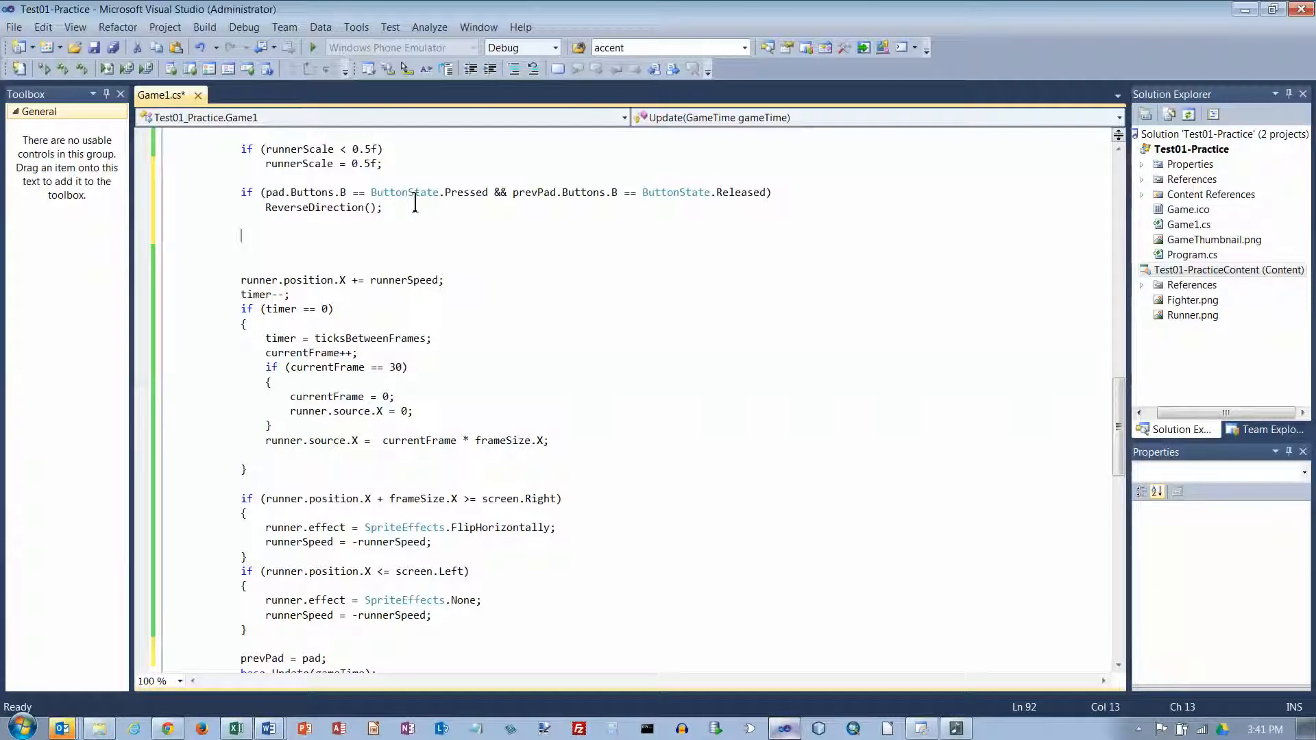
pyautogui.write('if (')
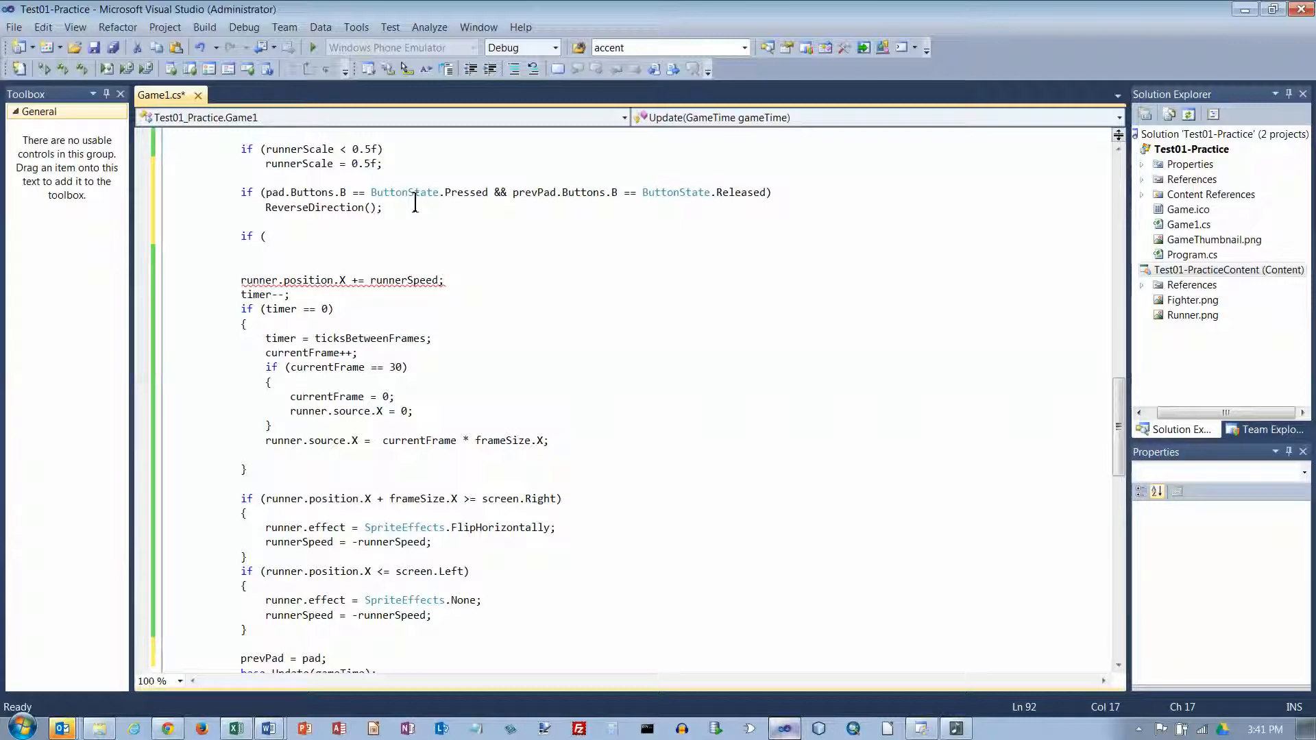
# Add an if calling SpeedUp() when pad.ThumbSticks.Left.Y > 0 and prevPad.ThumbSticks.Left.Y == 0
pyautogui.write('pad.')
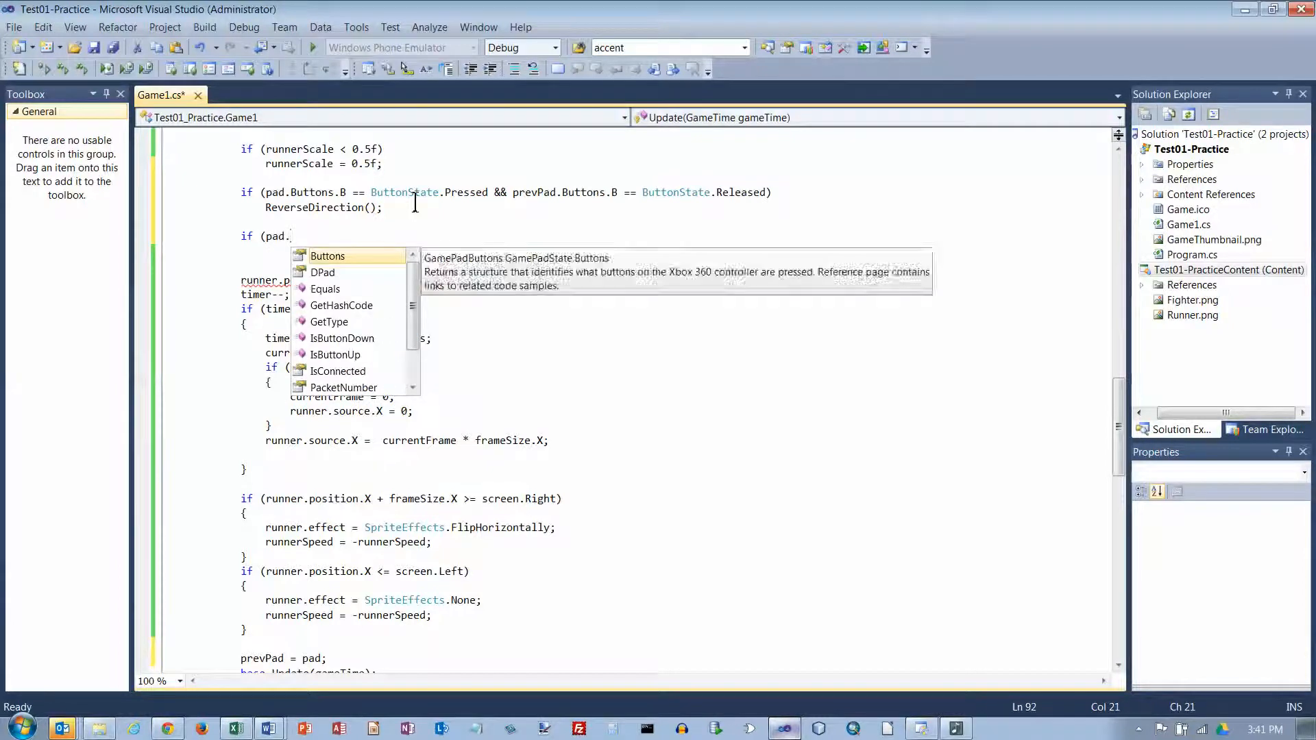
pyautogui.write('ThumbSticks.Left.Y >')
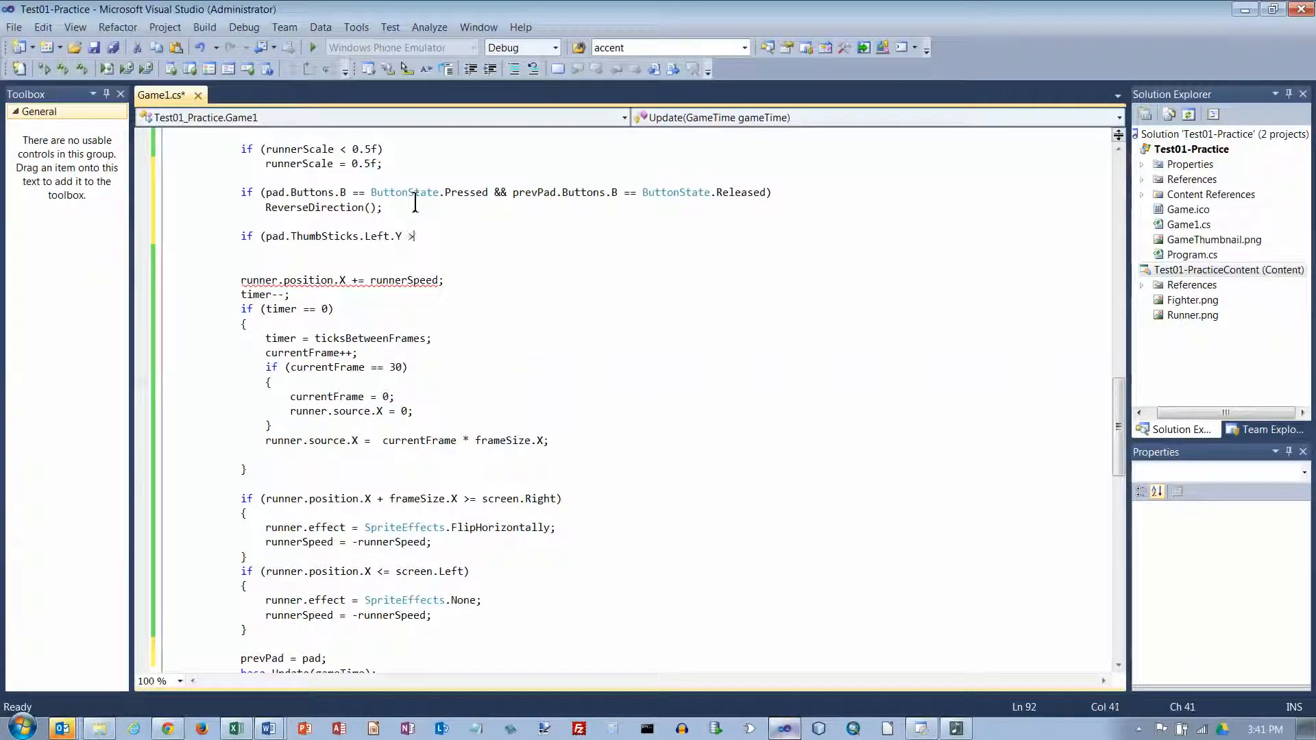
pyautogui.write('0')
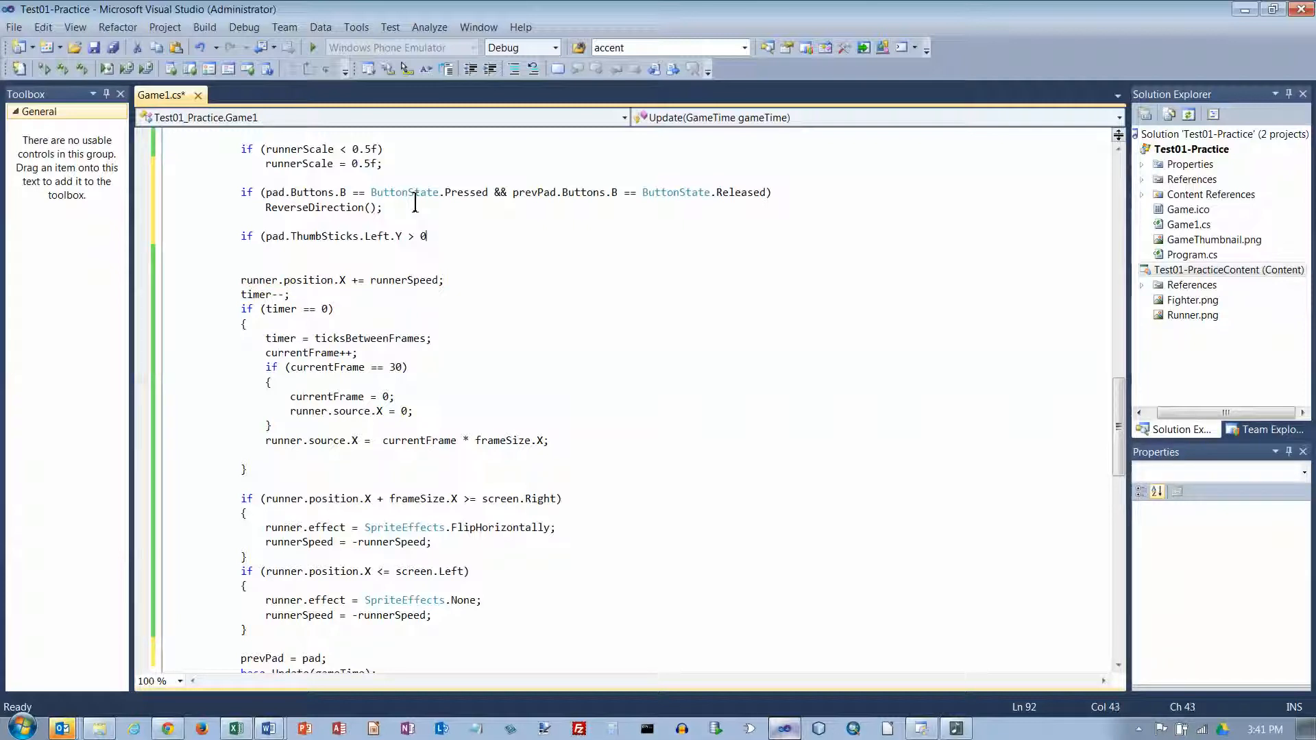
pyautogui.write('&&')
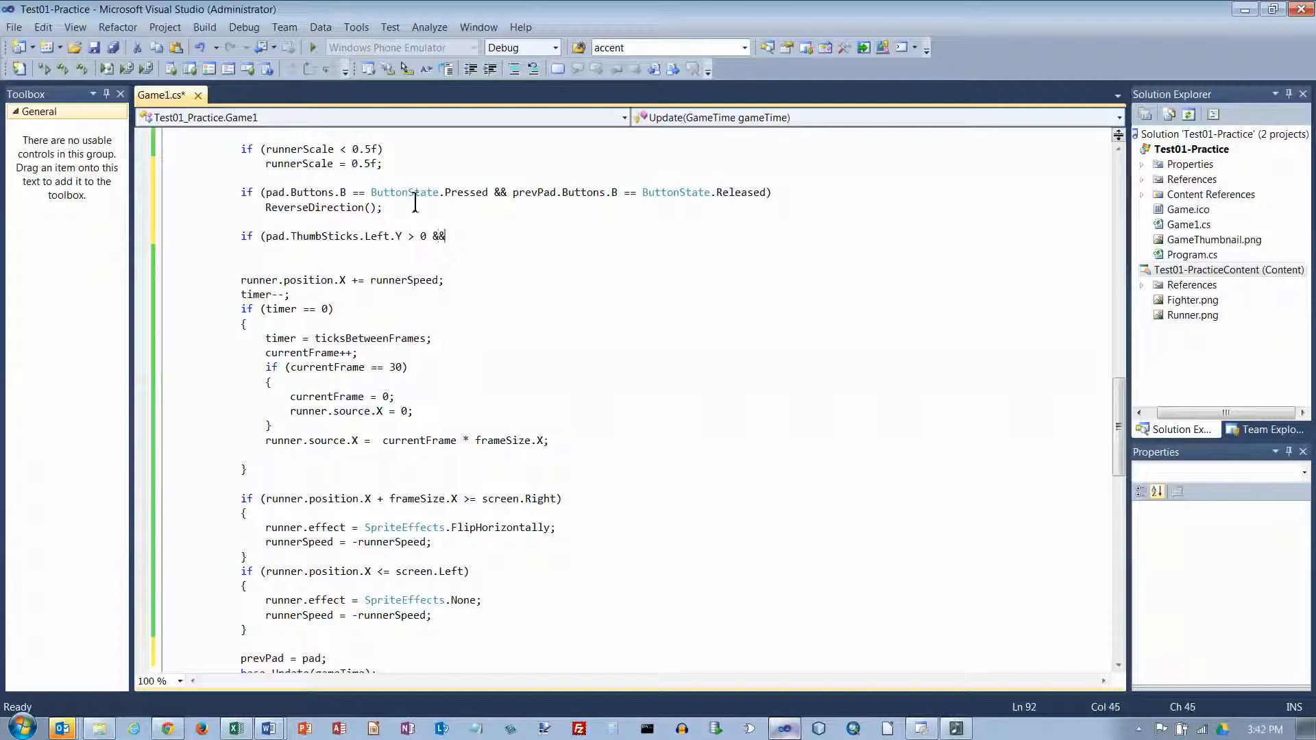
pyautogui.write('prevPad')
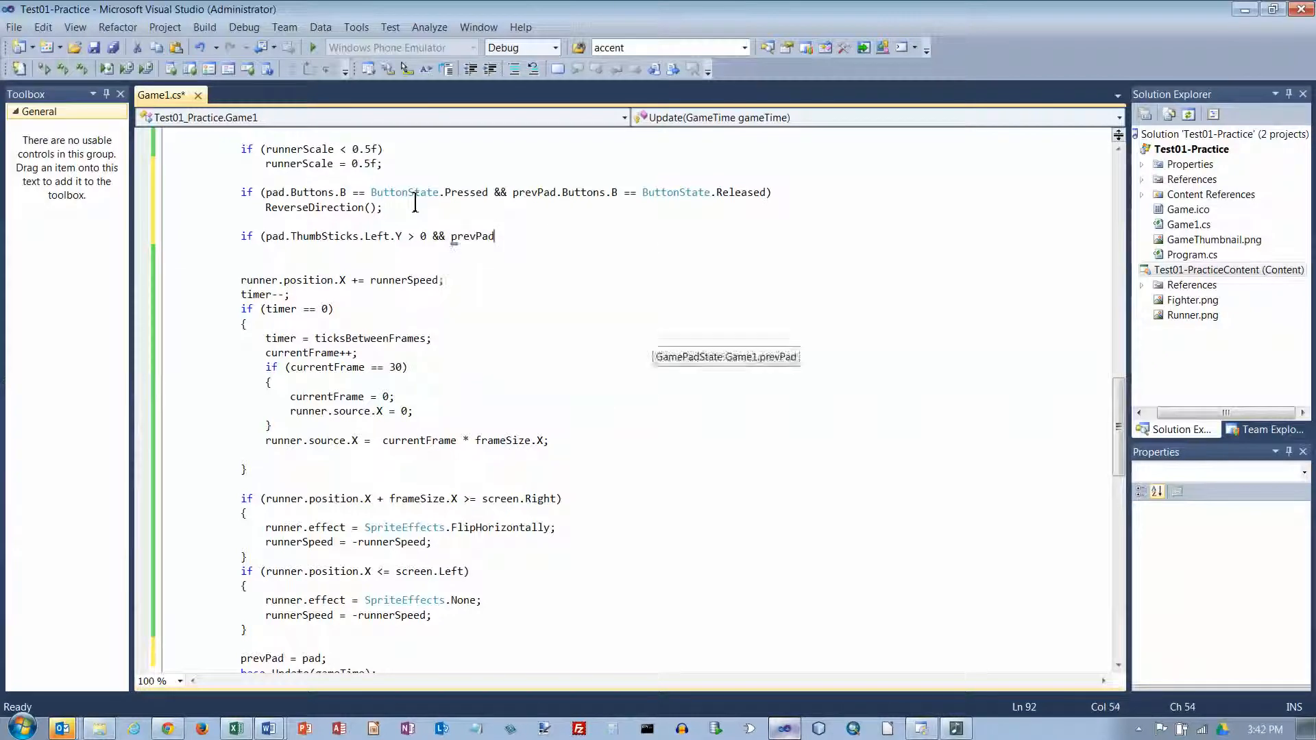
pyautogui.write('.ThumbSticks.Left.Y')
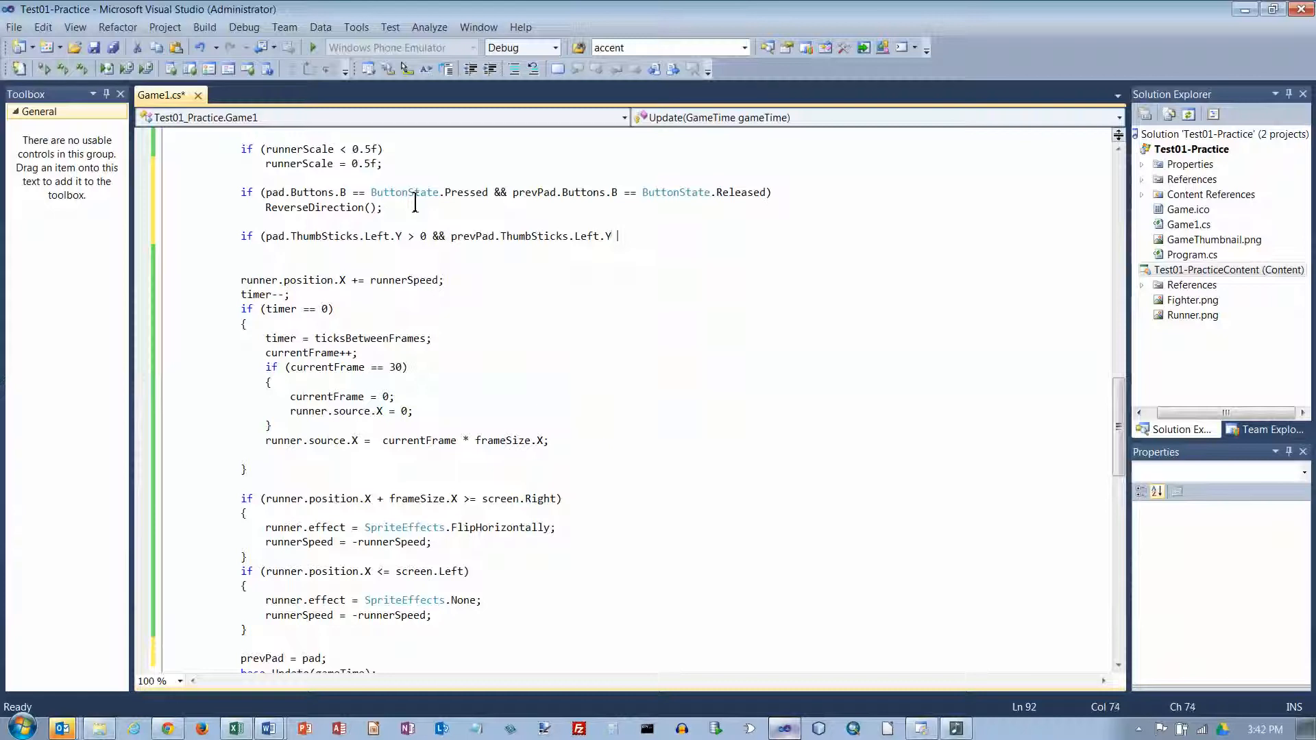
pyautogui.write('==')
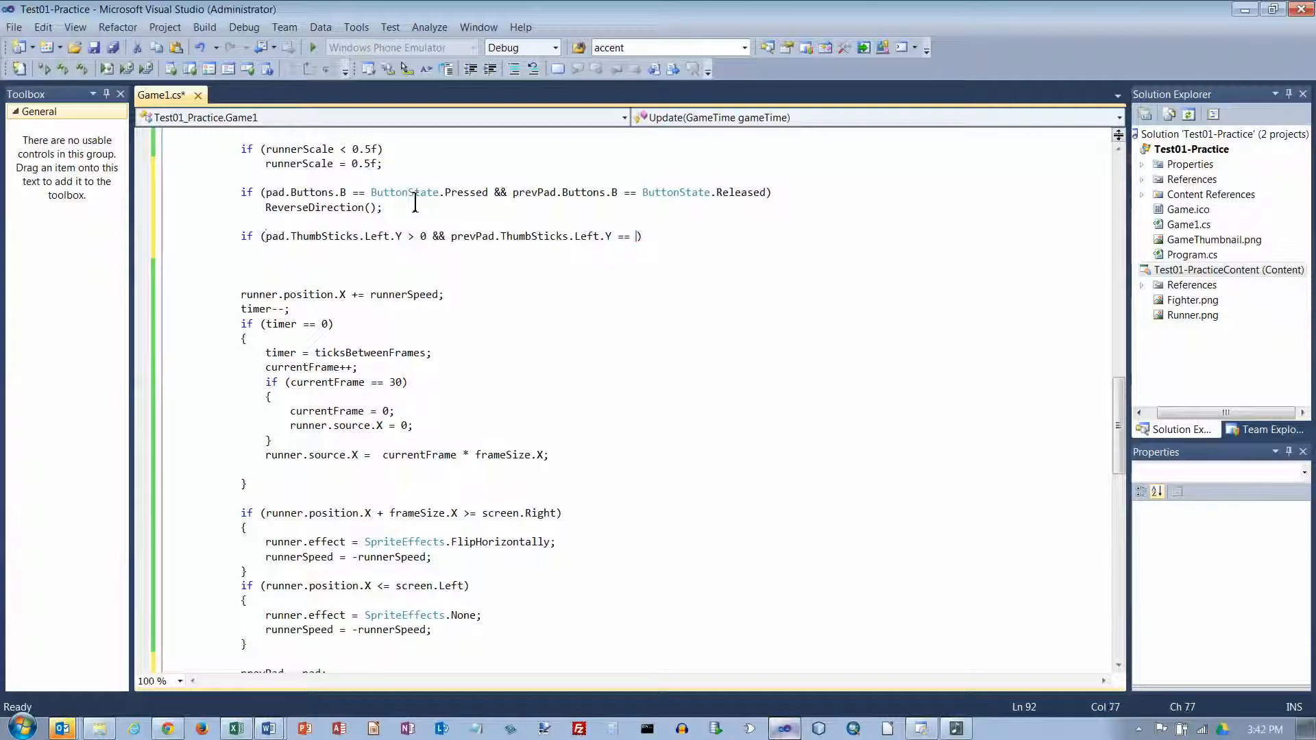
pyautogui.write('0')
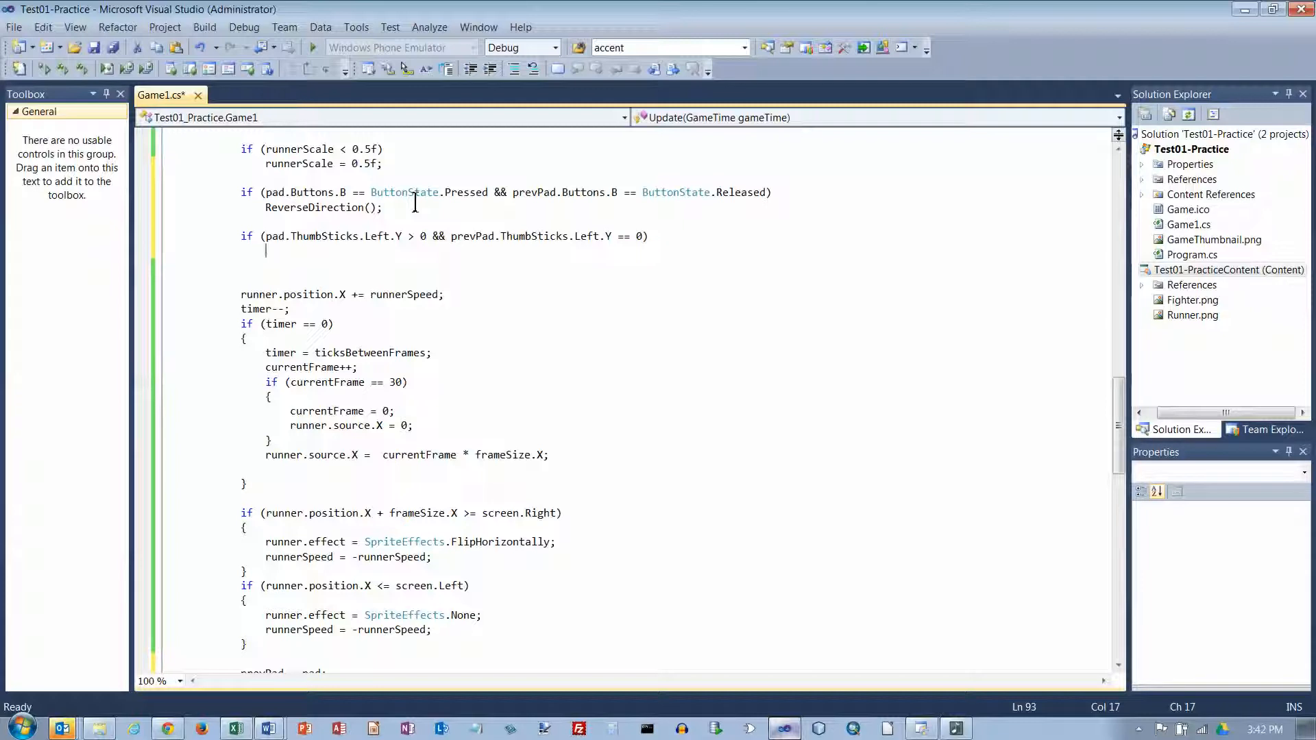
pyautogui.write('SpeedUp();')
pyautogui.click(676, 280)
pyautogui.write('if')
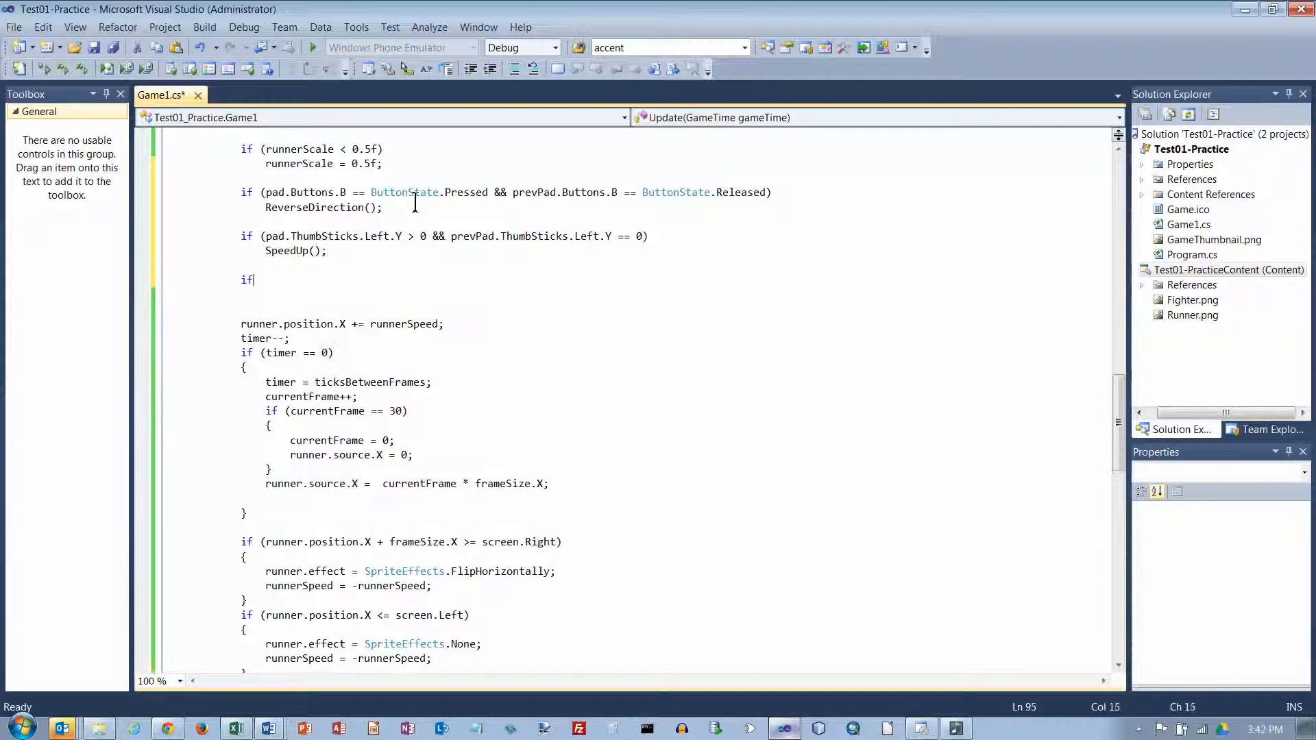
# Add an if calling SlowDown() when pad.ThumbSticks.Left.Y < 0 and prevPad.ThumbSticks.Left.Y == 0
pyautogui.write('(pad.ThumbSticks')
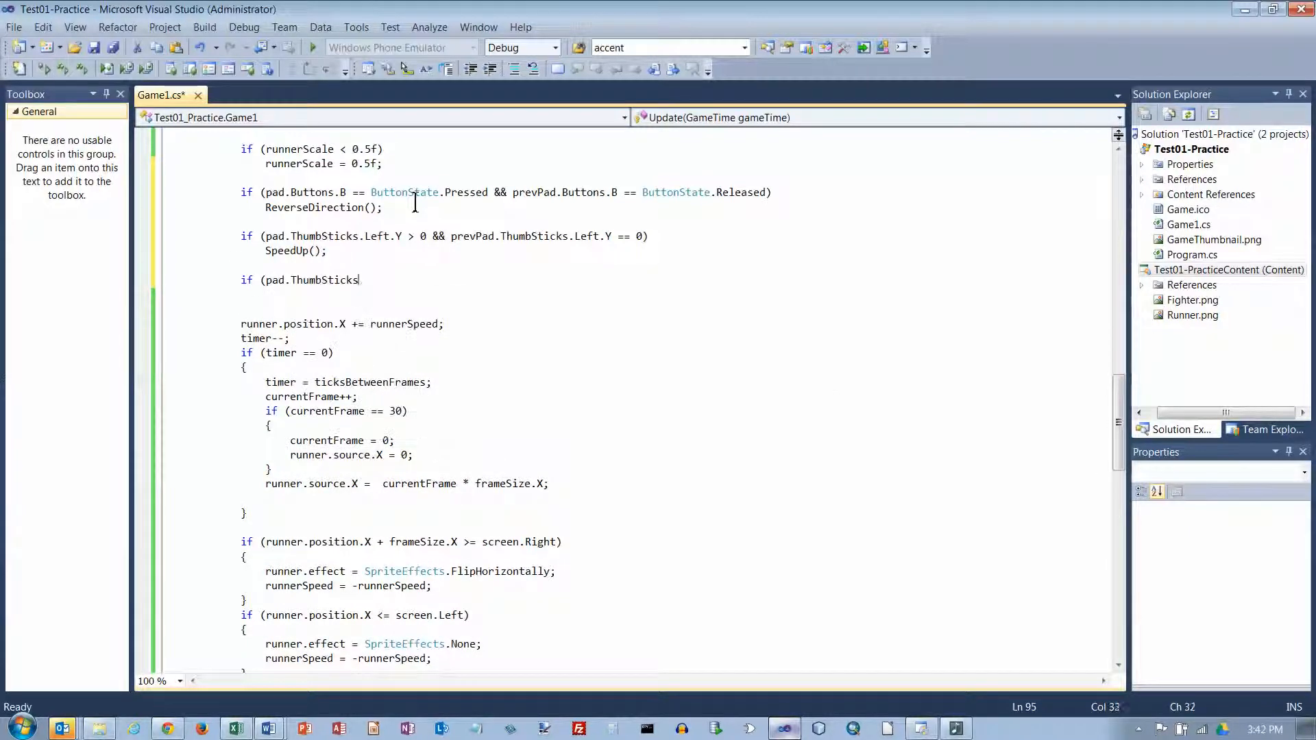
pyautogui.write('.Left')
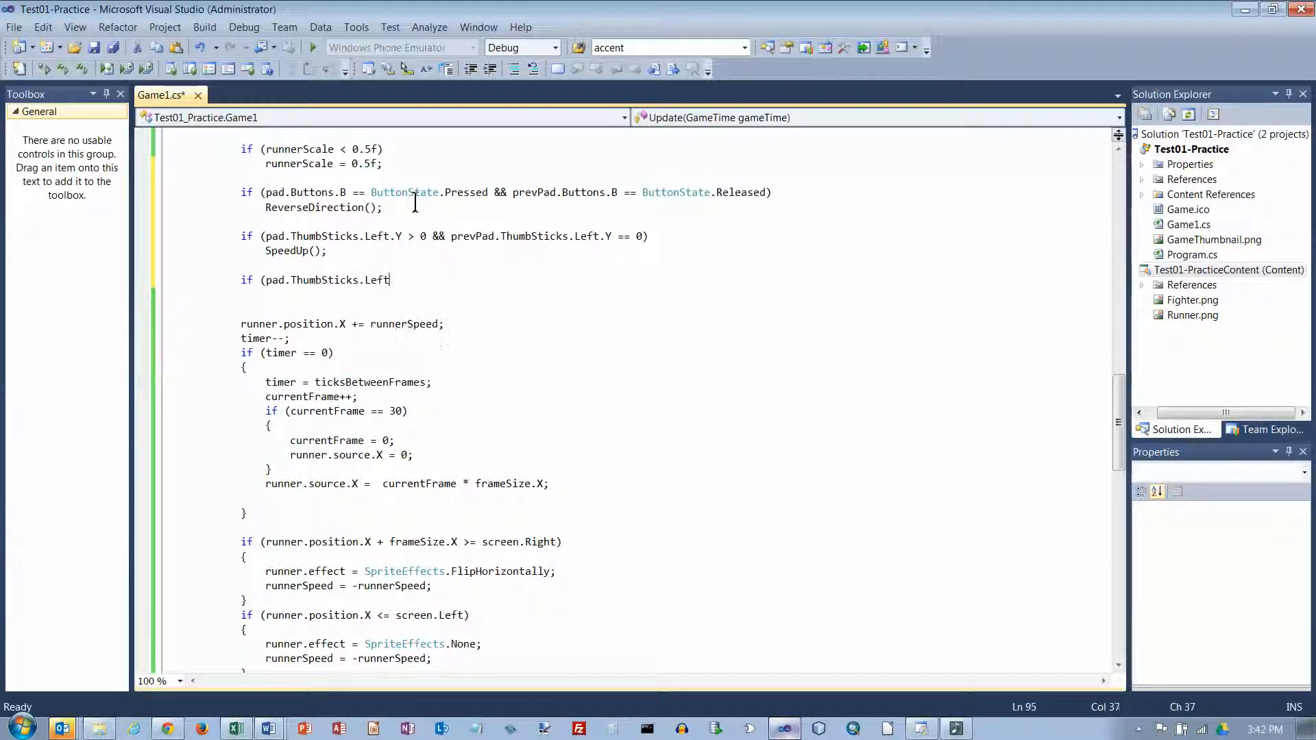
pyautogui.write('.Y < 0')
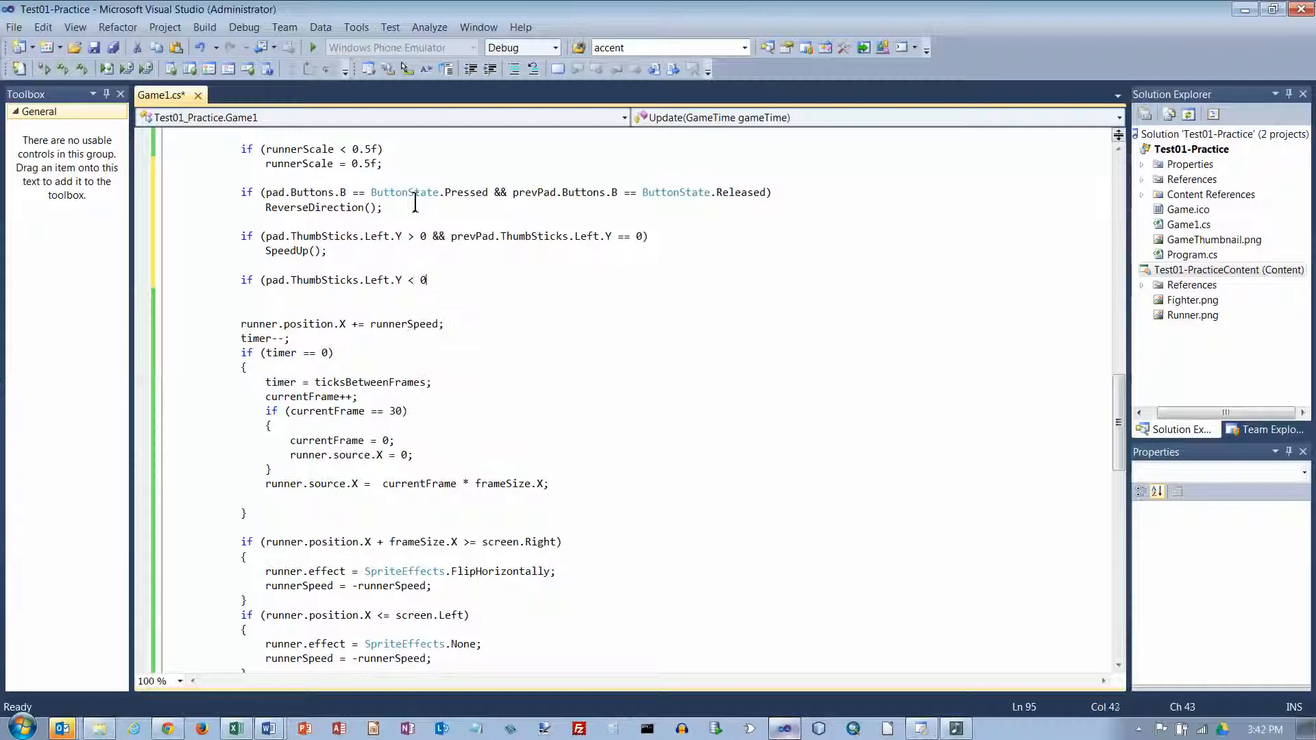
pyautogui.write('&& pre')
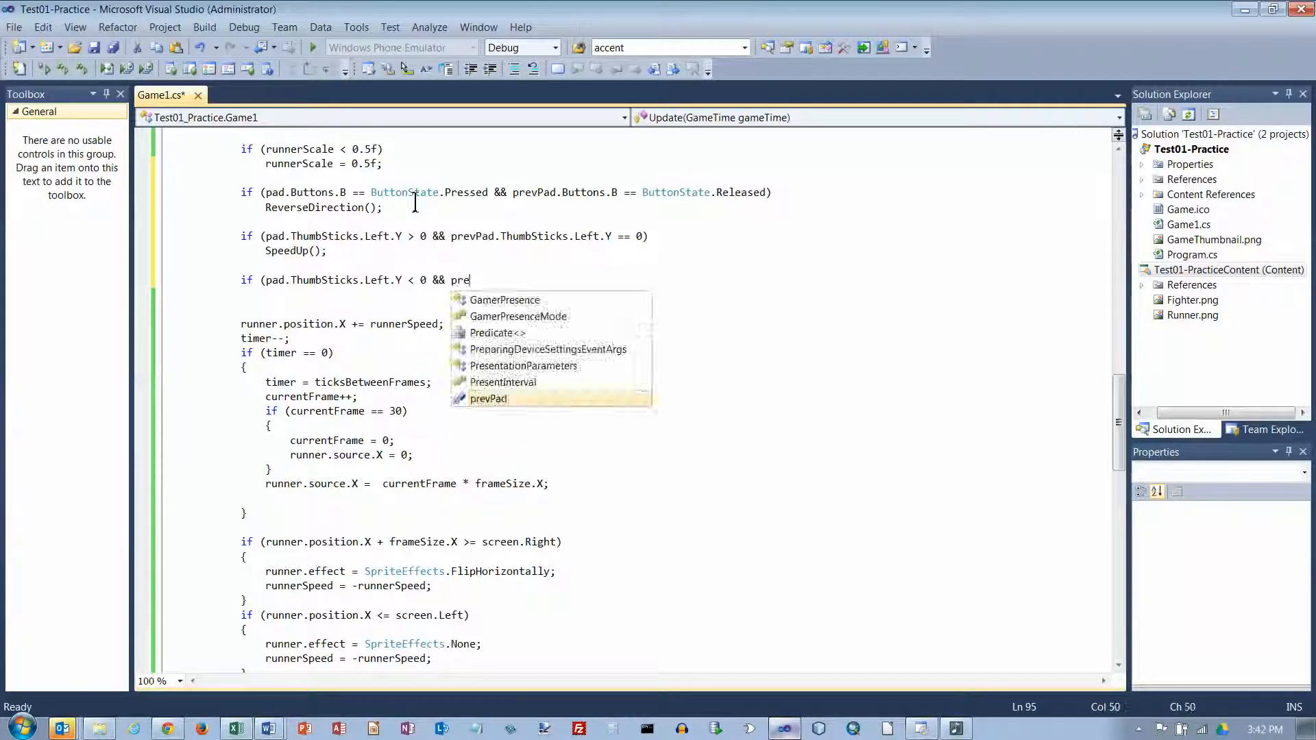
pyautogui.write('vPad,ThreadStaticAttribute.')
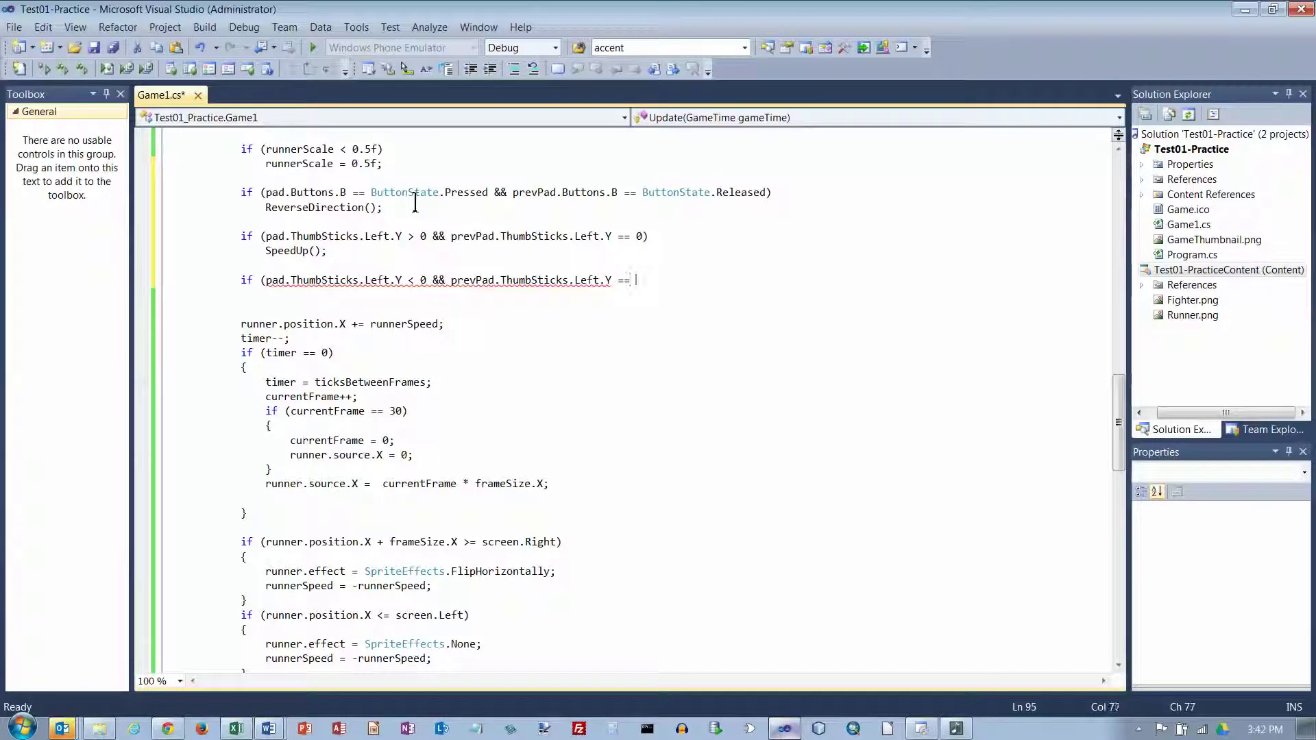
pyautogui.write('0)')
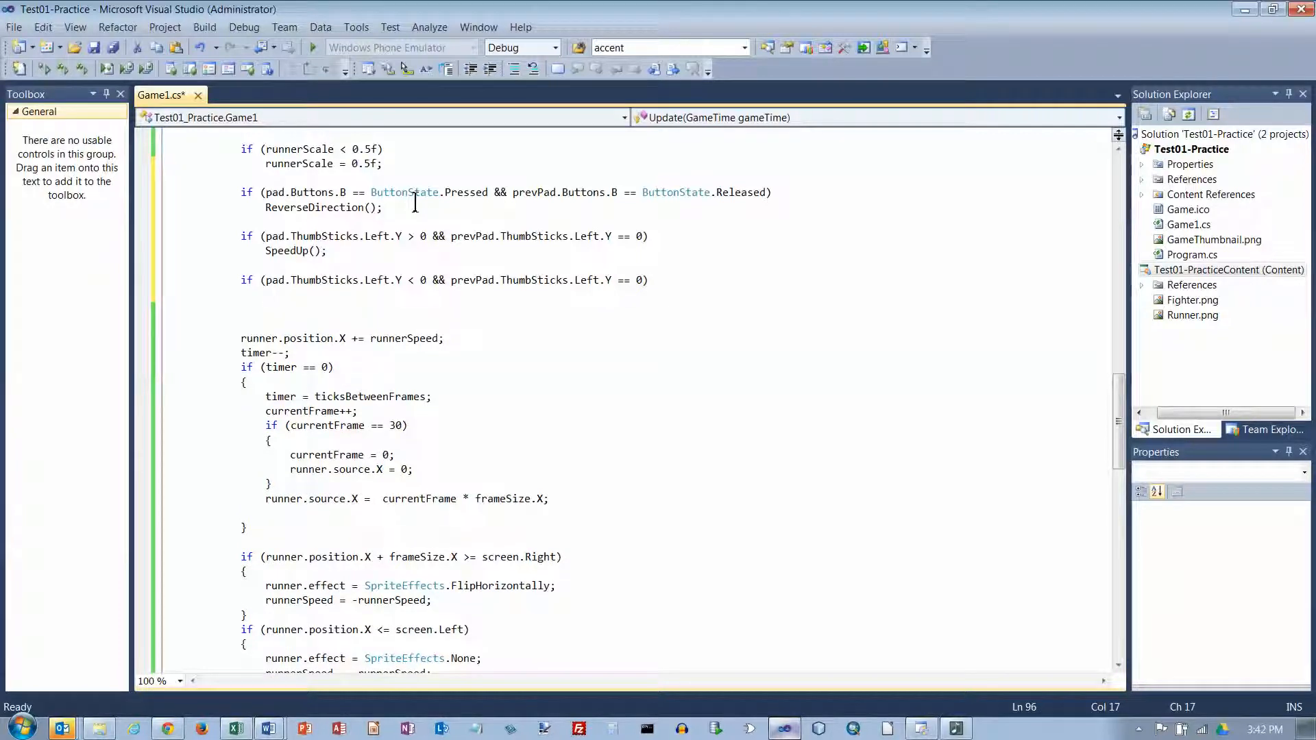
pyautogui.write('SlowDown();')
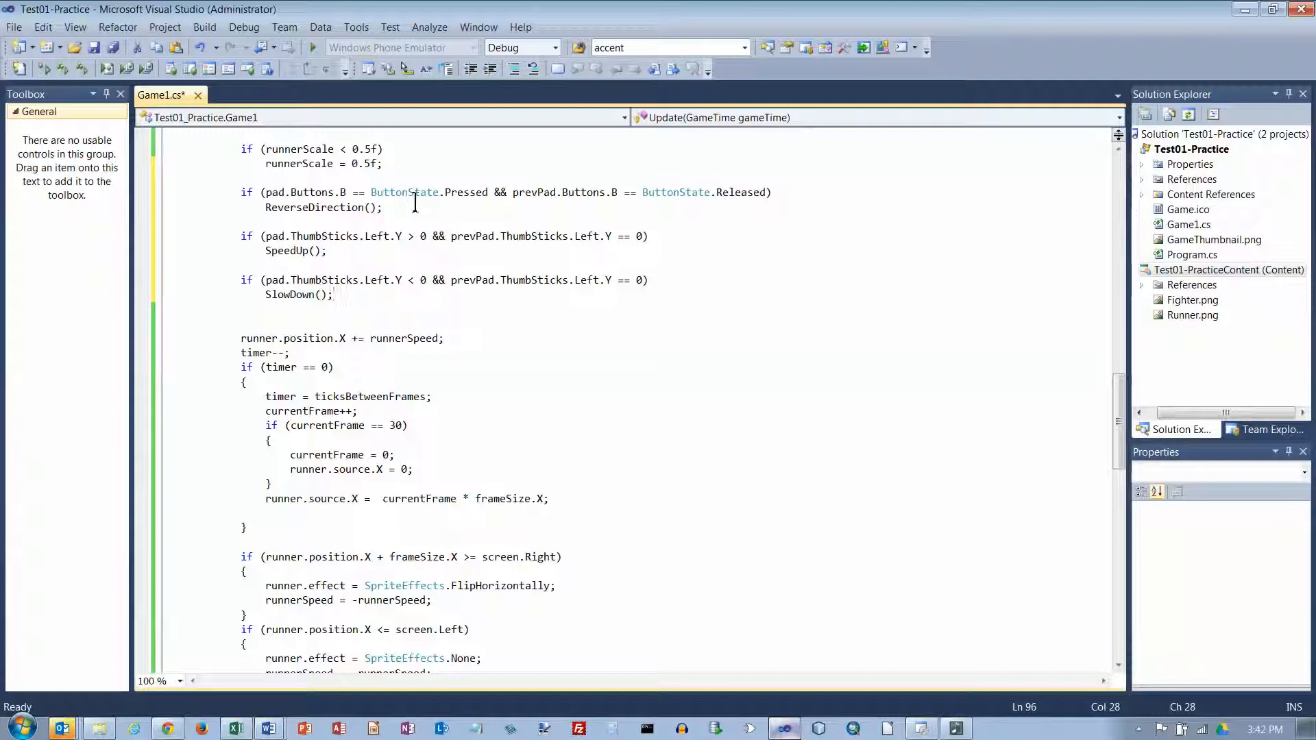
# Scroll down to review the ReverseDirection, SpeedUp and SlowDown methods below Update
pyautogui.scroll(-3)
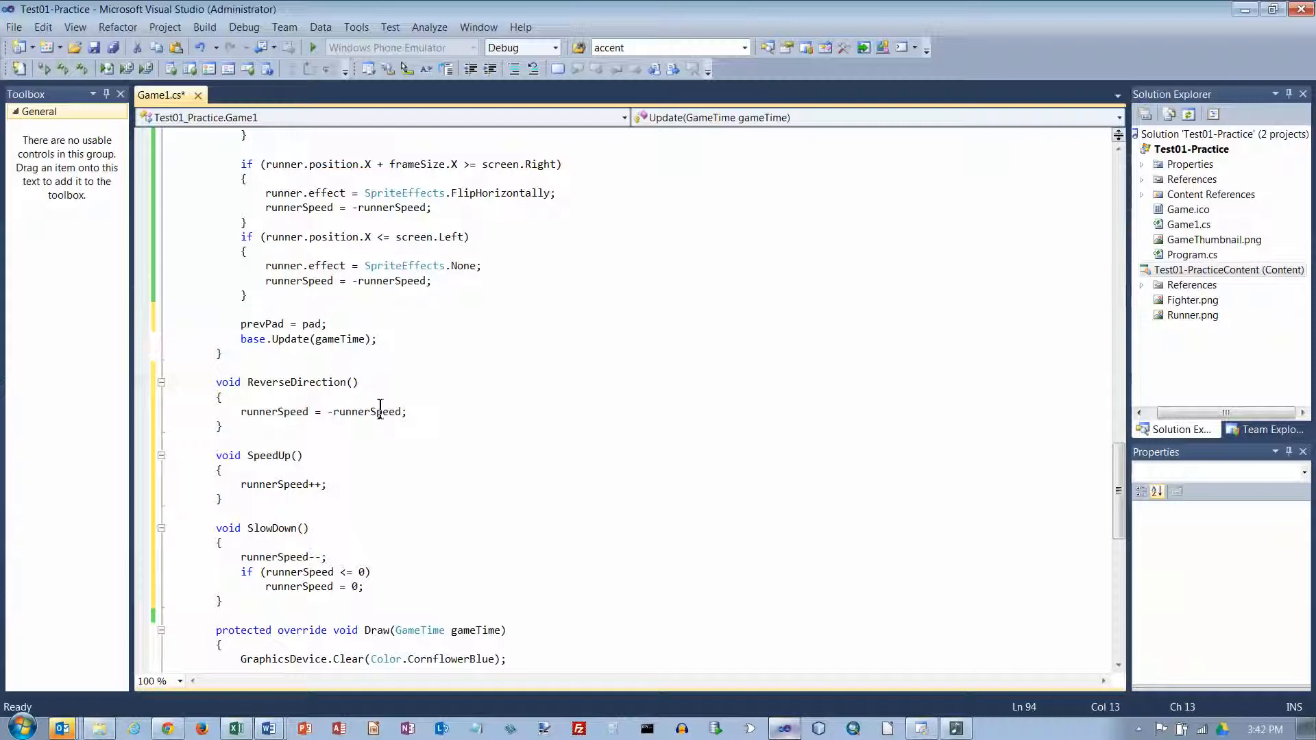
pyautogui.moveTo(391, 563)
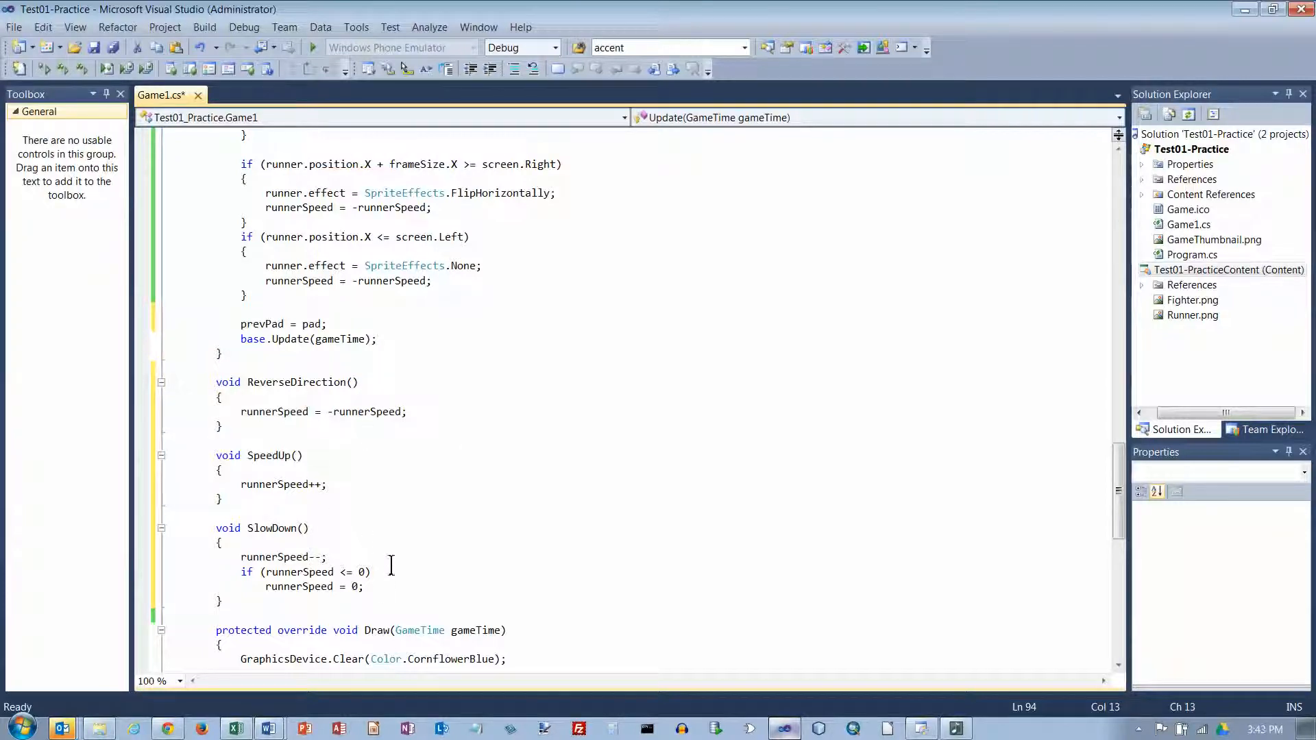
pyautogui.moveTo(465, 577)
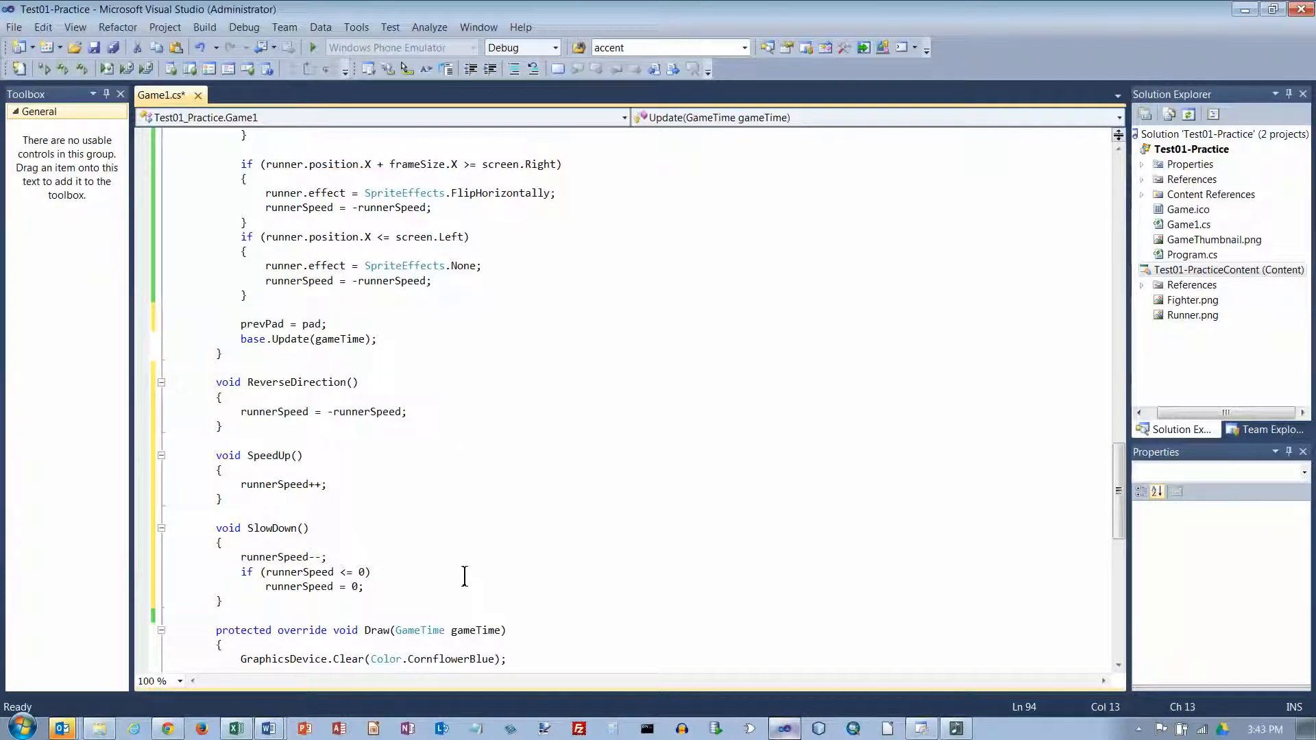
pyautogui.moveTo(431, 258)
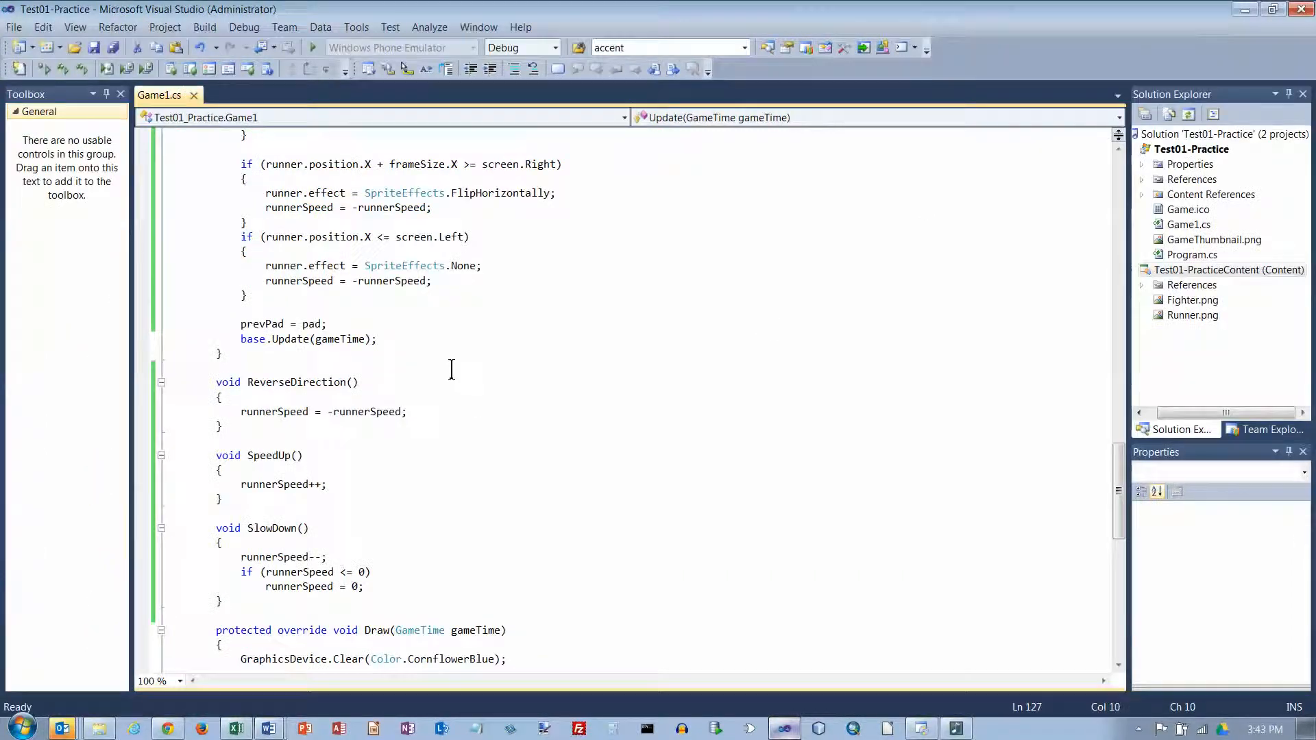
pyautogui.scroll(3)
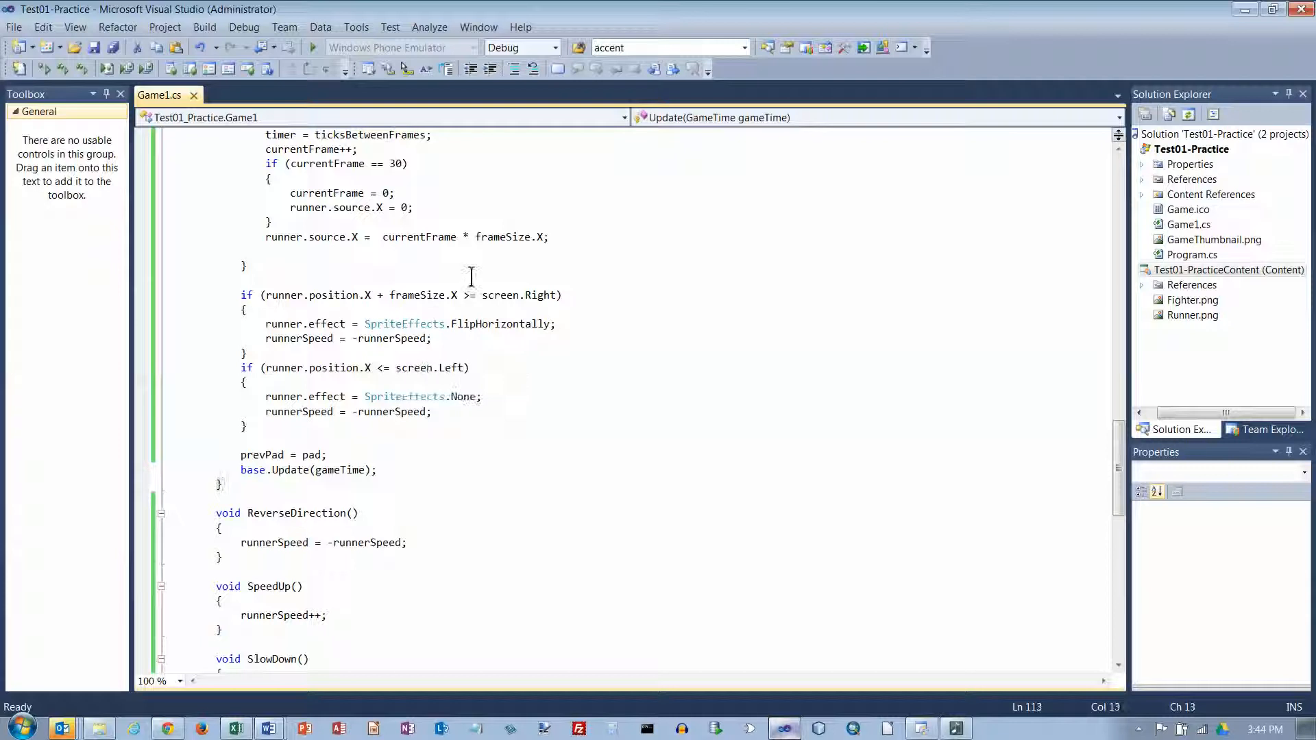
pyautogui.scroll(3)
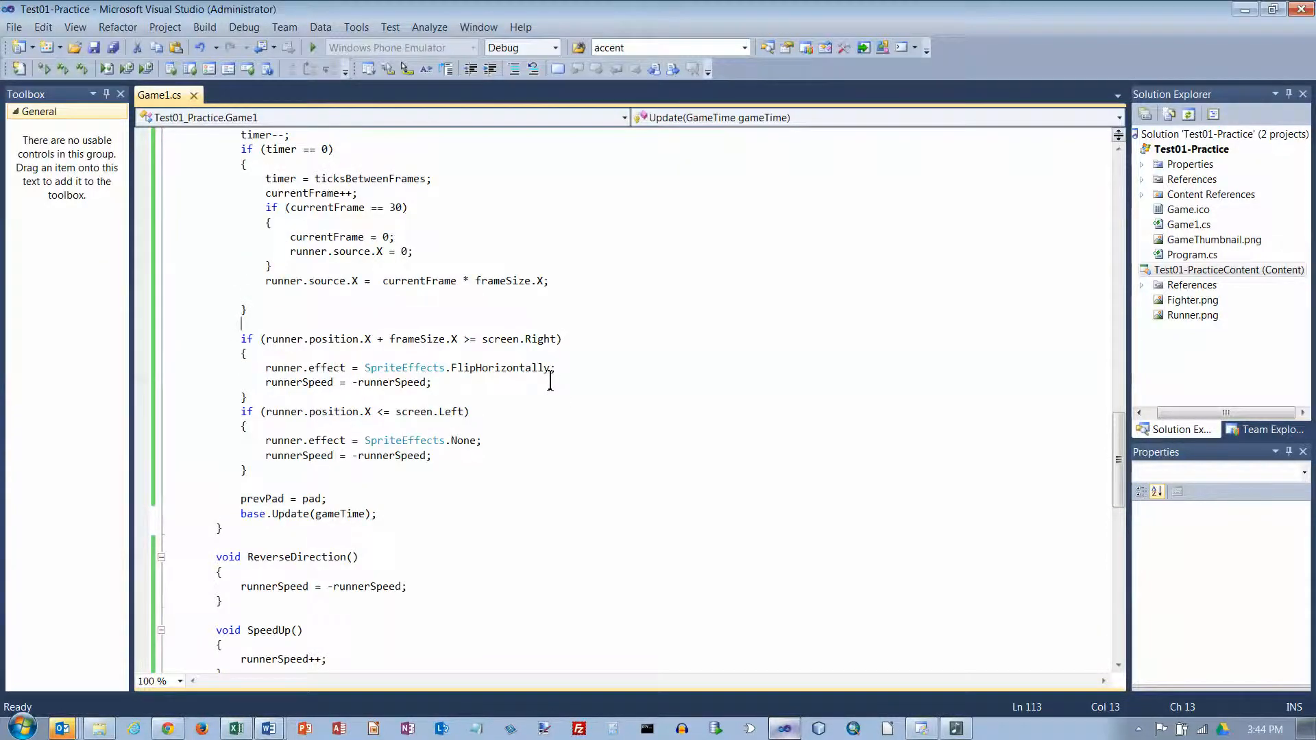
pyautogui.scroll(3)
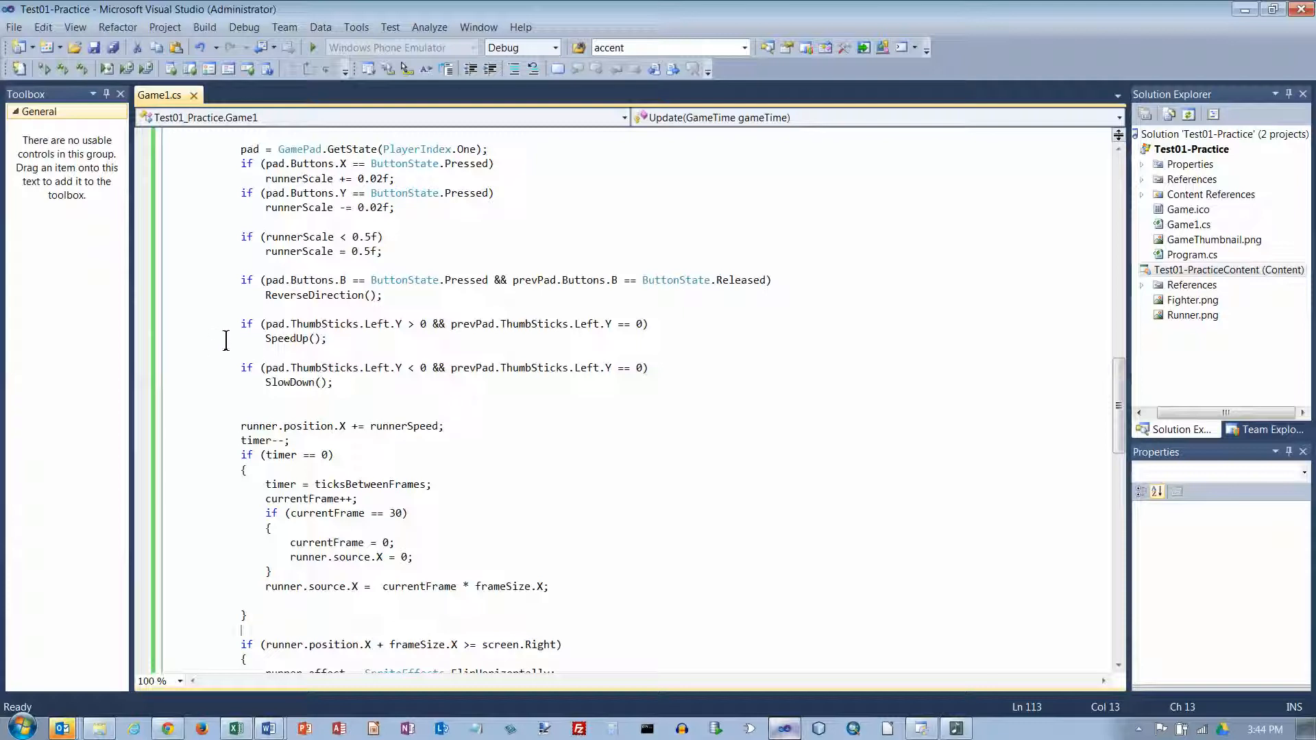
pyautogui.moveTo(411, 331)
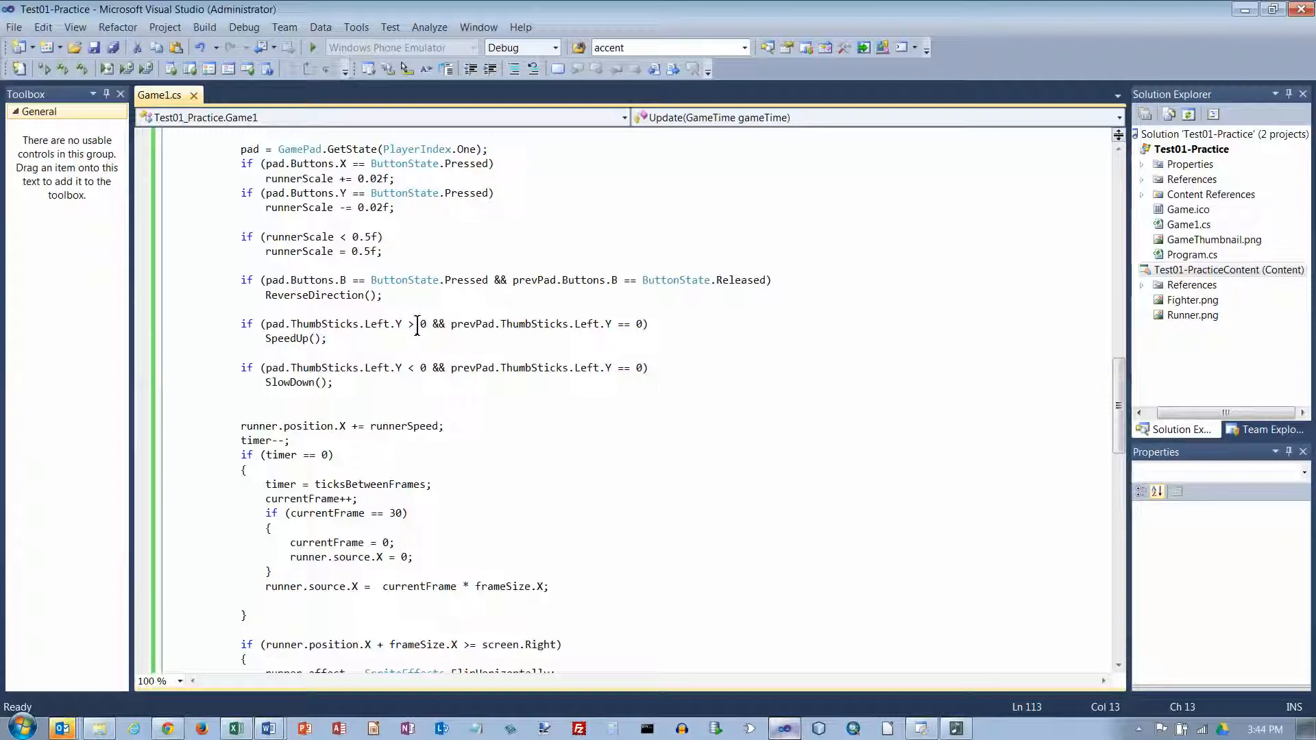
pyautogui.moveTo(499, 331)
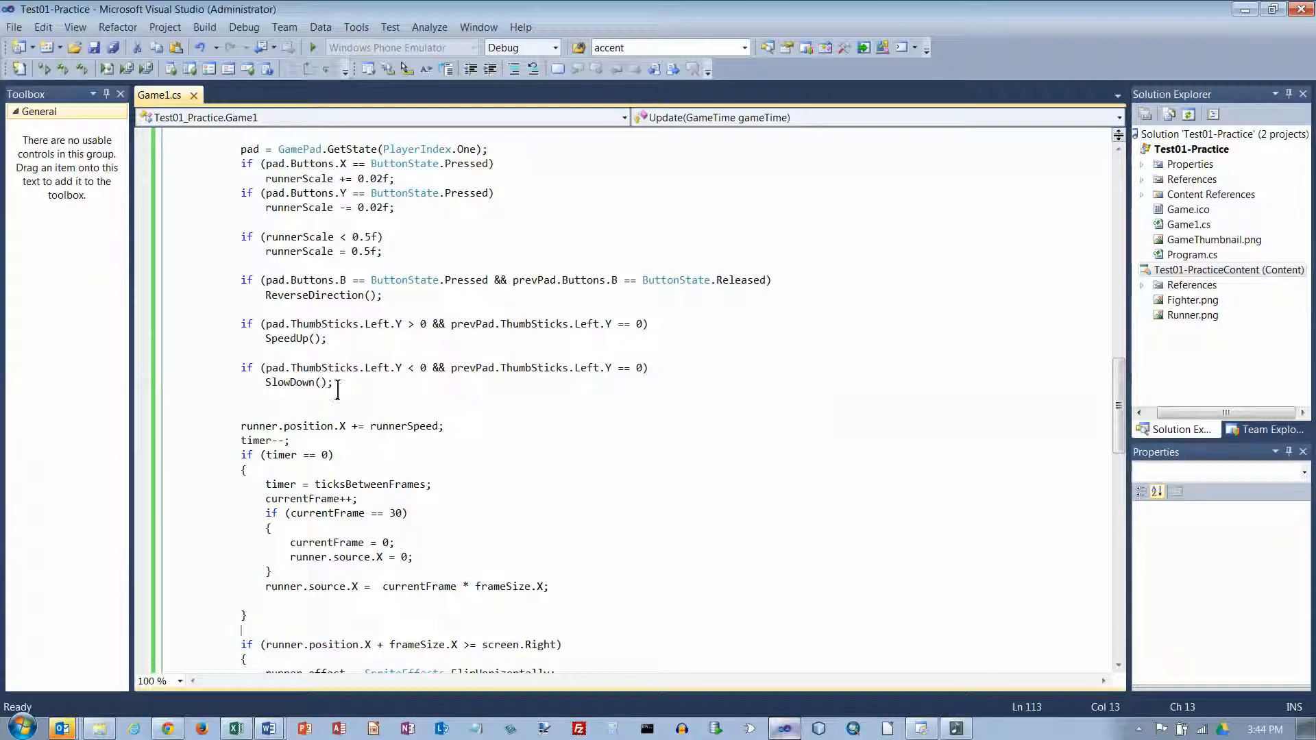
pyautogui.moveTo(328, 338)
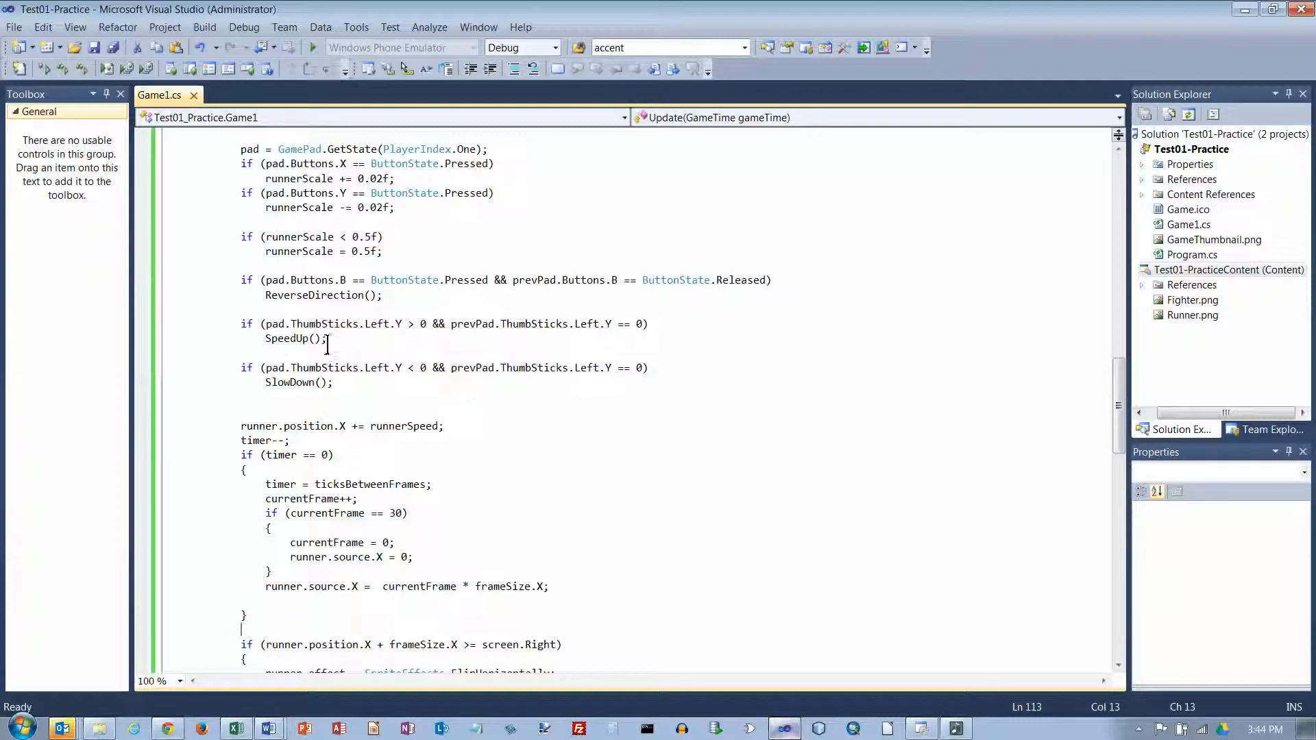
pyautogui.scroll(-3)
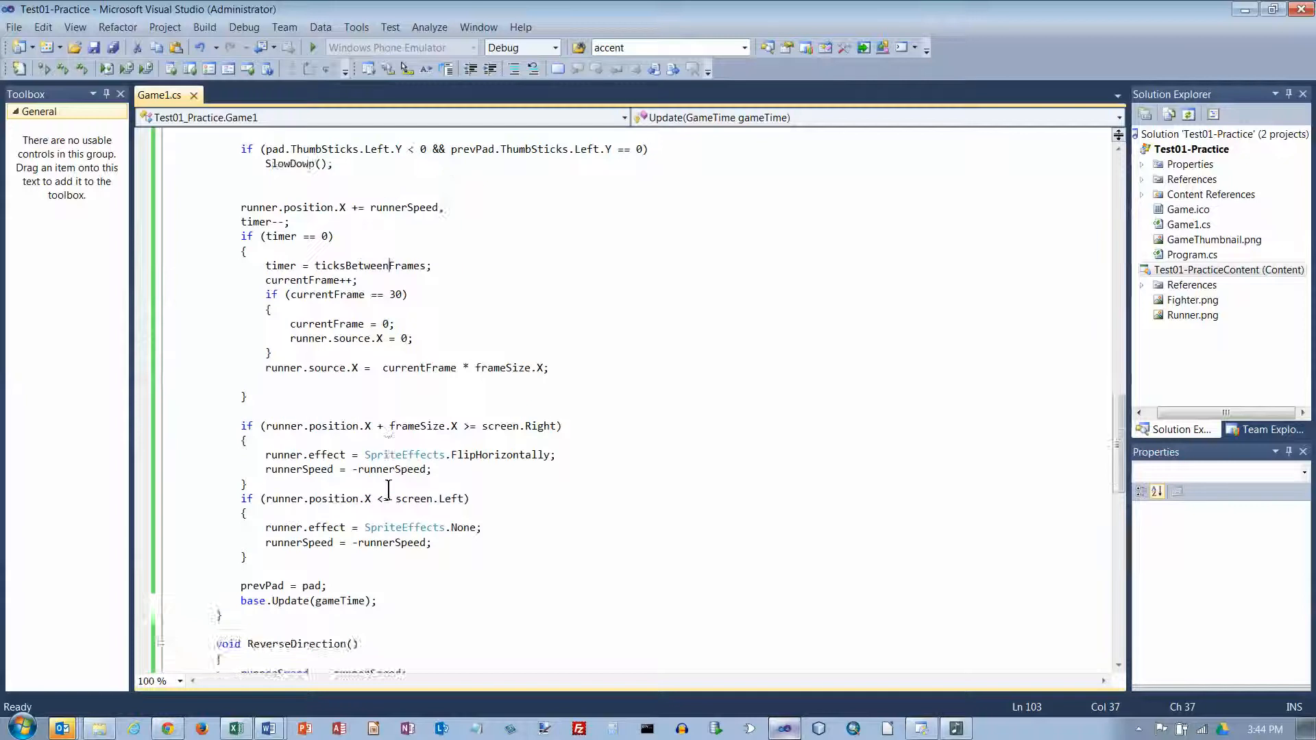
pyautogui.scroll(-3)
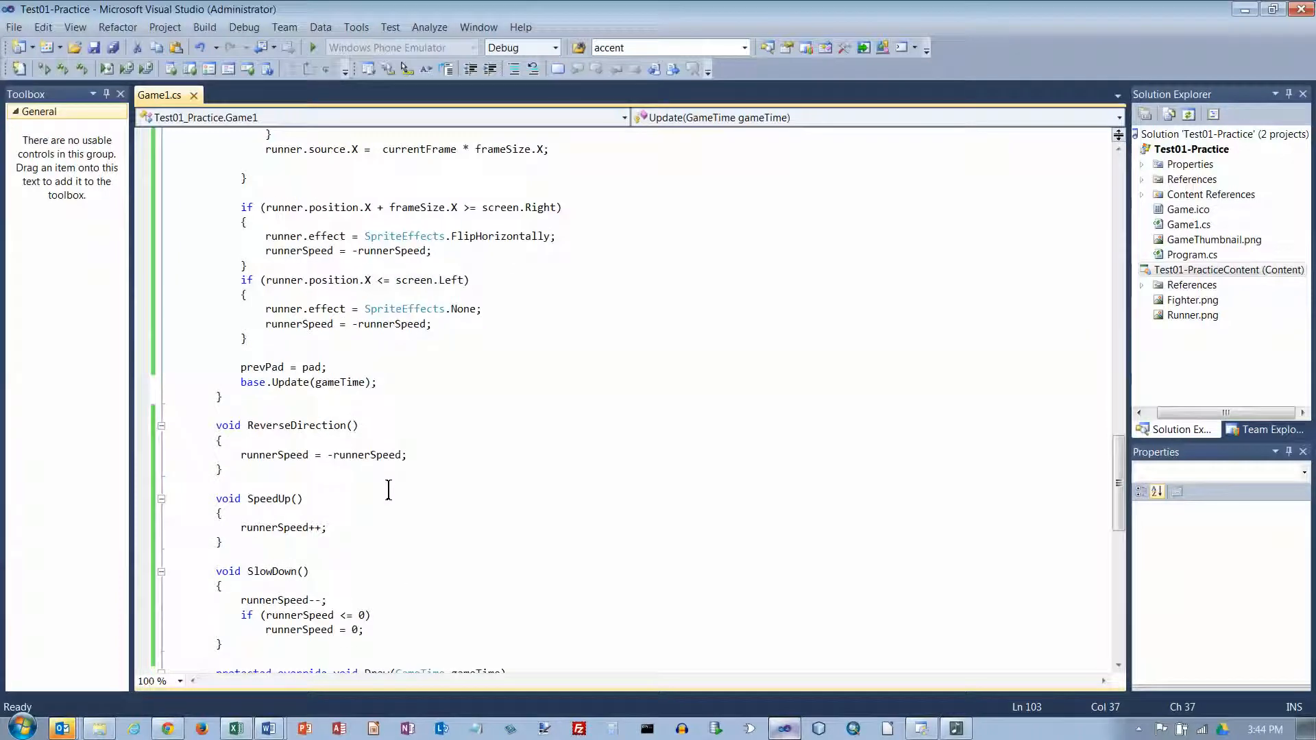
pyautogui.moveTo(313, 502)
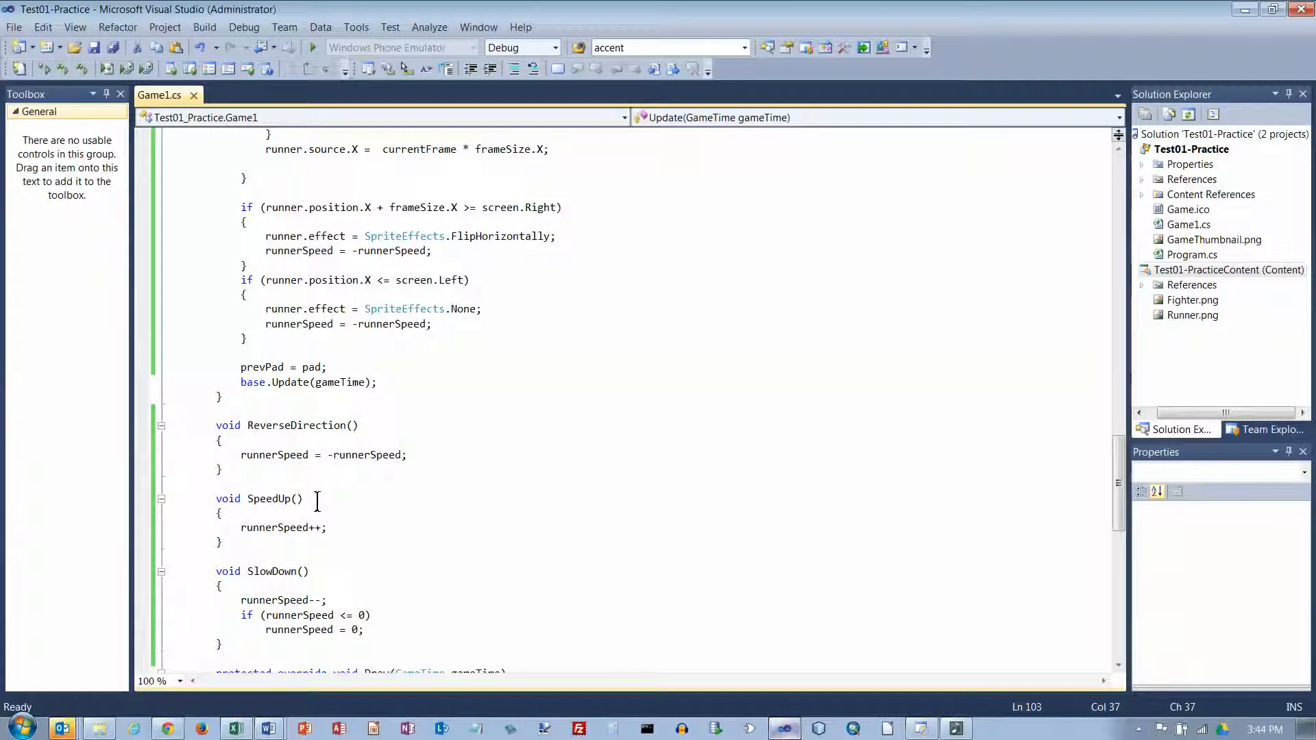
pyautogui.moveTo(272, 527)
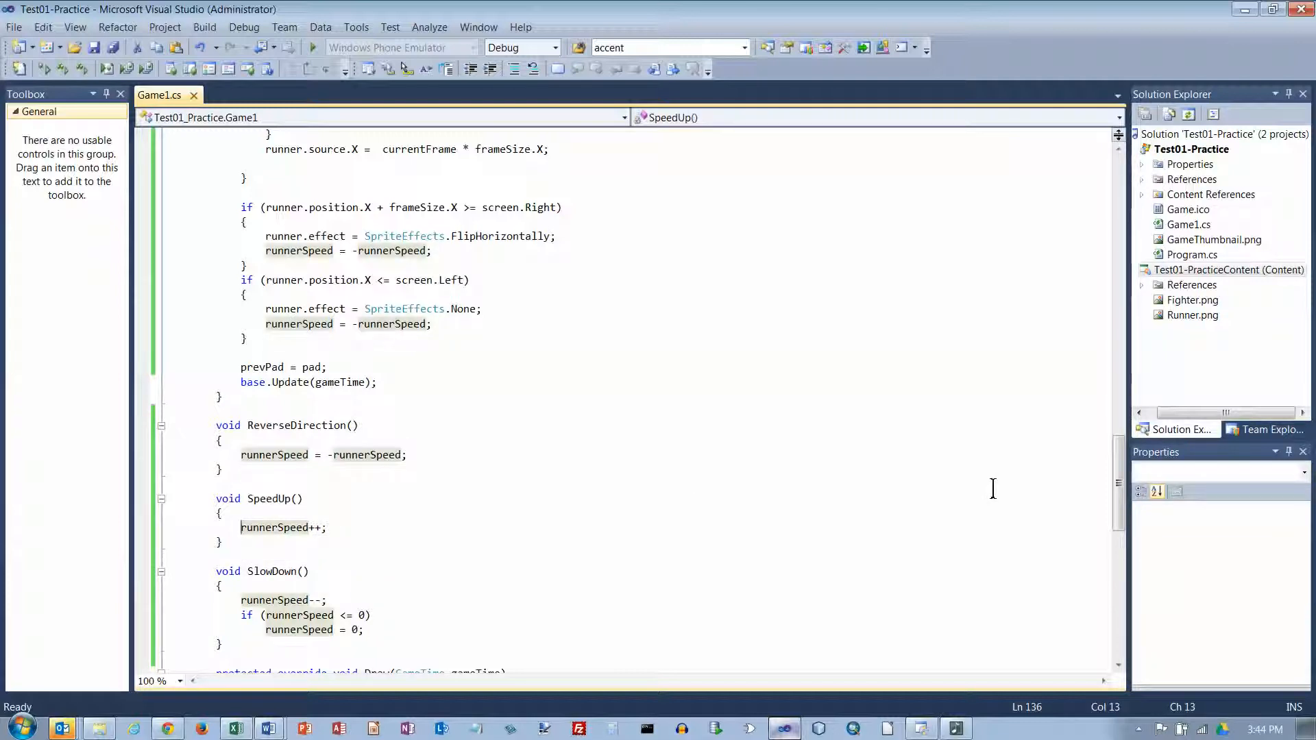
# Write 'if (runnerSpeed < 0)' at the top of SpeedUp and begin the next line with runnerSpeed
pyautogui.write('i')
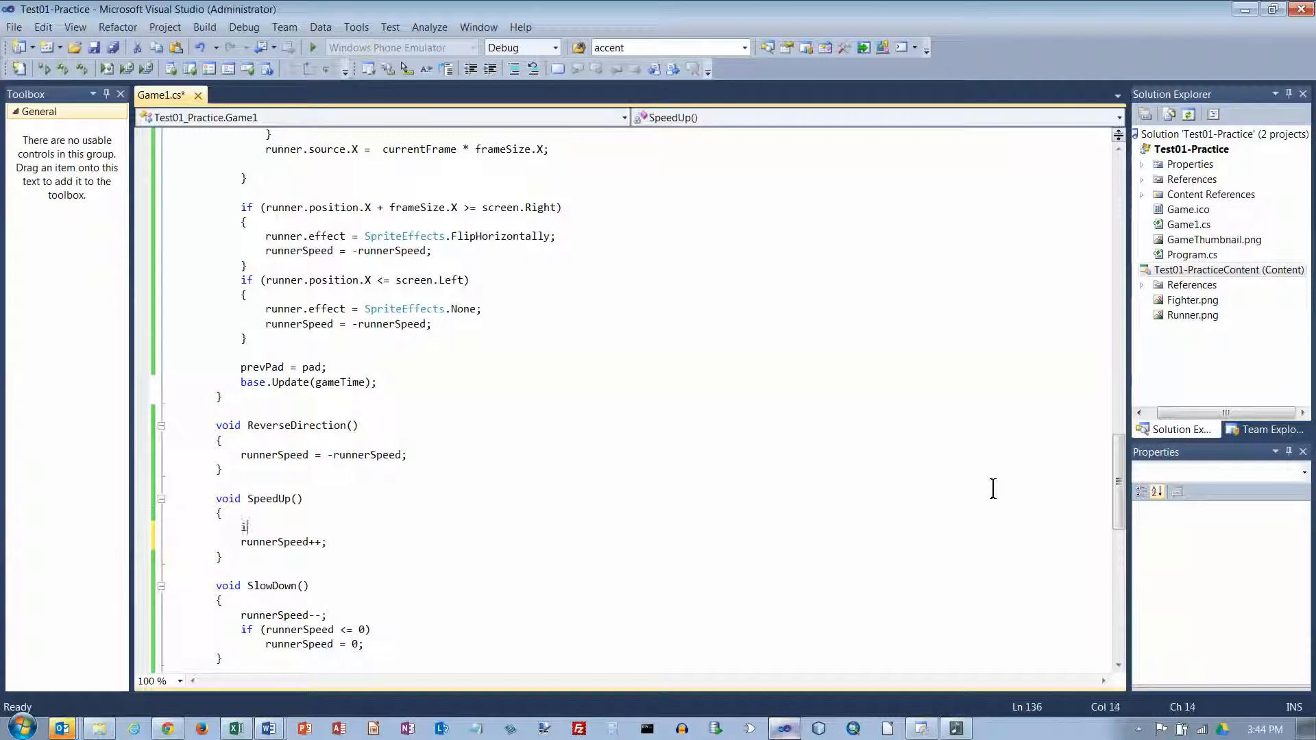
pyautogui.write('f (r')
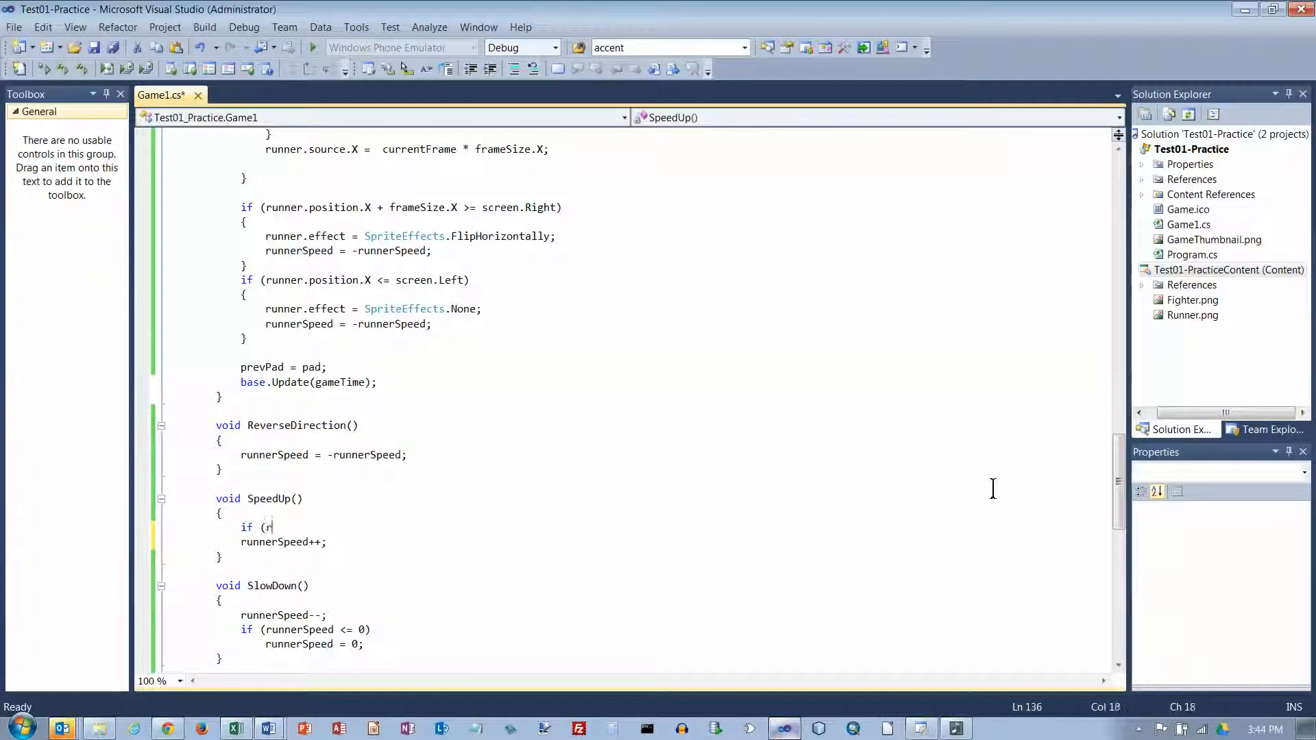
pyautogui.write('unnerSpeed')
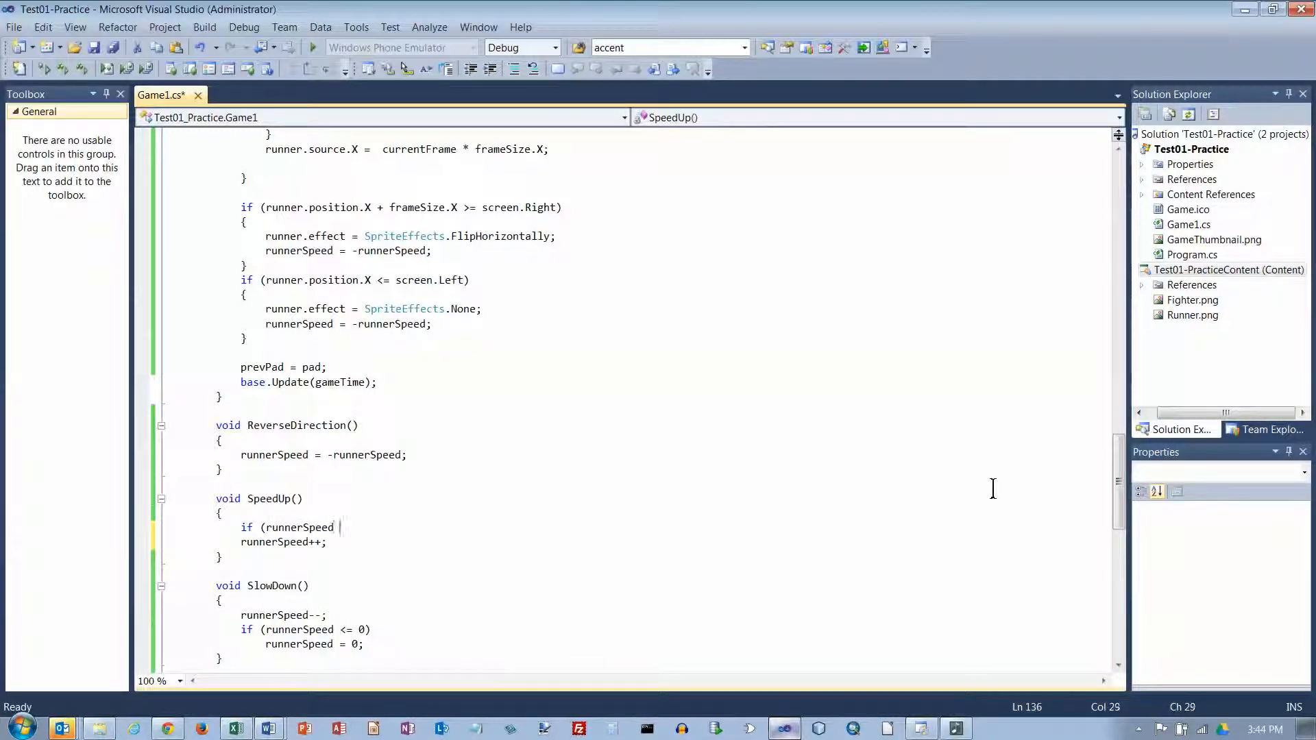
pyautogui.write('< 0)')
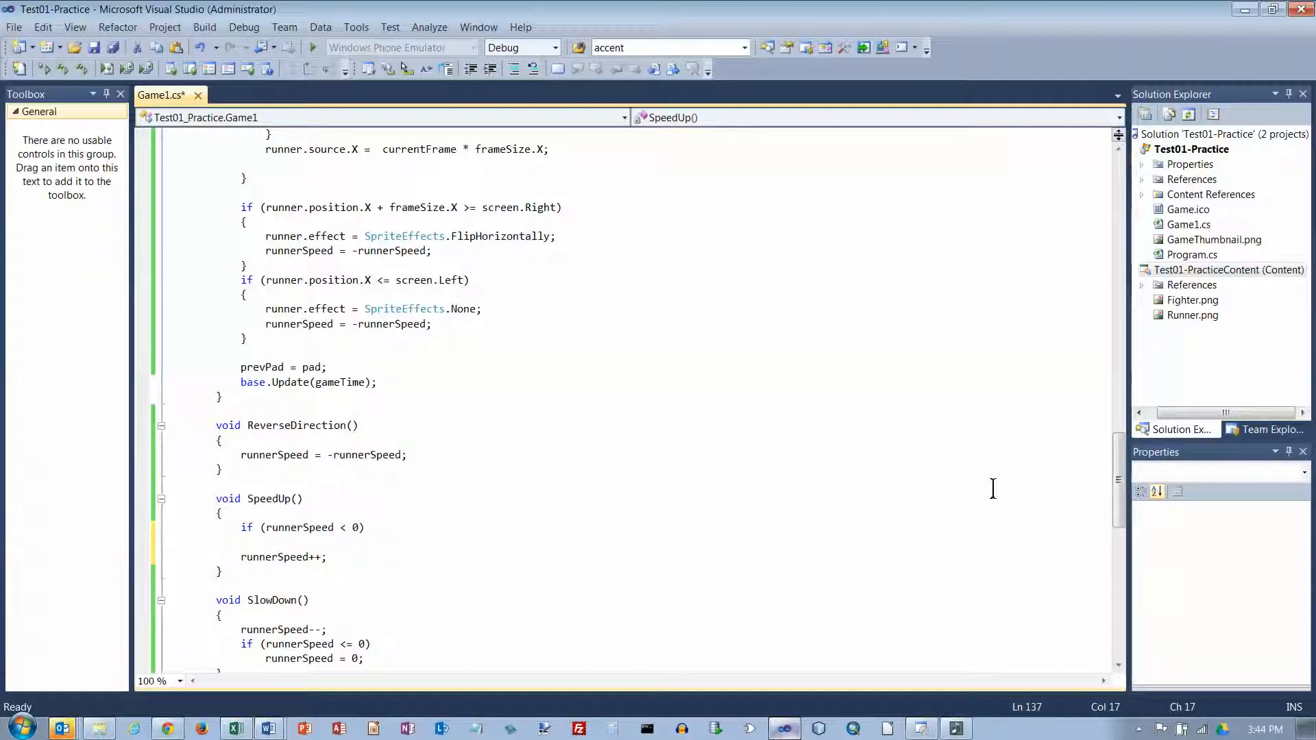
pyautogui.write('runnerSpeed--;')
pyautogui.write('else')
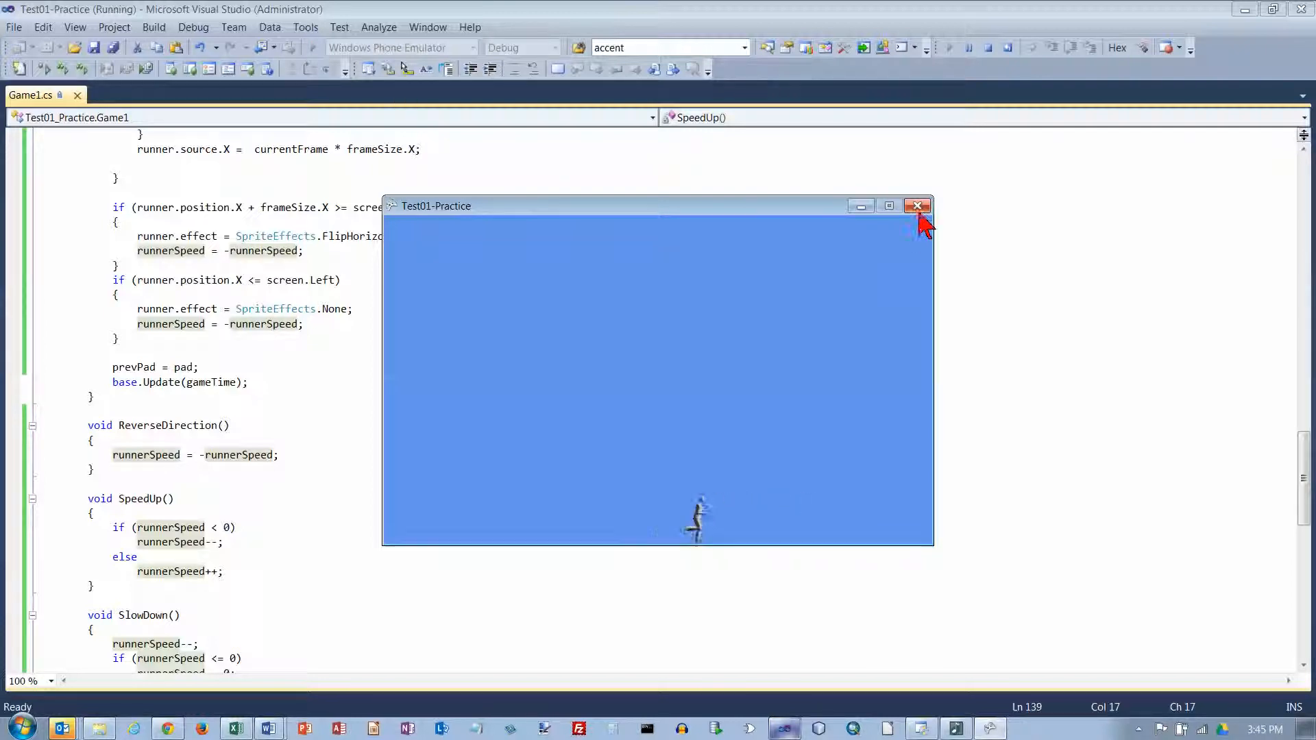
# Close the running game window after testing the revised SpeedUp
pyautogui.click(917, 206)
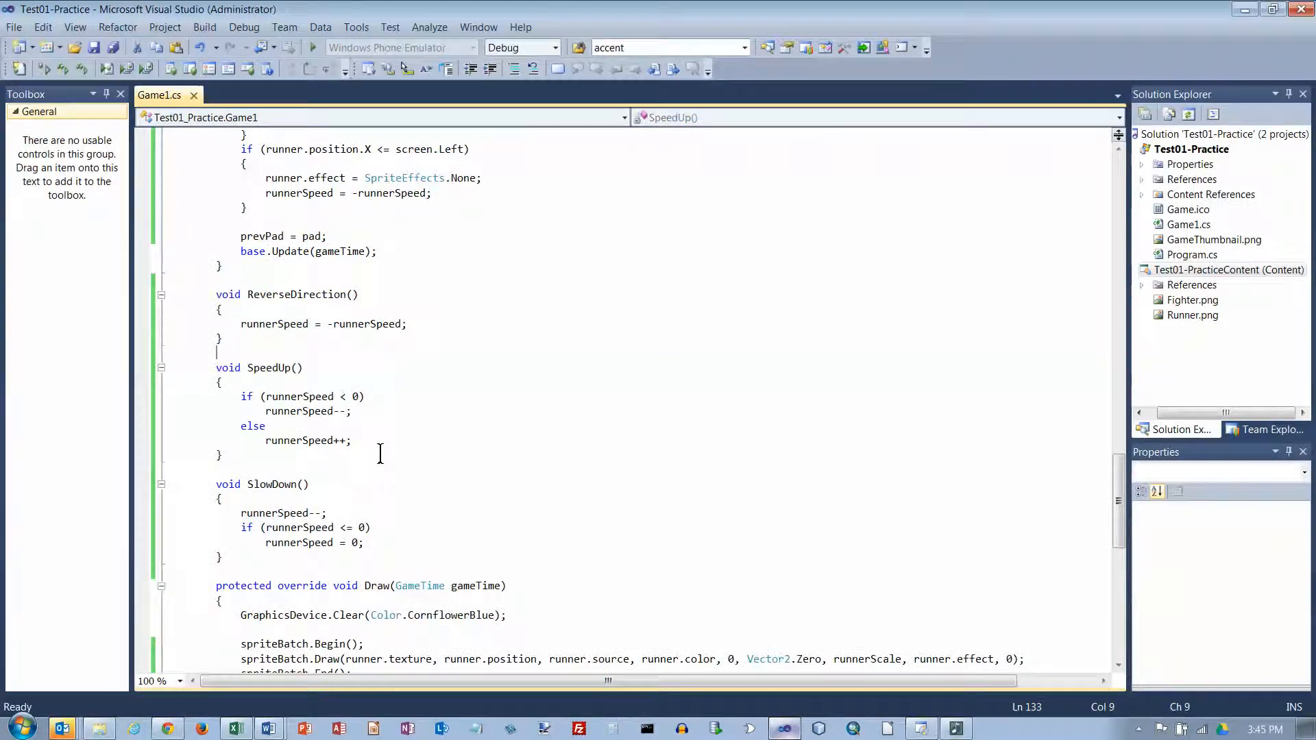
# In ReverseDirection, add 'if (runner.effect == SpriteEffects.None) runner.effect == SpriteEffects.FlipHorizontally;'
pyautogui.click(409, 323)
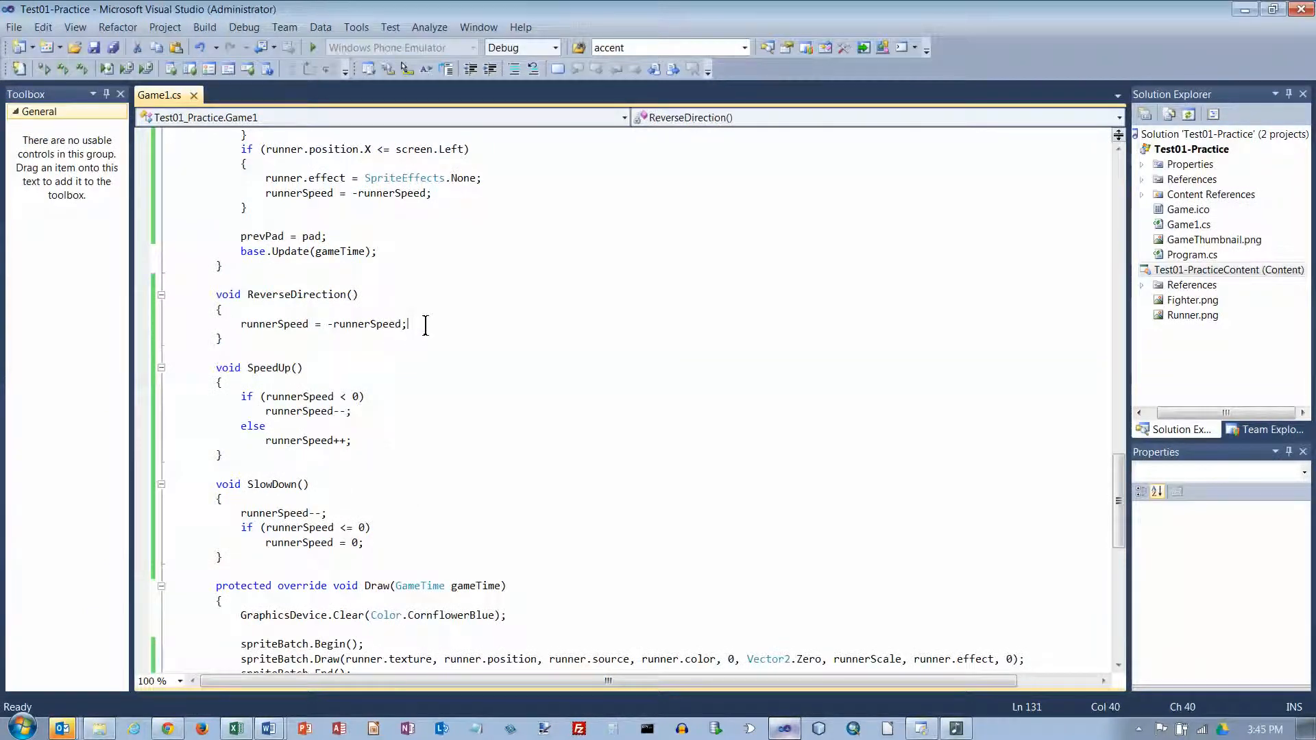
pyautogui.press('Return')
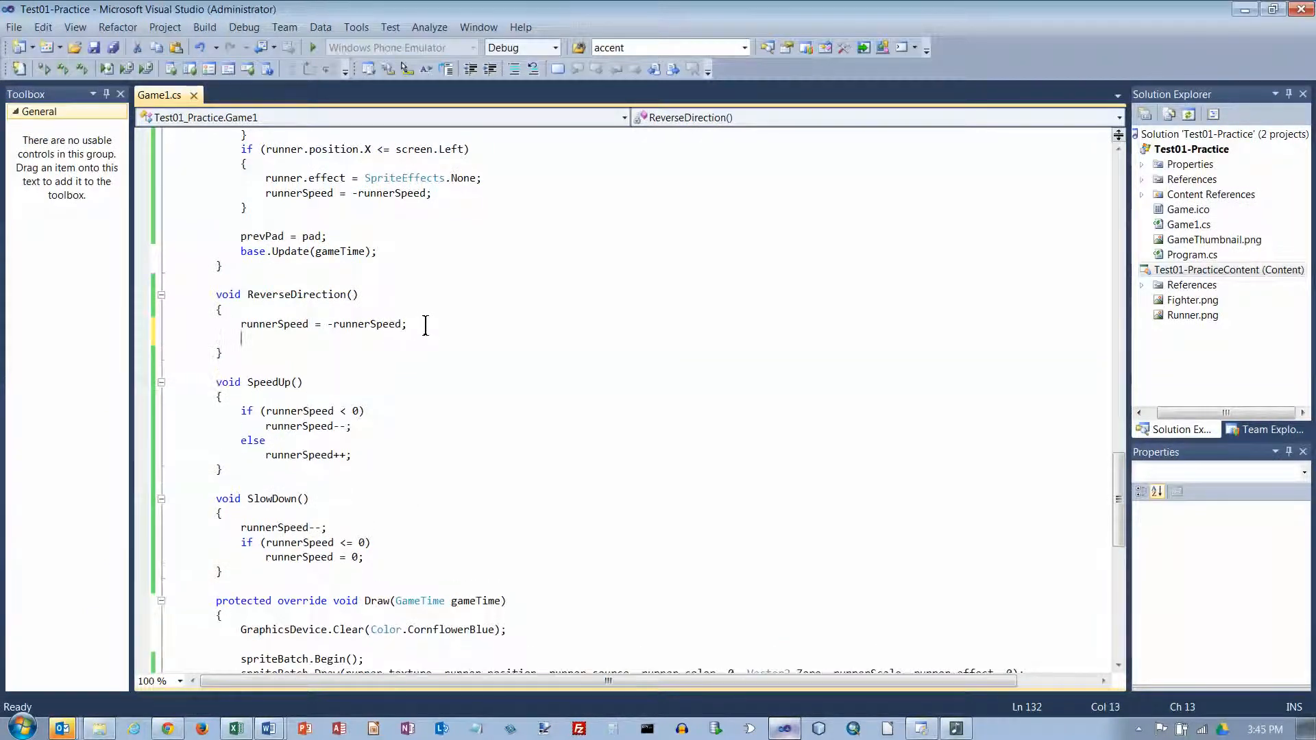
pyautogui.press('Backspace')
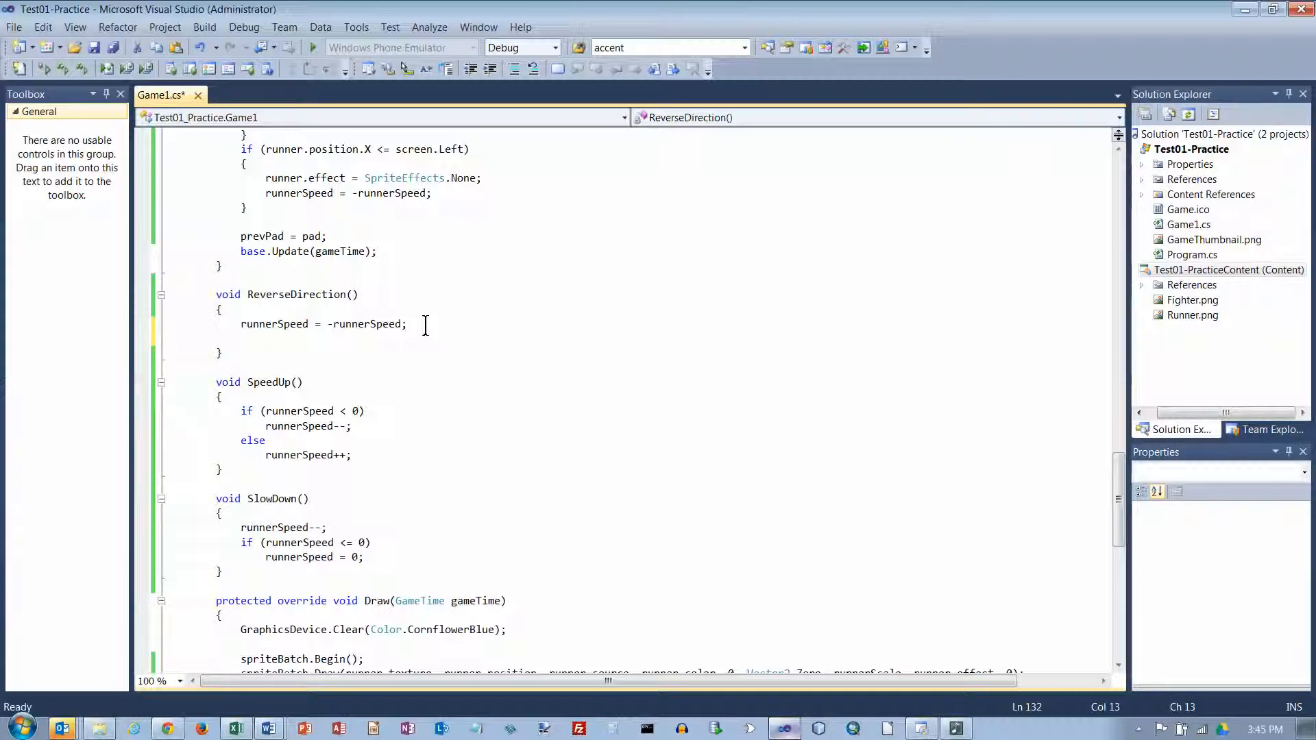
pyautogui.write('if (runner.')
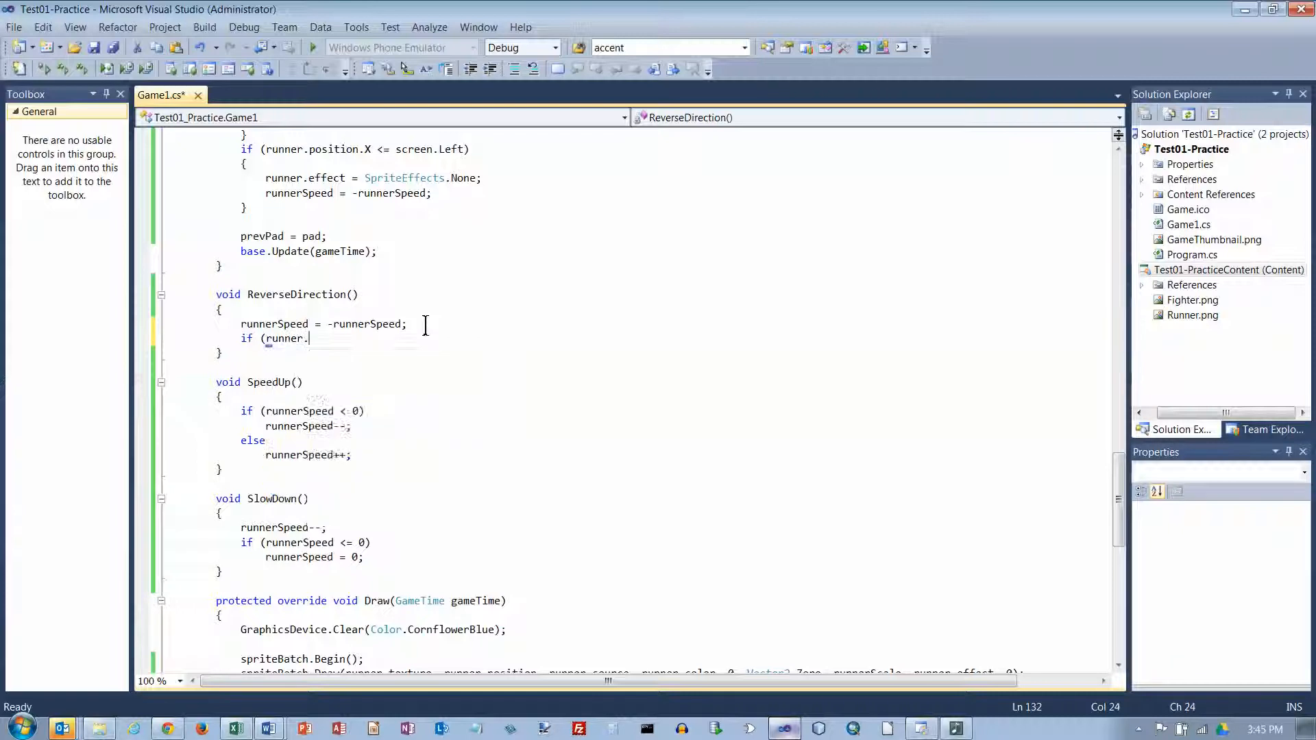
pyautogui.write('effect == SpriteEffects.None')
pyautogui.write('runner.effect')
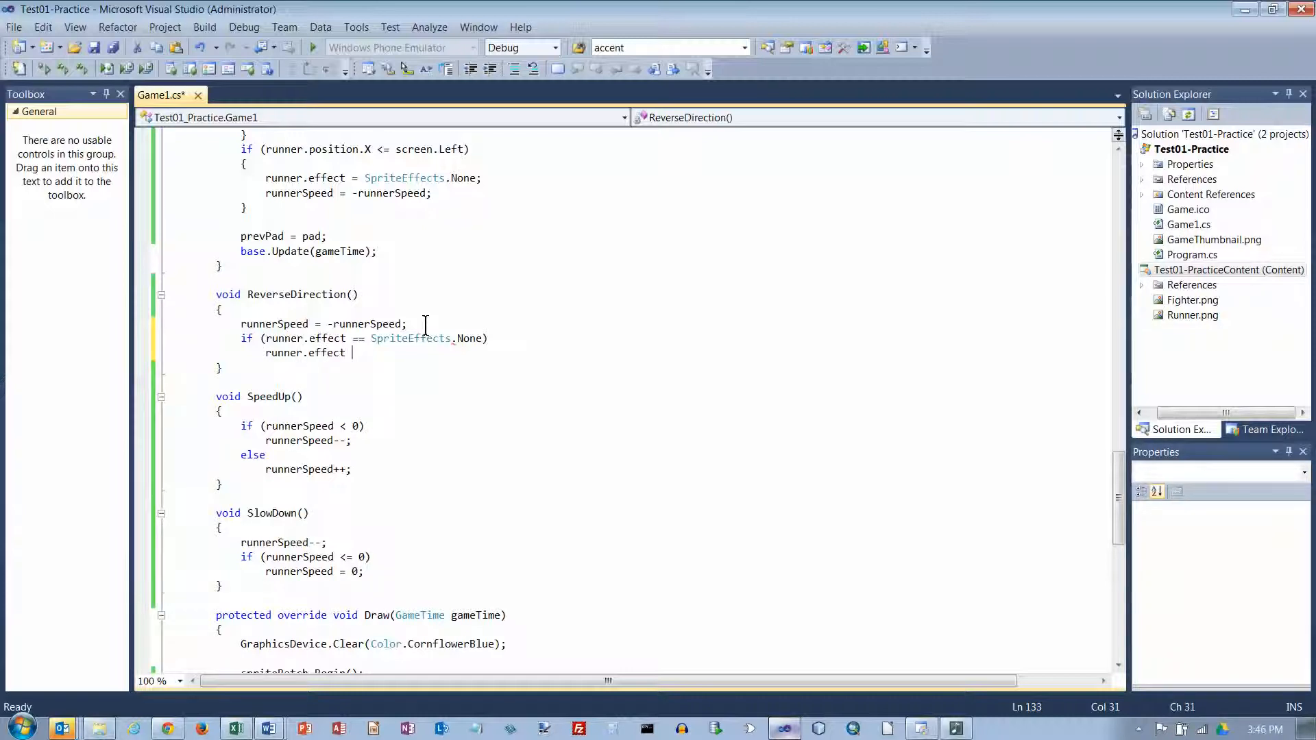
pyautogui.write('== SpriteEffects.flipHorizontally;')
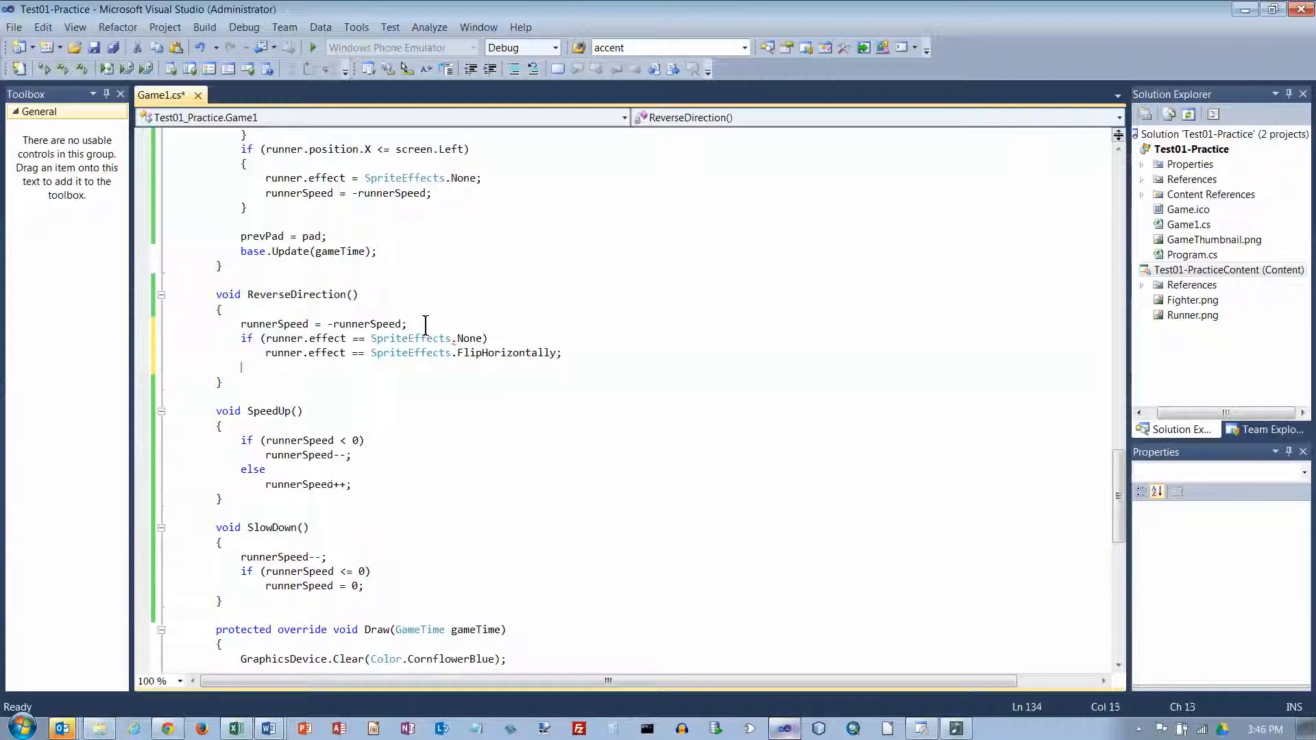
# Add the else branch setting runner.effect = SpriteEffects.None;
pyautogui.write('else')
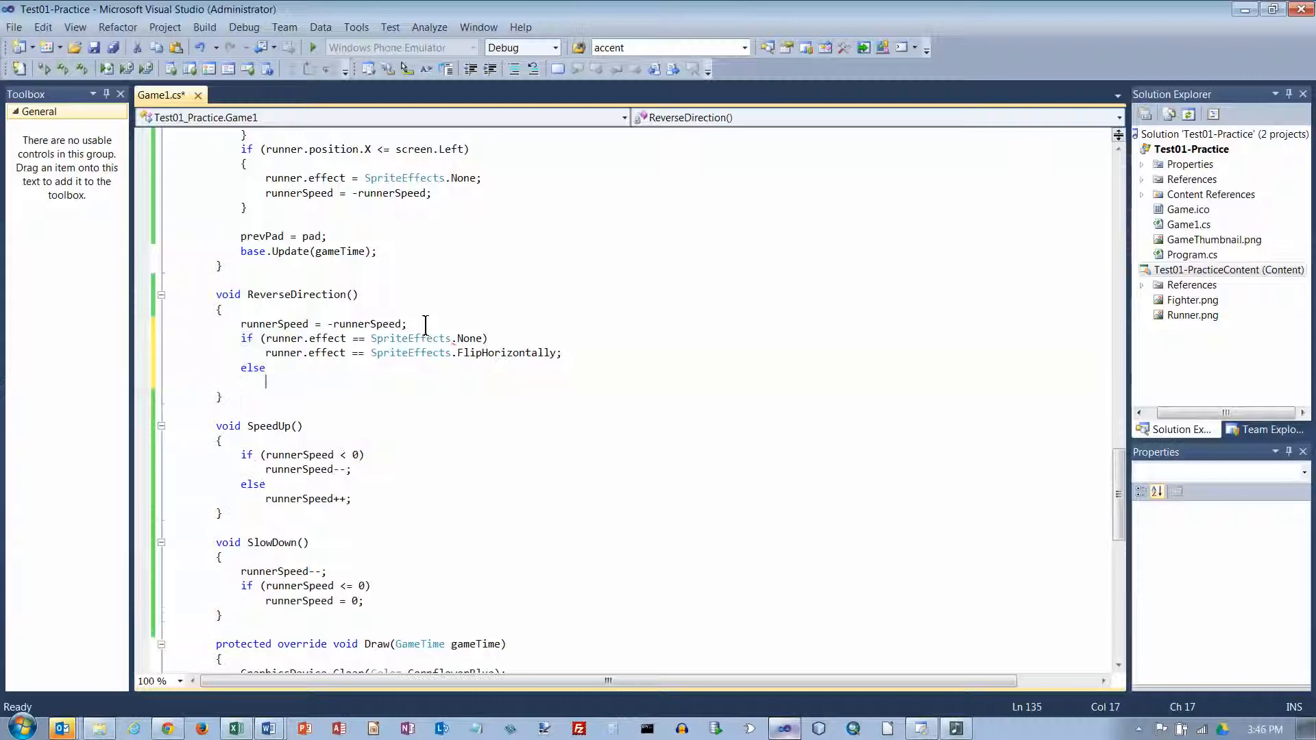
pyautogui.write('runner.effect')
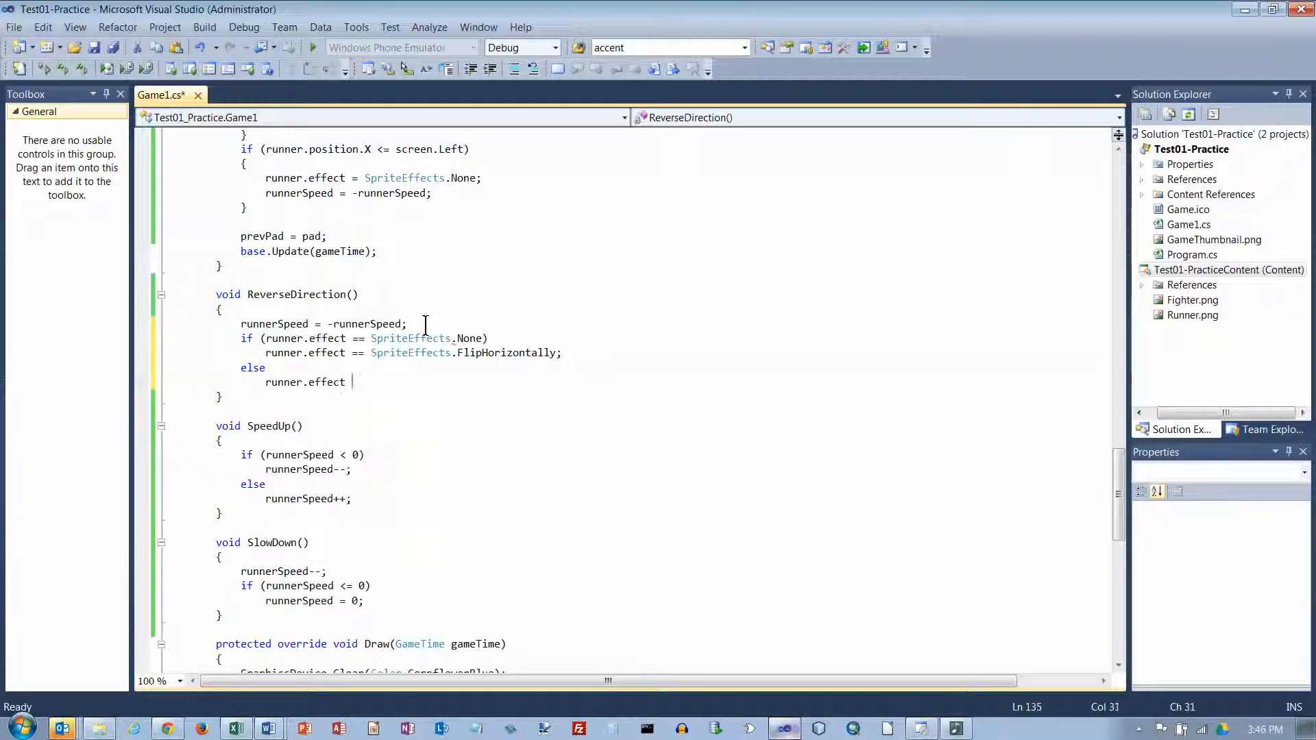
pyautogui.write('= SpriteEffects.None')
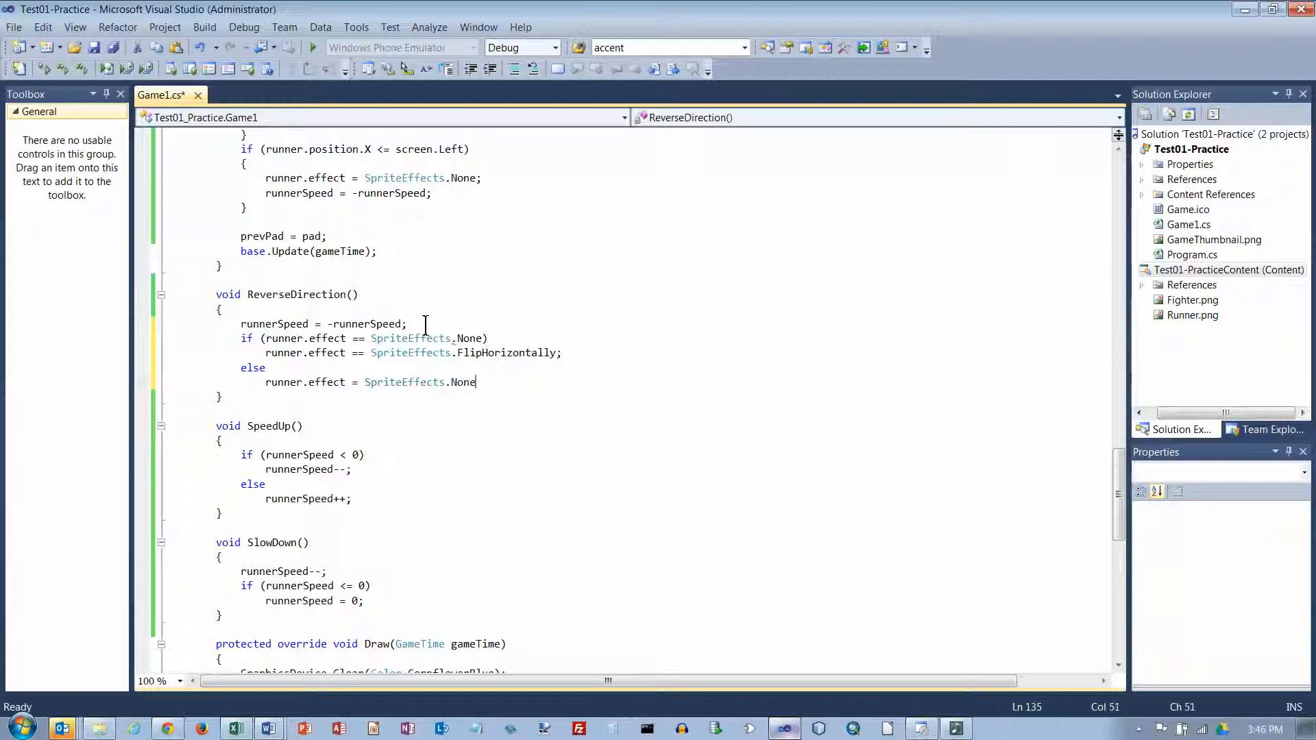
pyautogui.write(';')
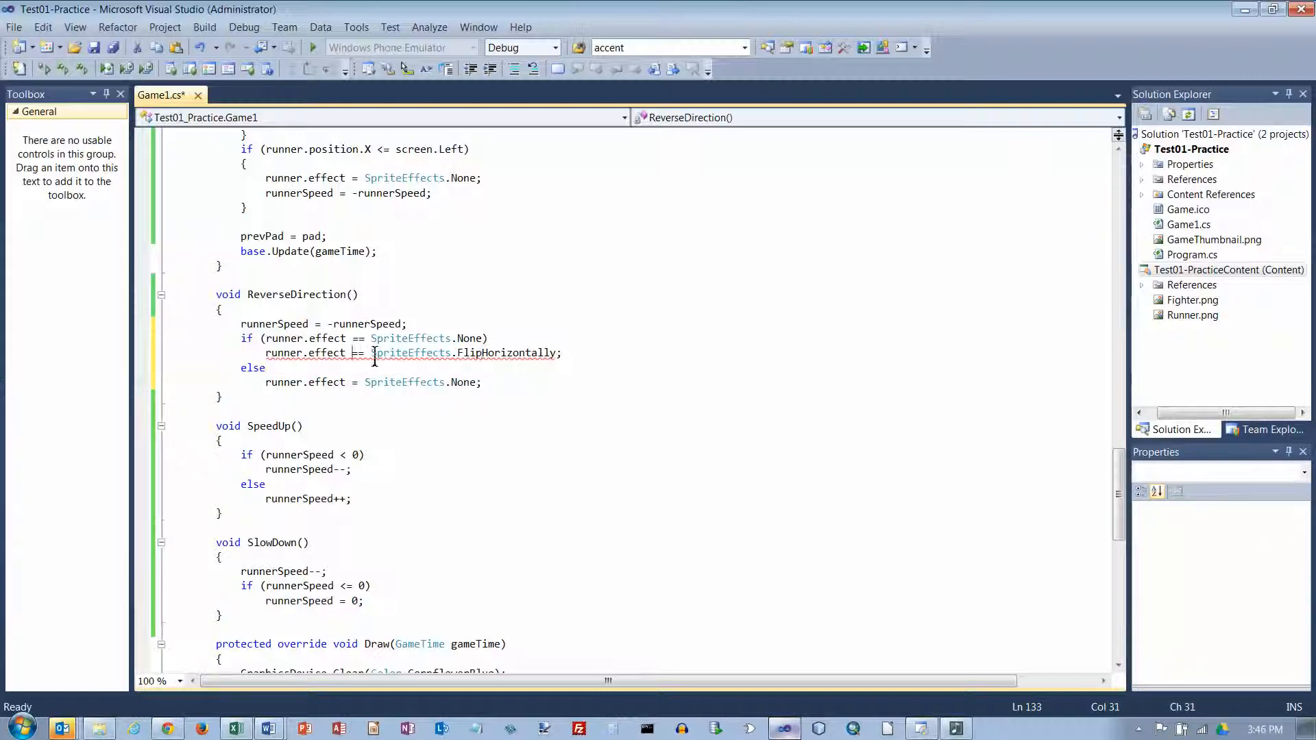
pyautogui.moveTo(411, 353)
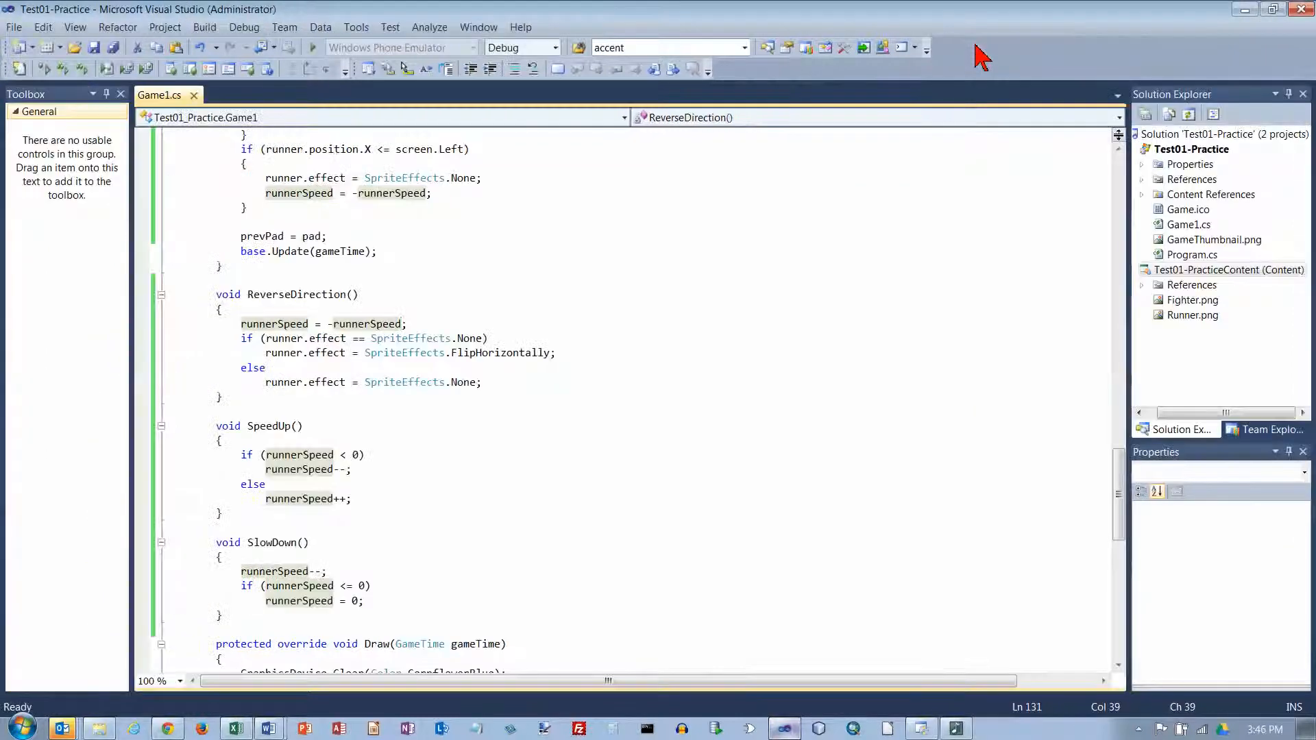
pyautogui.moveTo(942, 113)
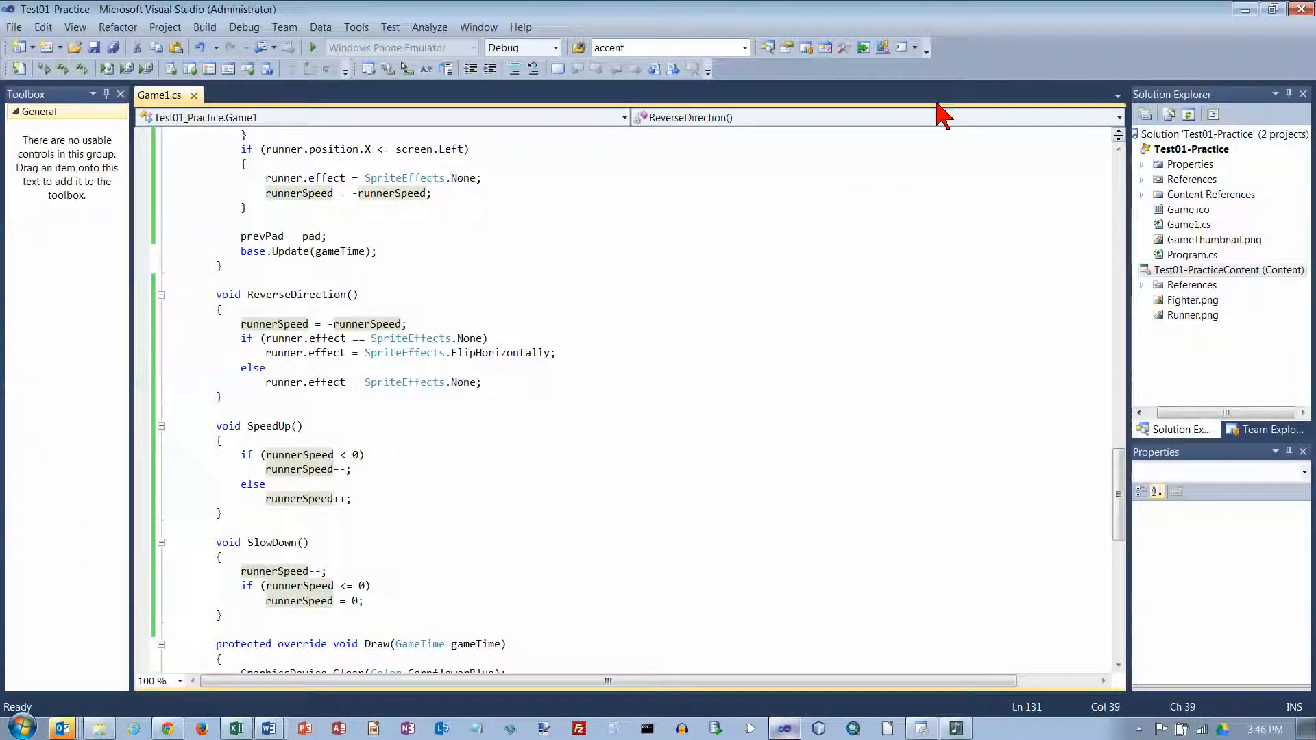
pyautogui.moveTo(902, 151)
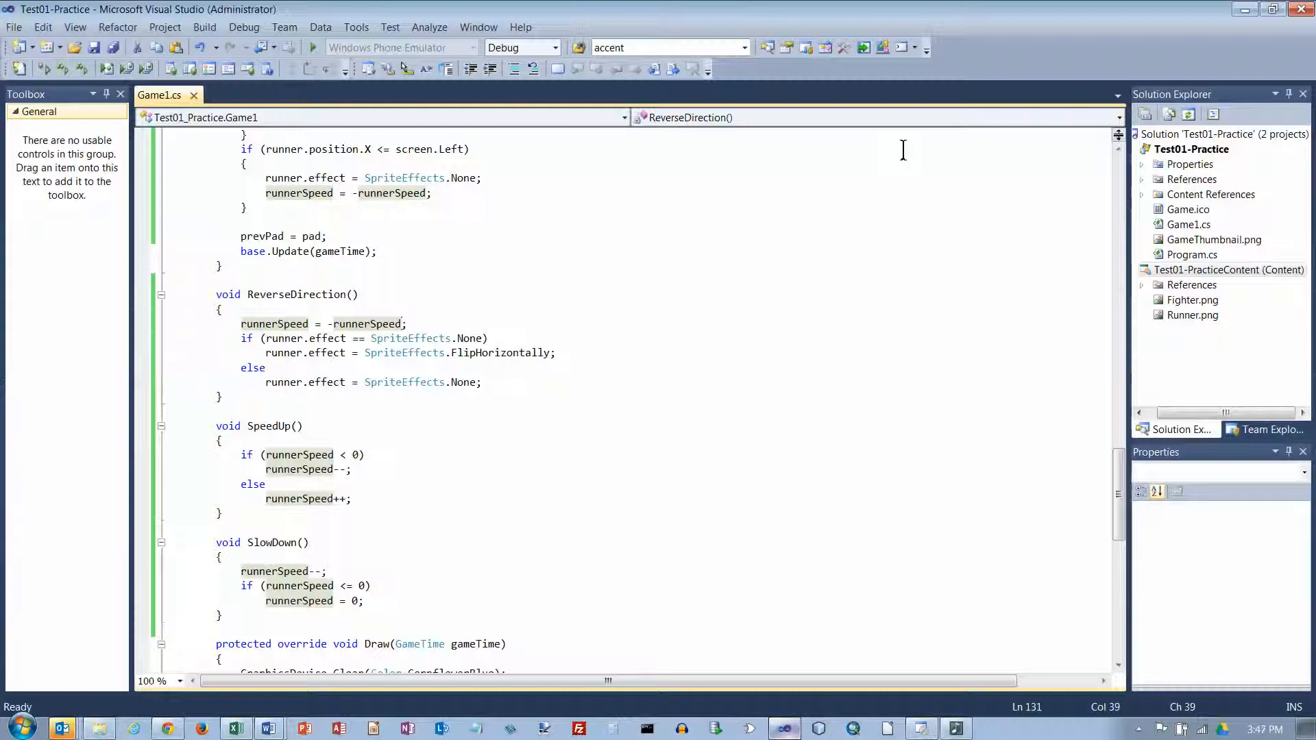